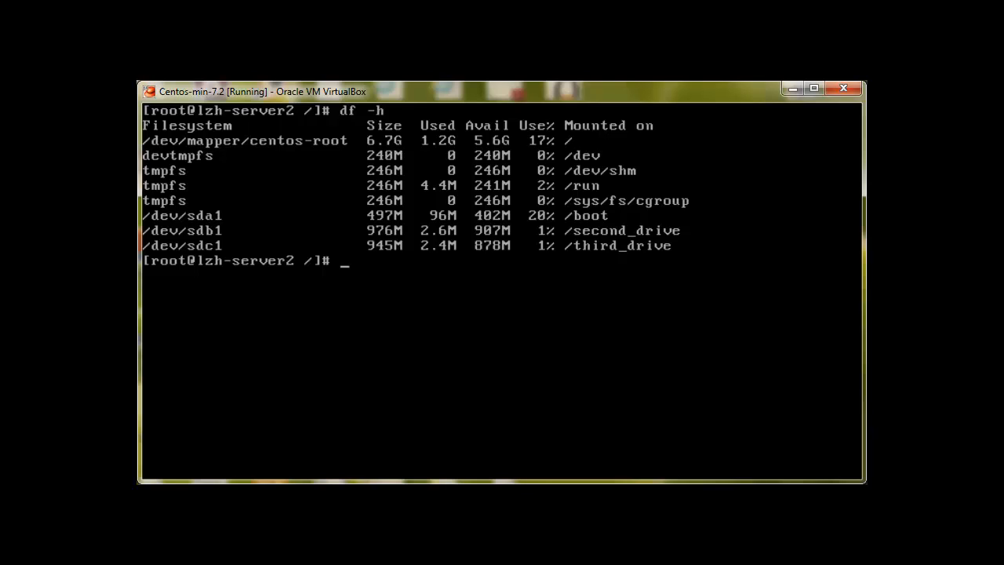
Step: Start parted on /dev/sdb and print its partition table
{"action": "type", "text": "par"}
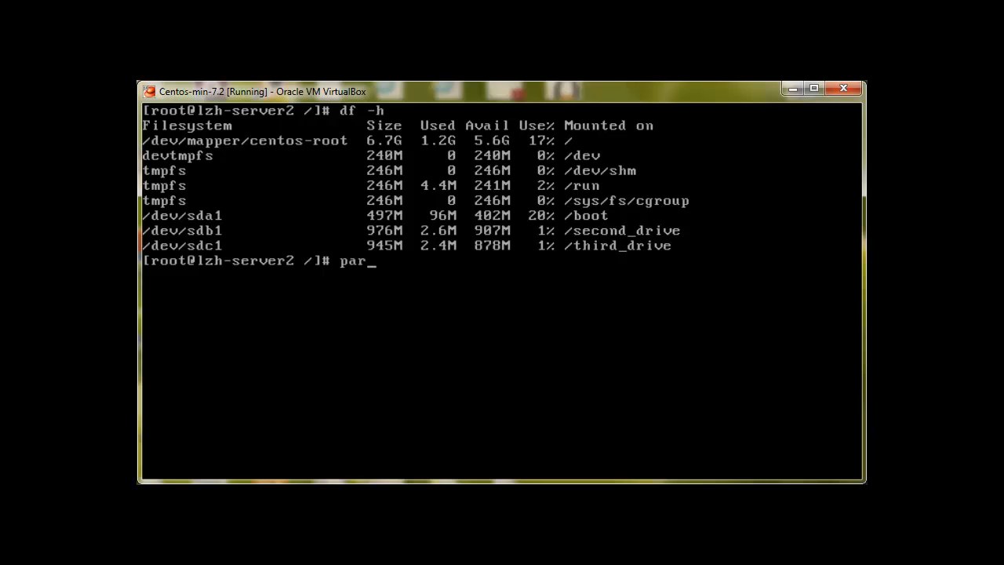
{"action": "type", "text": "d"}
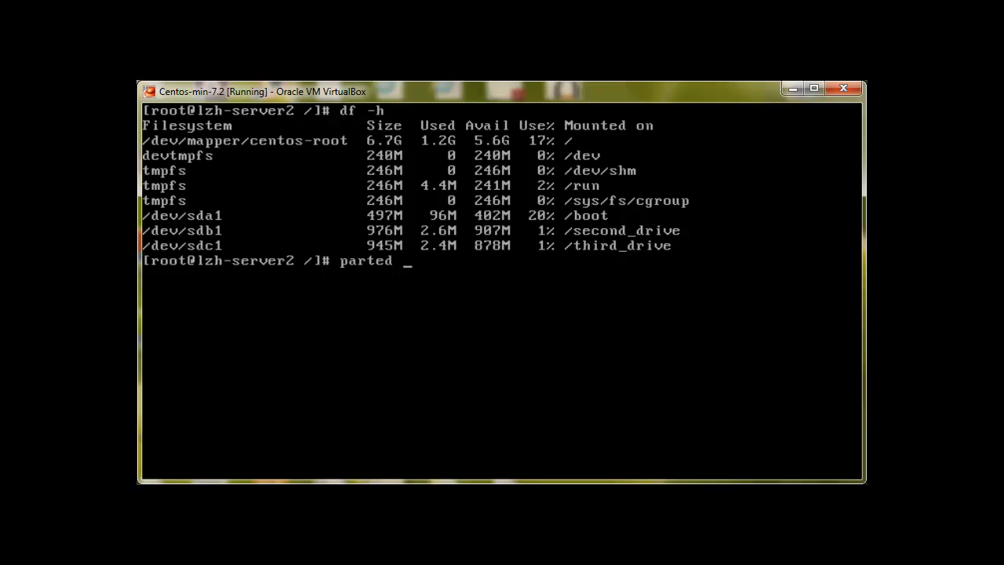
{"action": "type", "text": "/dev/sdb"}
{"action": "type", "text": "print"}
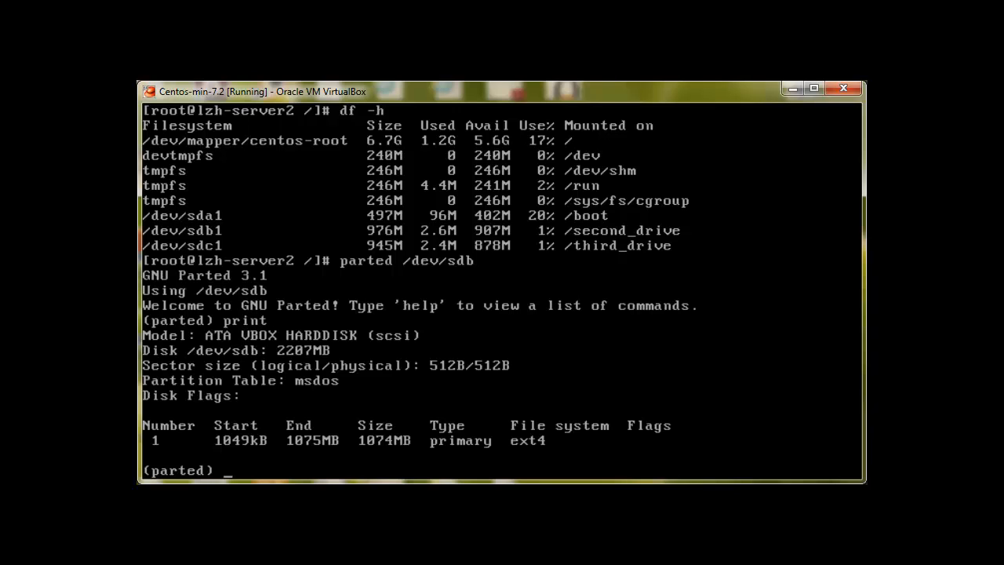
Step: Attempt rm 1 on /dev/sdb, which is refused as mounted, then quit parted
{"action": "type", "text": "r"}
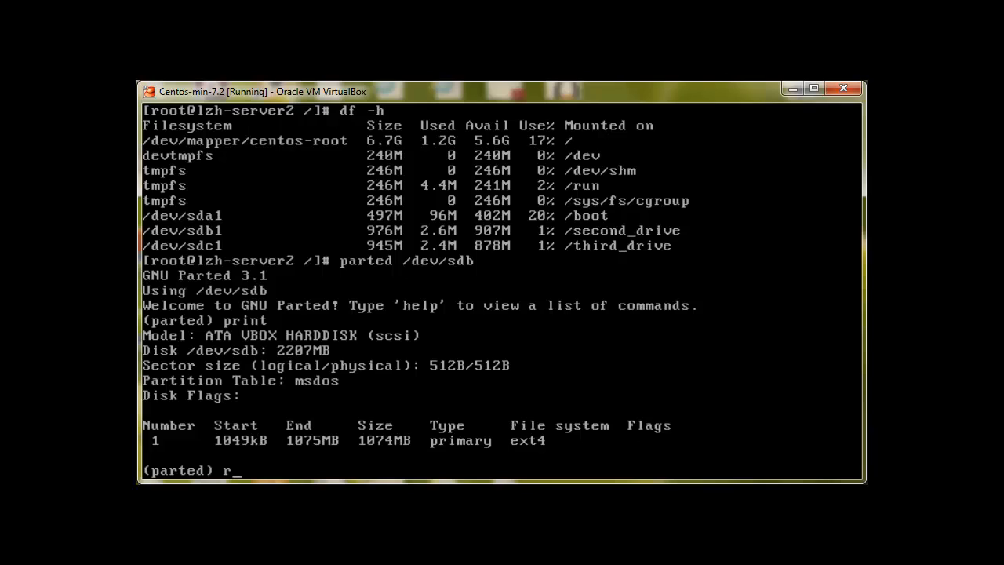
{"action": "type", "text": "m 1"}
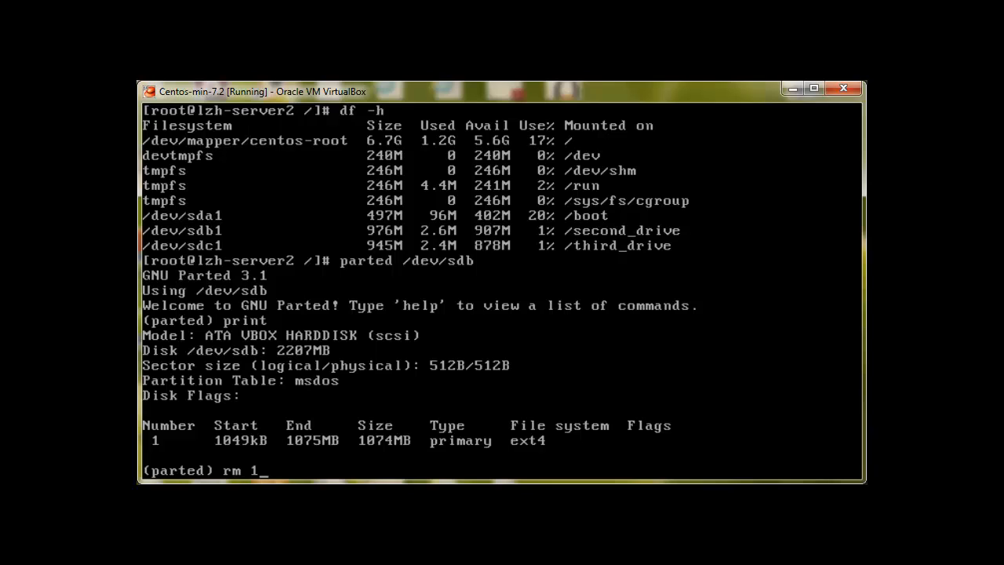
{"action": "key", "text": "Return"}
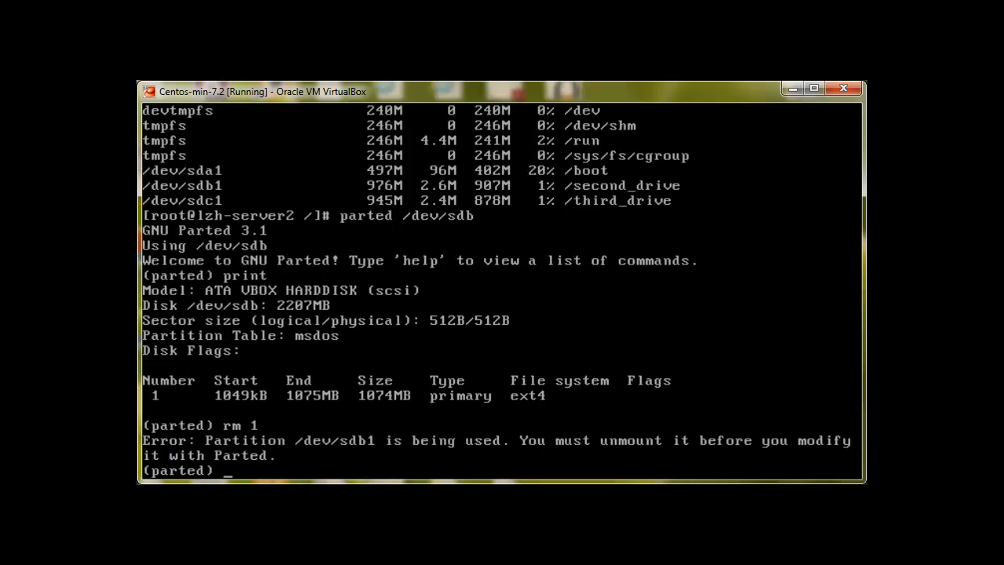
{"action": "type", "text": "quit"}
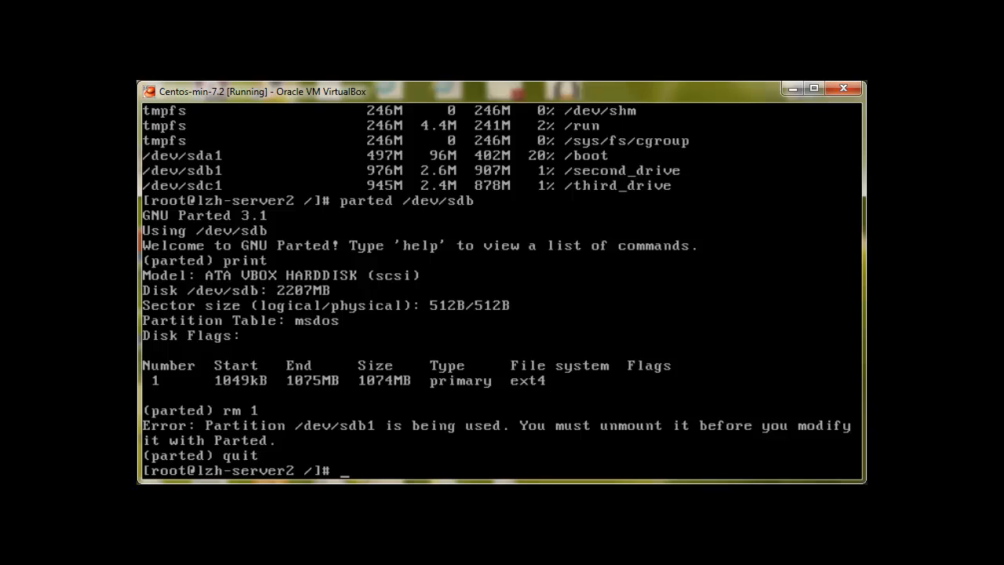
Step: Unmount /dev/sdb1 and reopen parted on /dev/sdb
{"action": "type", "text": "umount"}
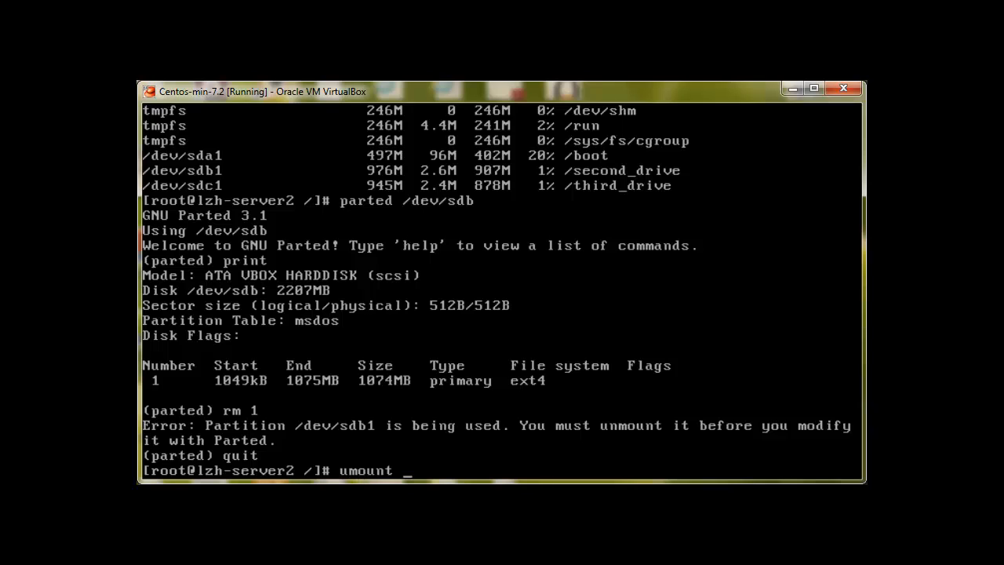
{"action": "type", "text": "/dev/sdb1"}
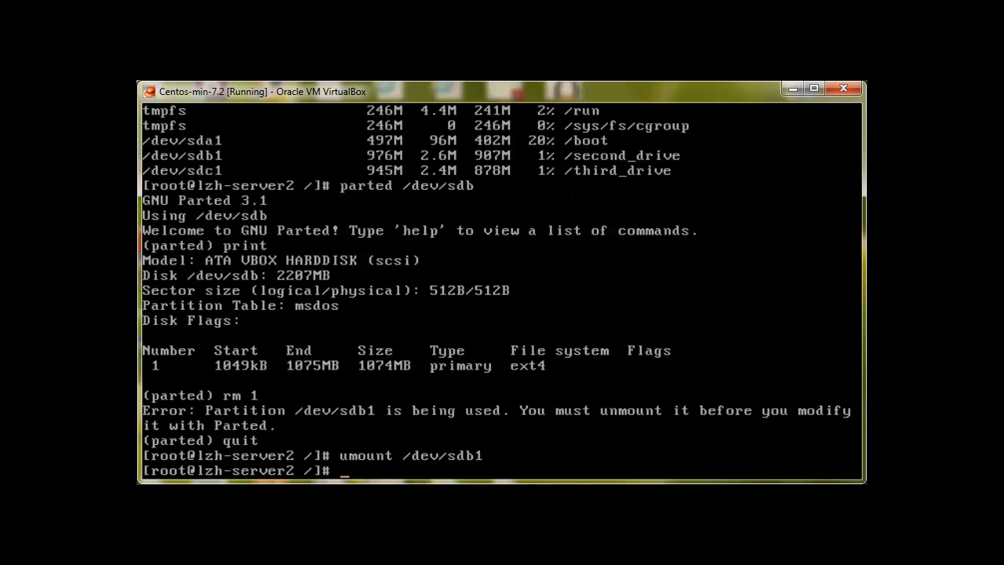
{"action": "type", "text": "parted /dev/sdb"}
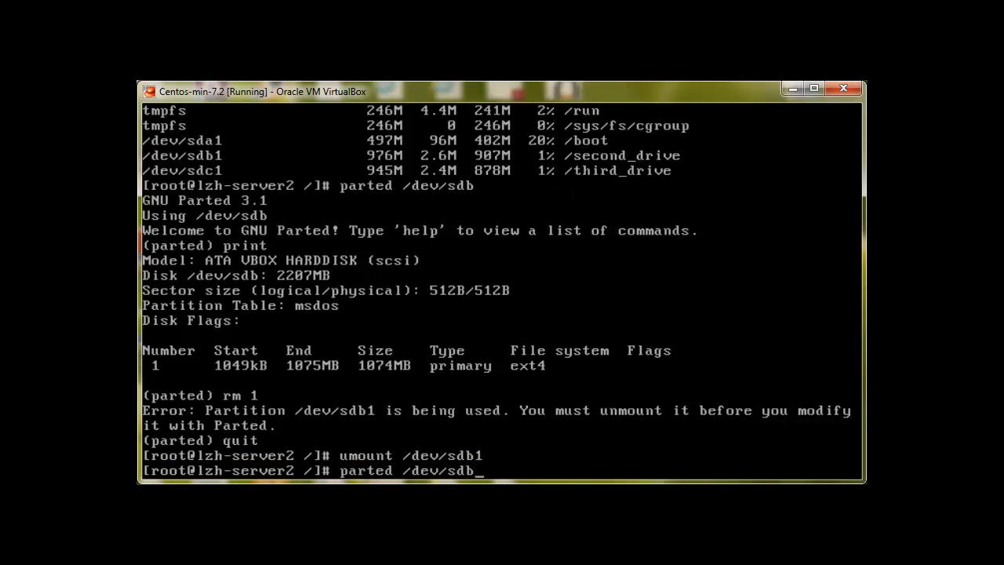
{"action": "key", "text": "Return"}
{"action": "type", "text": "rm"}
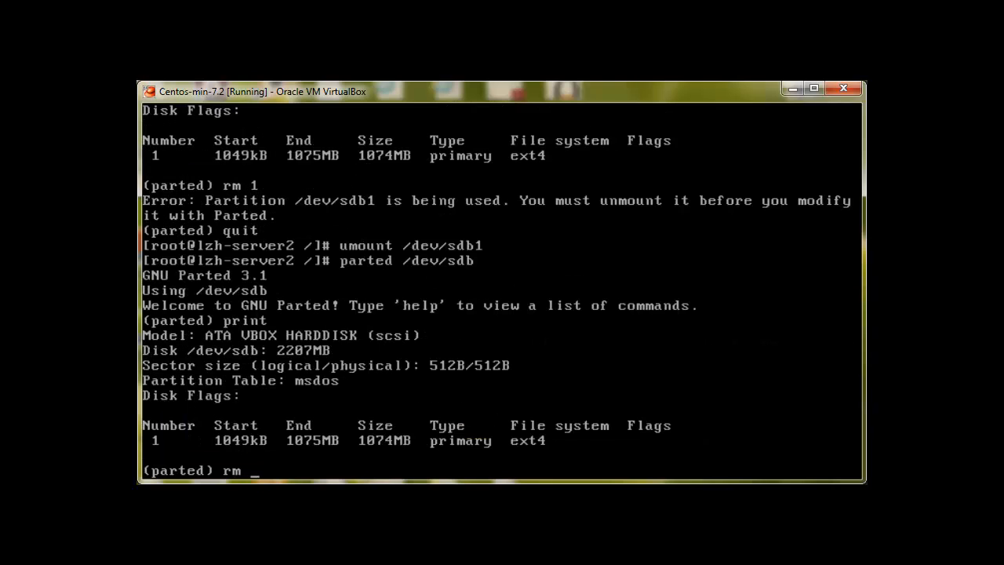
Step: Delete partition 1 from /dev/sdb, verify the empty table, and quit parted
{"action": "type", "text": " 1"}
{"action": "key", "text": "Return"}
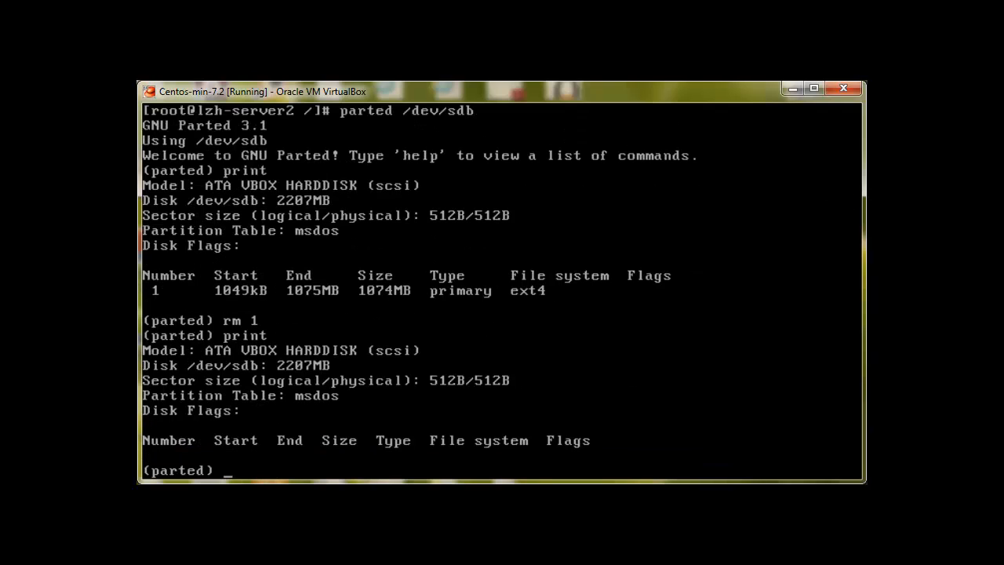
{"action": "type", "text": "quit"}
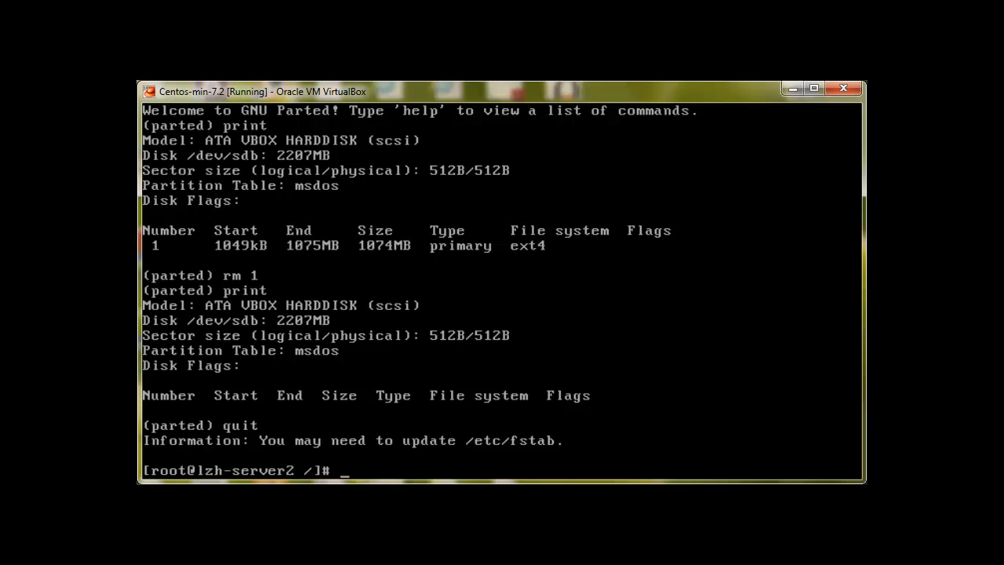
{"action": "type", "text": "part"}
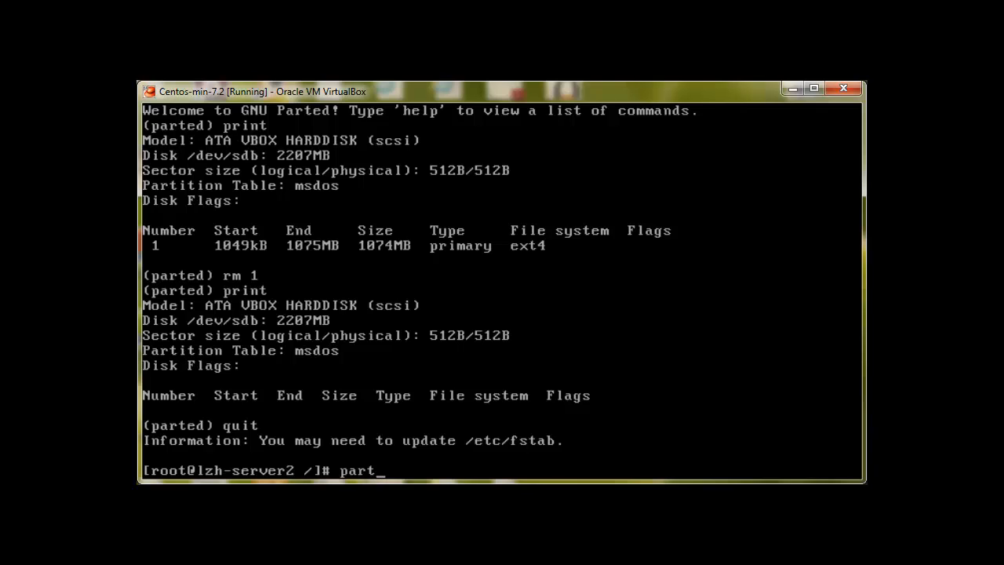
Step: Unmount /dev/sdc1 and start parted on /dev/sdc
{"action": "type", "text": "umount /dev/sd"}
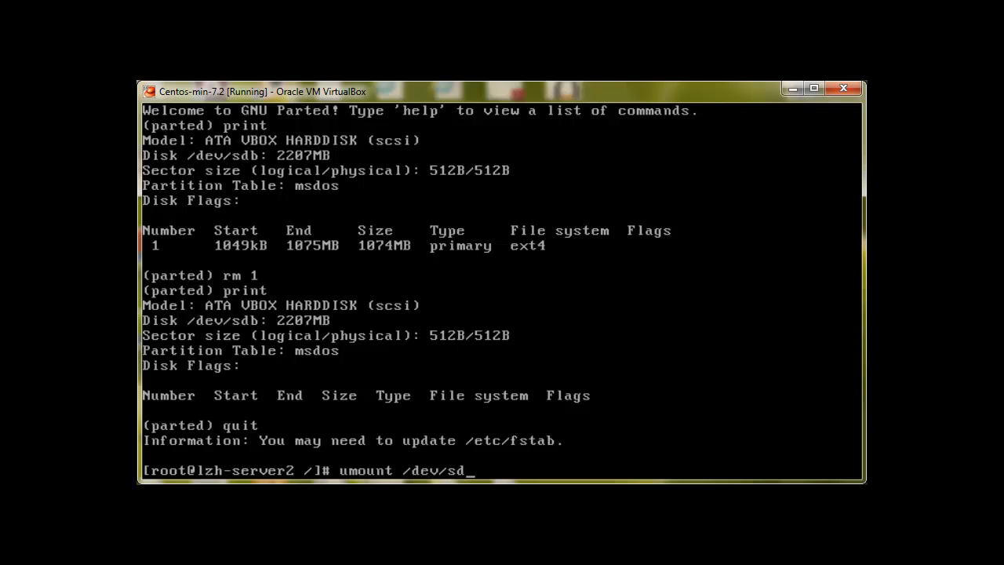
{"action": "key", "text": "Return"}
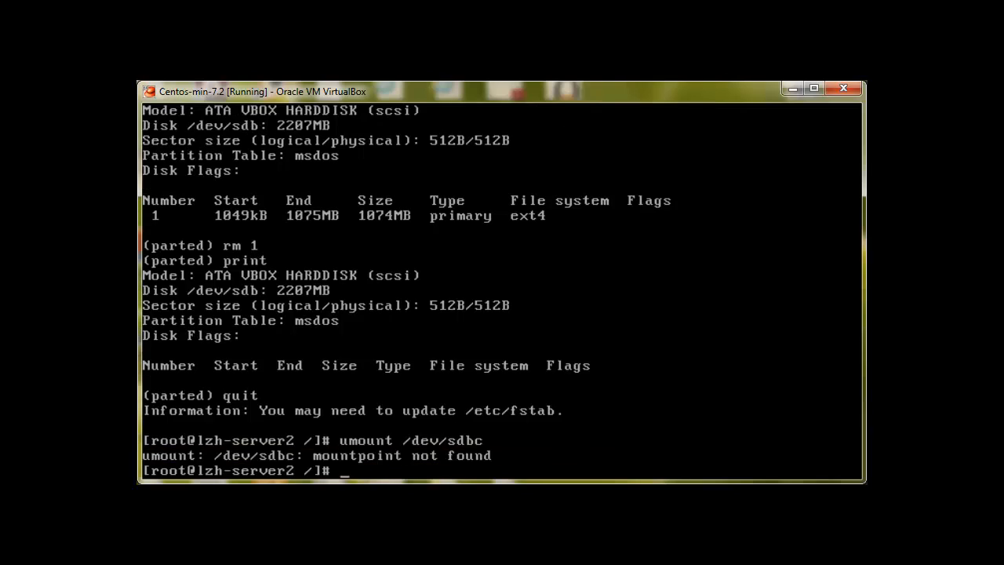
{"action": "type", "text": "umount /dev/sdbc"}
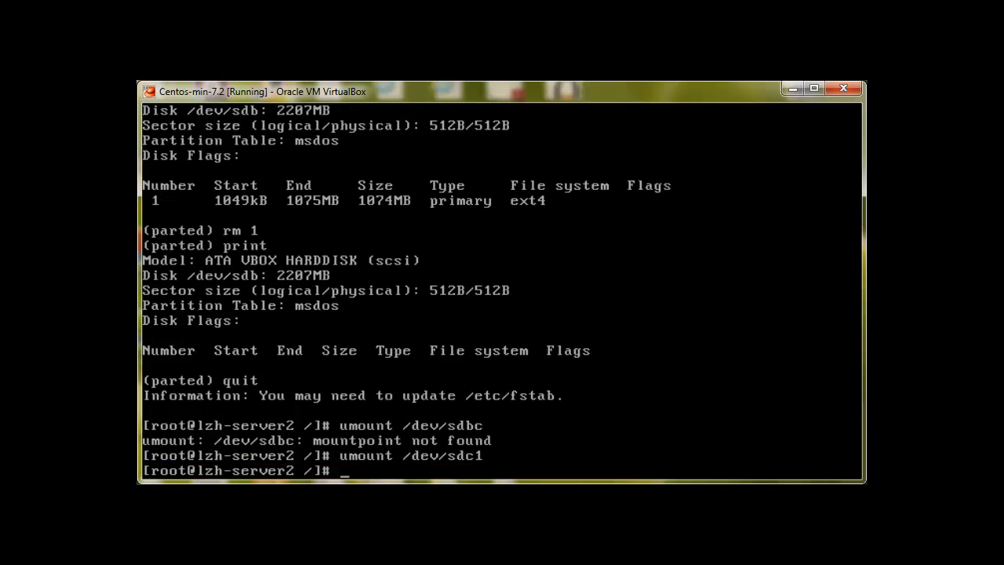
{"action": "type", "text": "parted"}
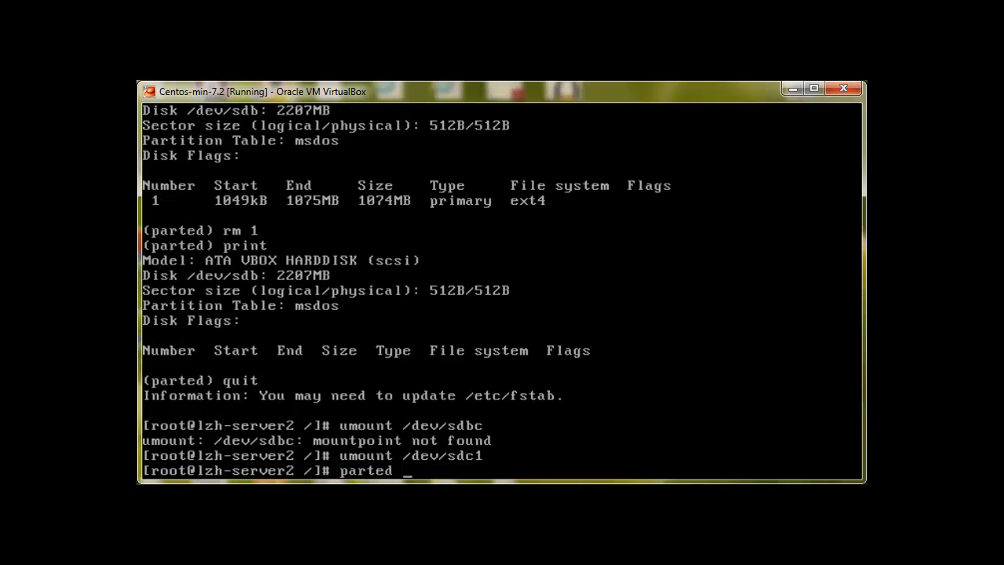
{"action": "type", "text": "/dev/sd"}
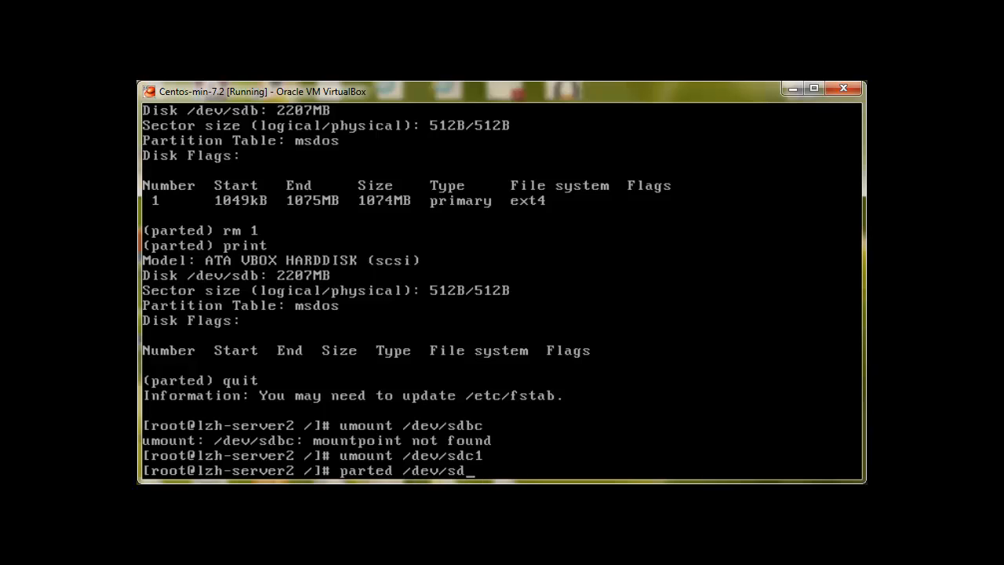
{"action": "key", "text": "Return"}
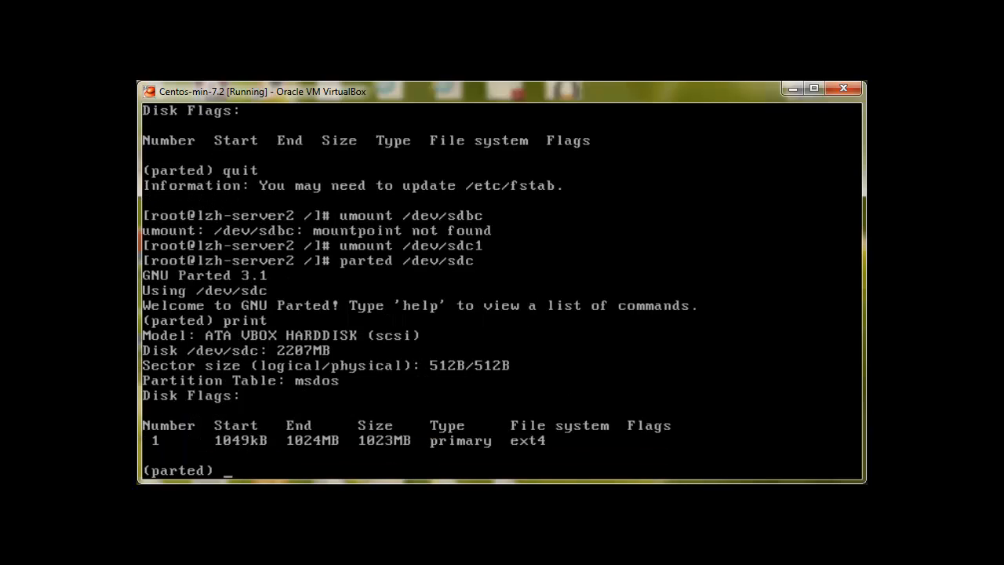
Step: Remove partition 1 from /dev/sdc, print the empty table, and check df -ah
{"action": "type", "text": "rm"}
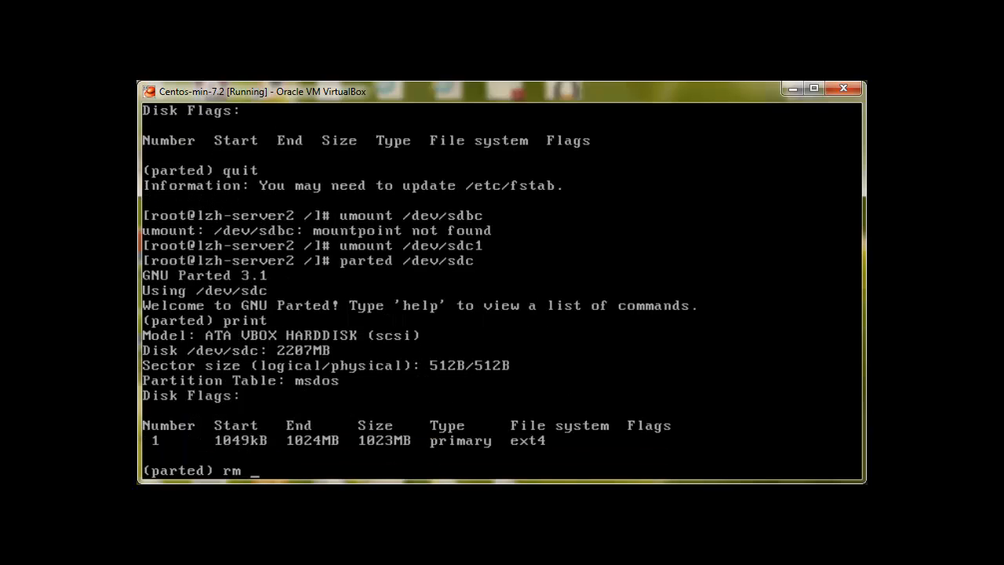
{"action": "type", "text": "1"}
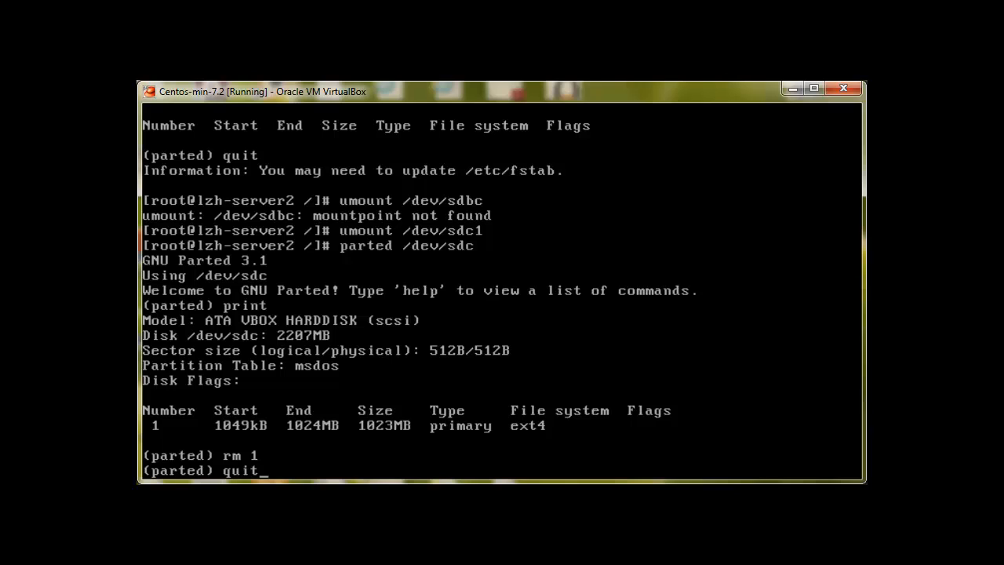
{"action": "type", "text": "print"}
{"action": "type", "text": "d"}
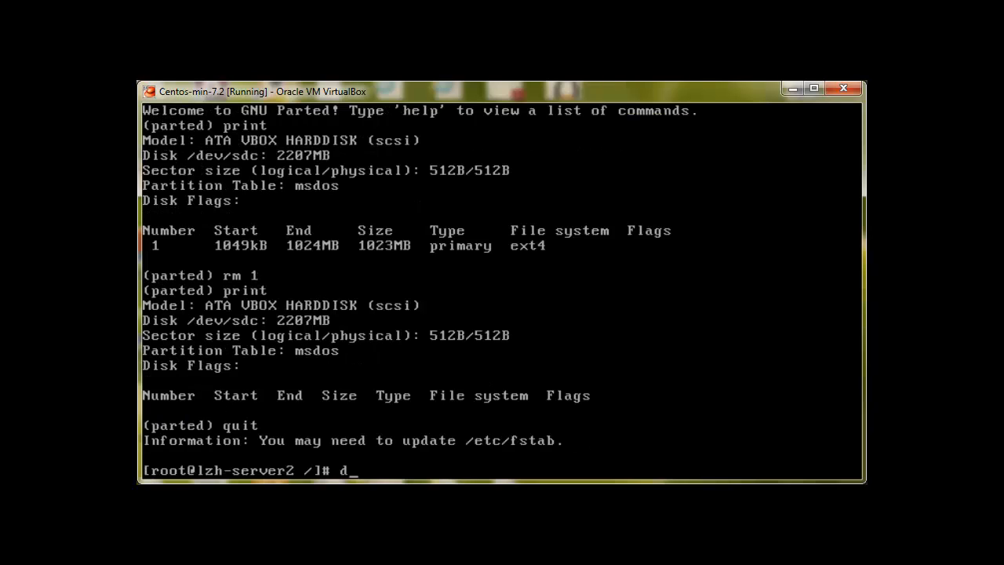
{"action": "type", "text": "f -ah"}
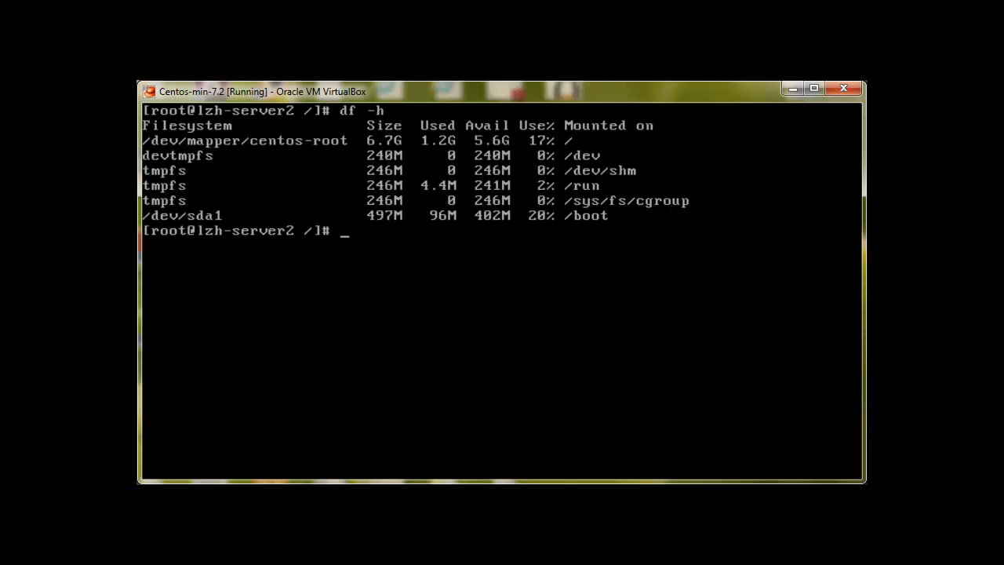
Step: Page through fdisk -l | less showing sdb and sdc with no partitions
{"action": "type", "text": "fdisk -"}
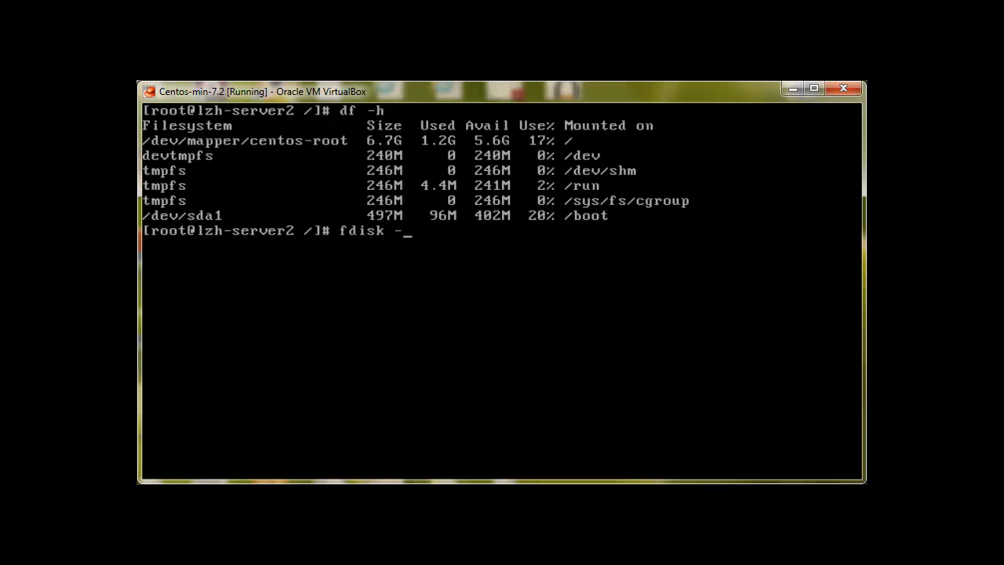
{"action": "type", "text": "l | less"}
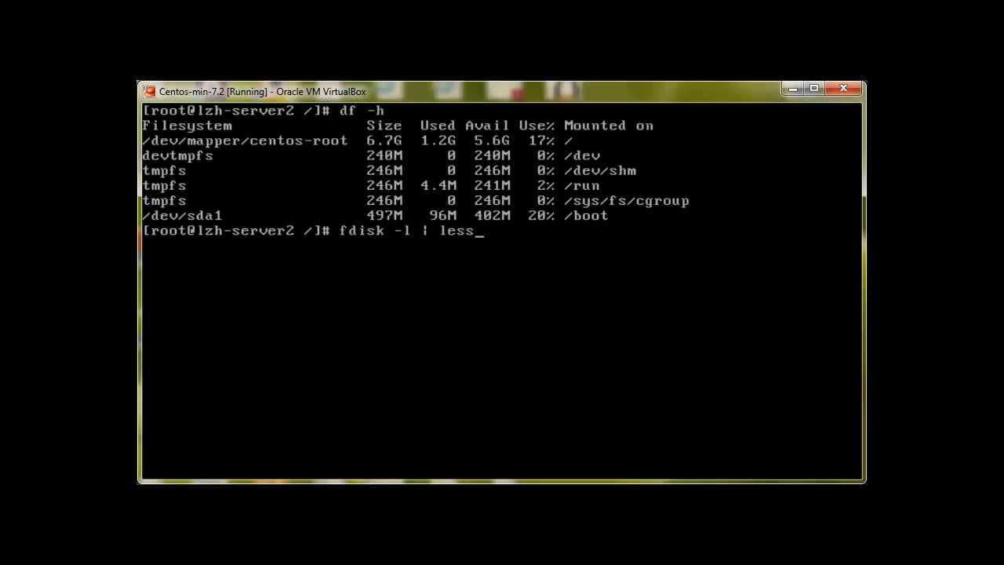
{"action": "key", "text": "Return"}
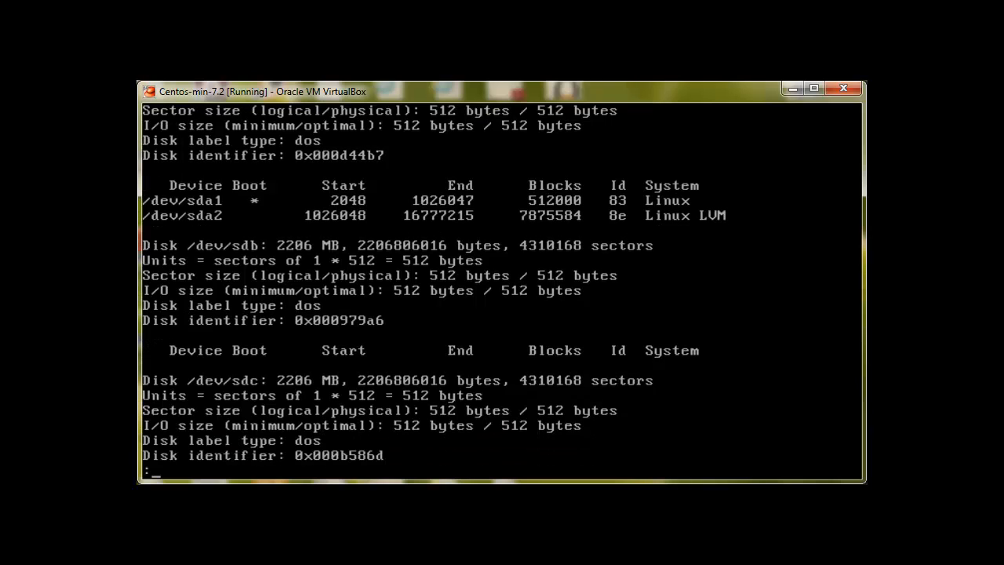
{"action": "scroll", "scroll_direction": "down", "scroll_amount": 3}
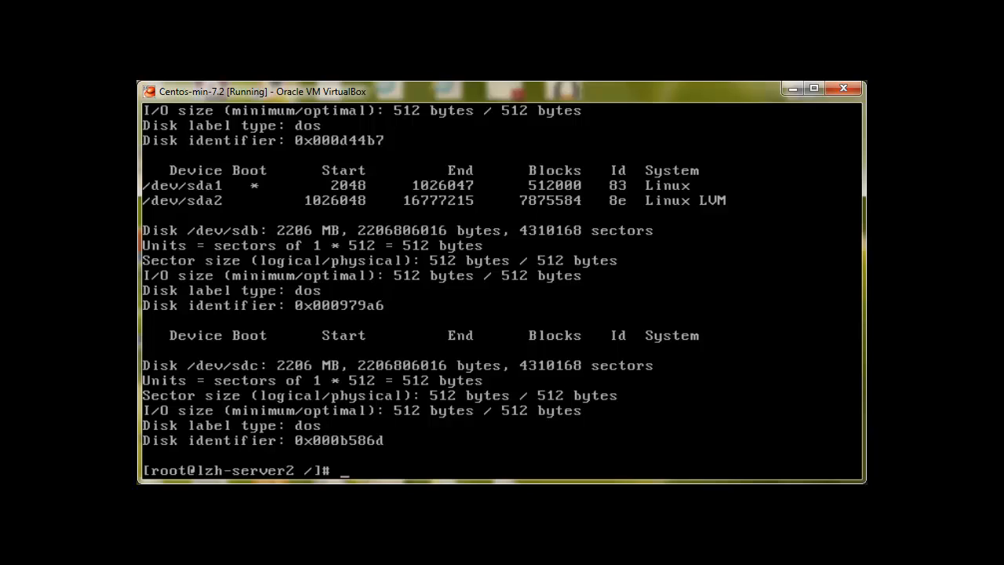
Step: Sketch a pv --> vg --> lv note at the prompt, erase it, and clear the screen
{"action": "type", "text": "pv"}
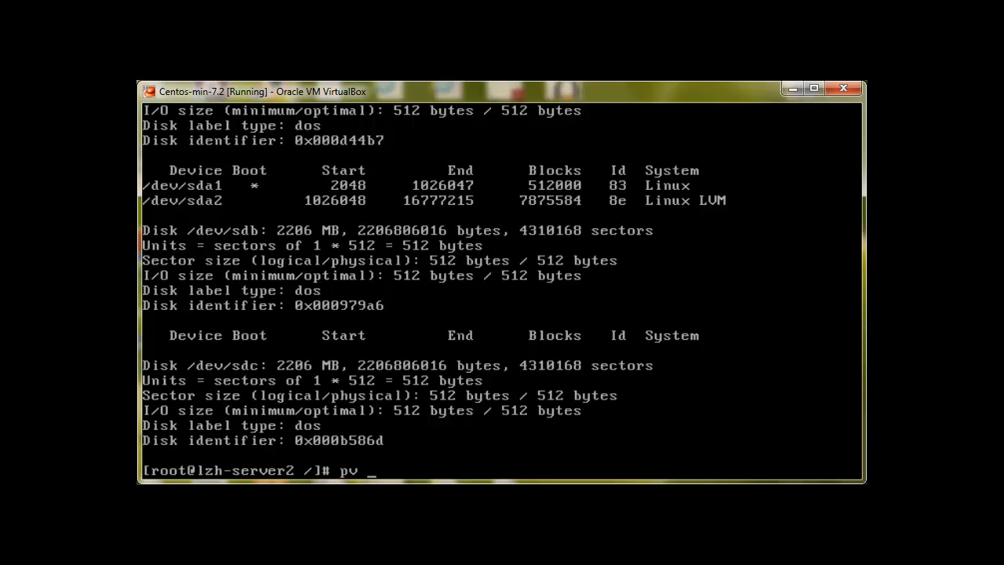
{"action": "type", "text": "-->"}
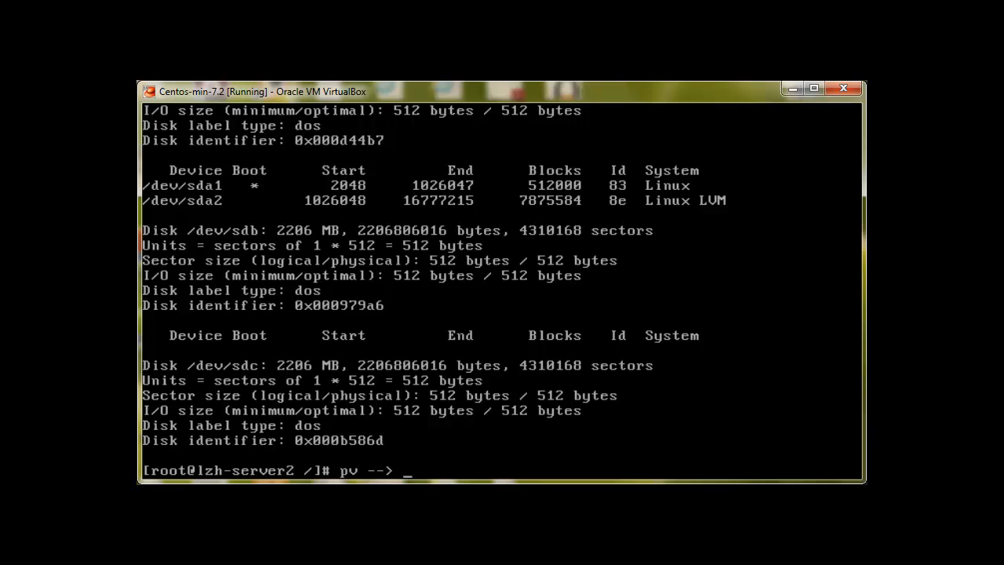
{"action": "type", "text": "vg ---"}
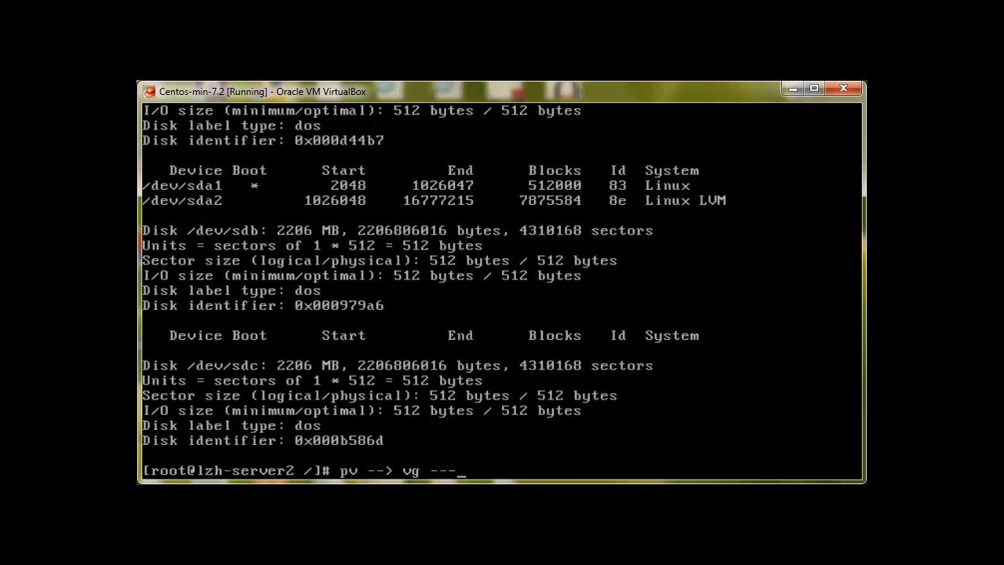
{"action": "type", "text": ">"}
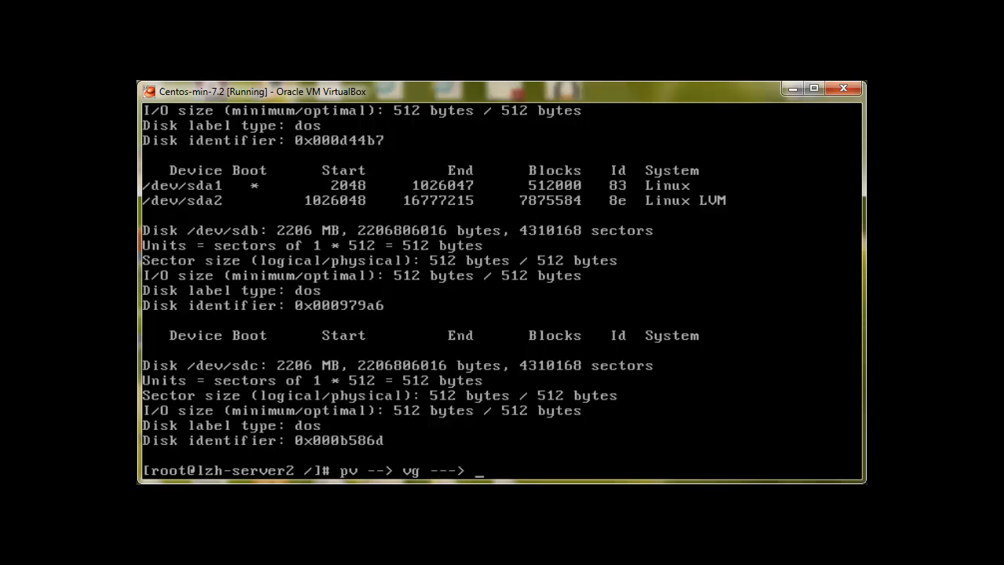
{"action": "type", "text": "lv"}
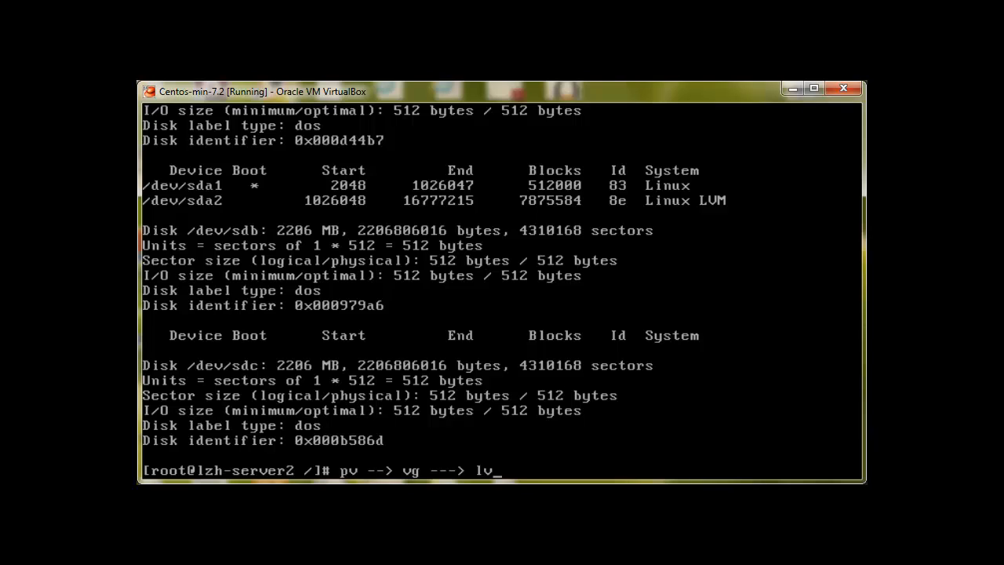
{"action": "key", "text": "backspace"}
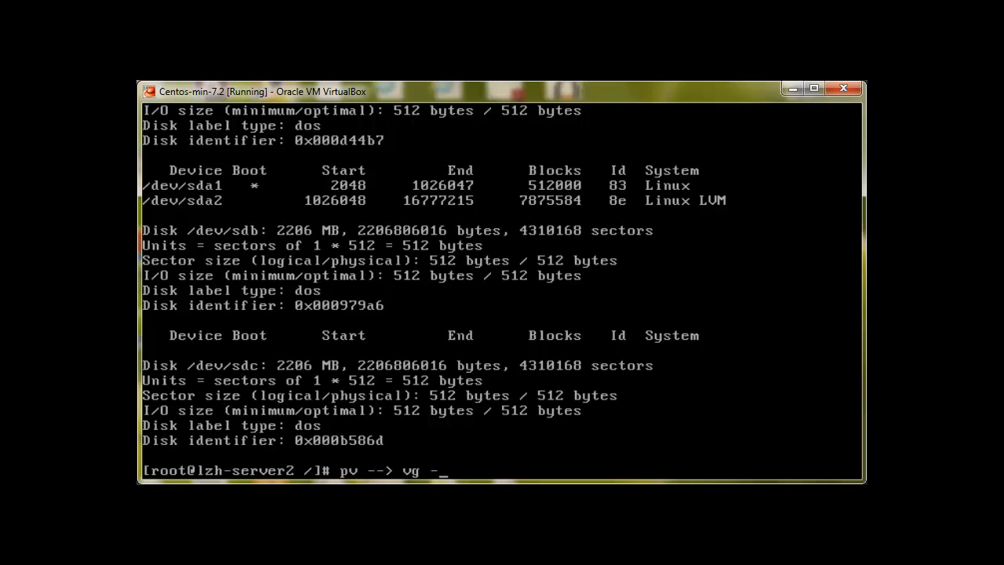
{"action": "type", "text": "c"}
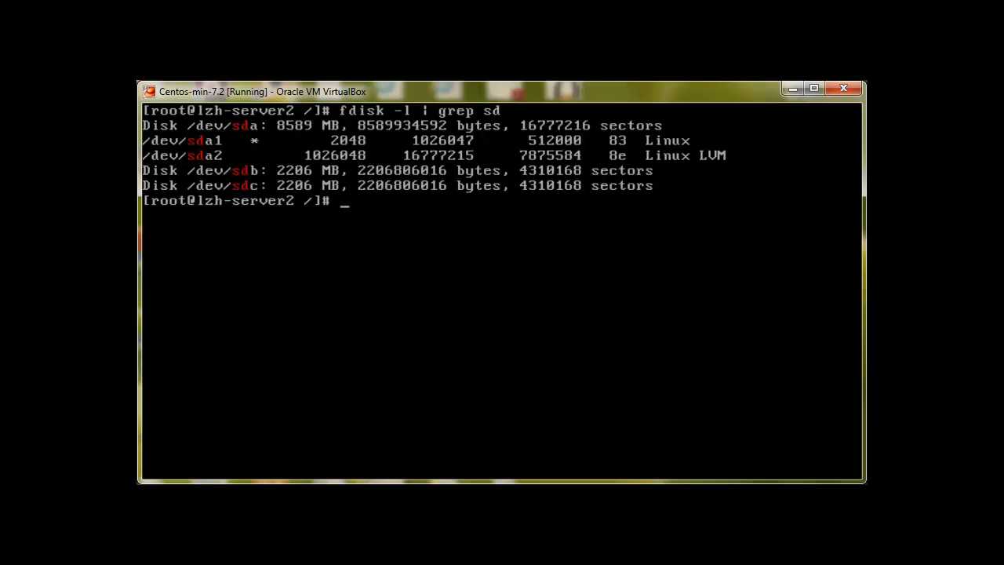
Step: Start fdisk on /dev/sdb and begin a new partition
{"action": "type", "text": "fdsi"}
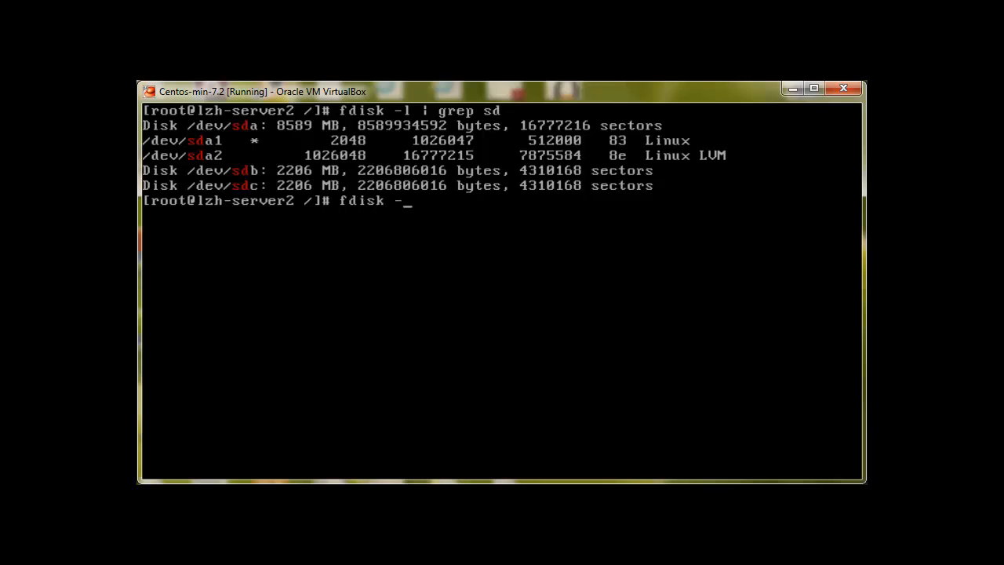
{"action": "type", "text": "/dev/sdb"}
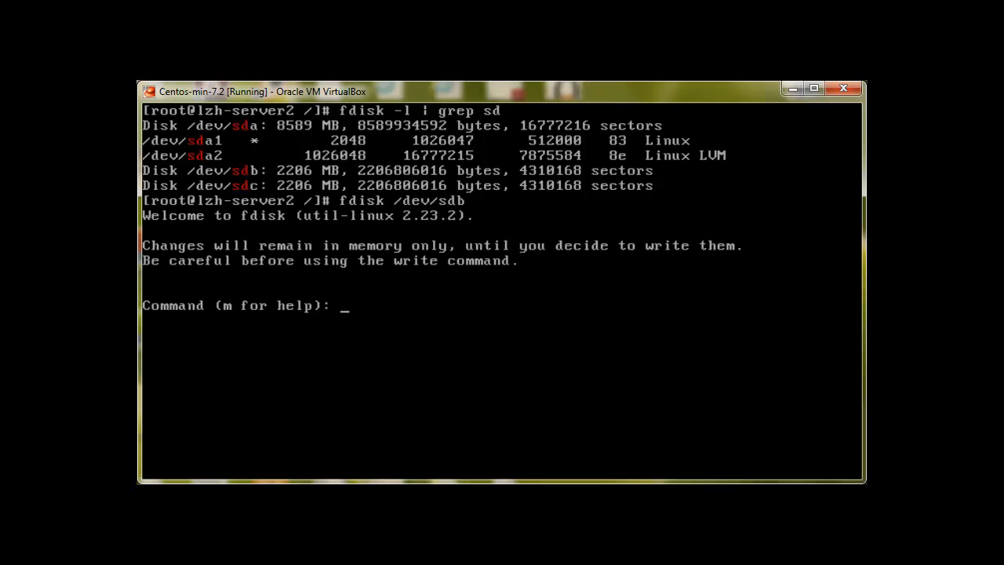
{"action": "type", "text": "n"}
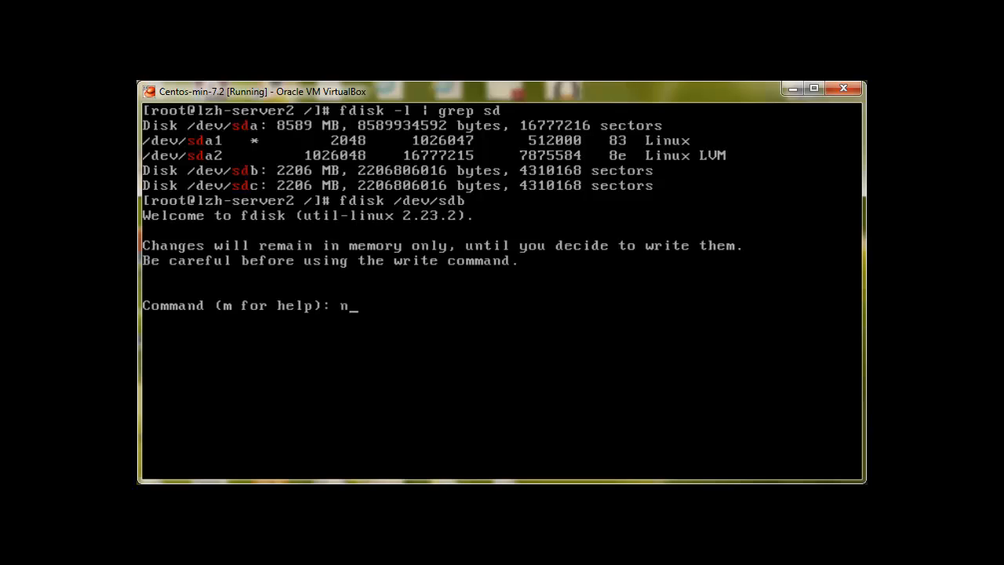
{"action": "key", "text": "enter"}
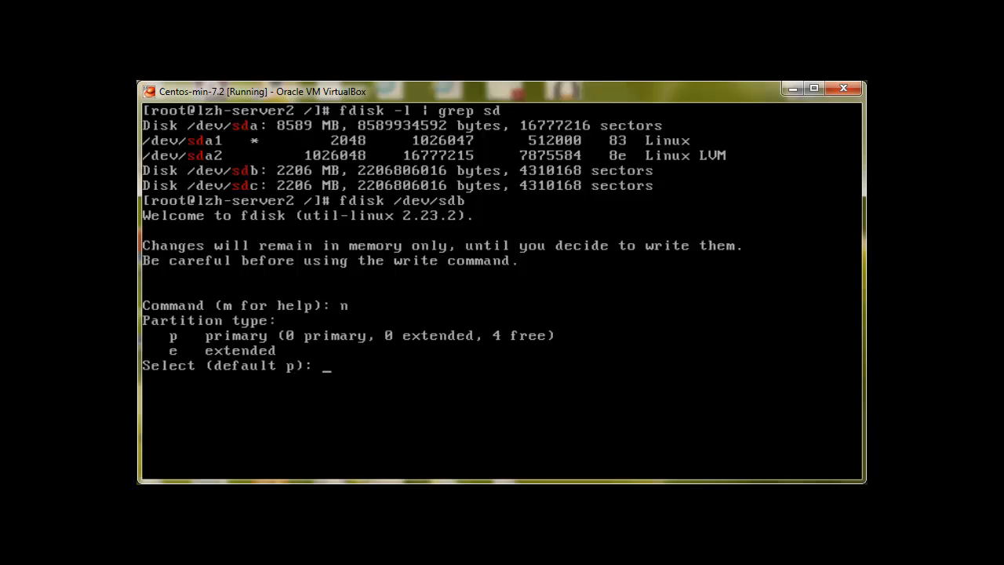
Step: Make it primary partition 1 with default sectors (2.1 GiB) and write the table
{"action": "type", "text": "p"}
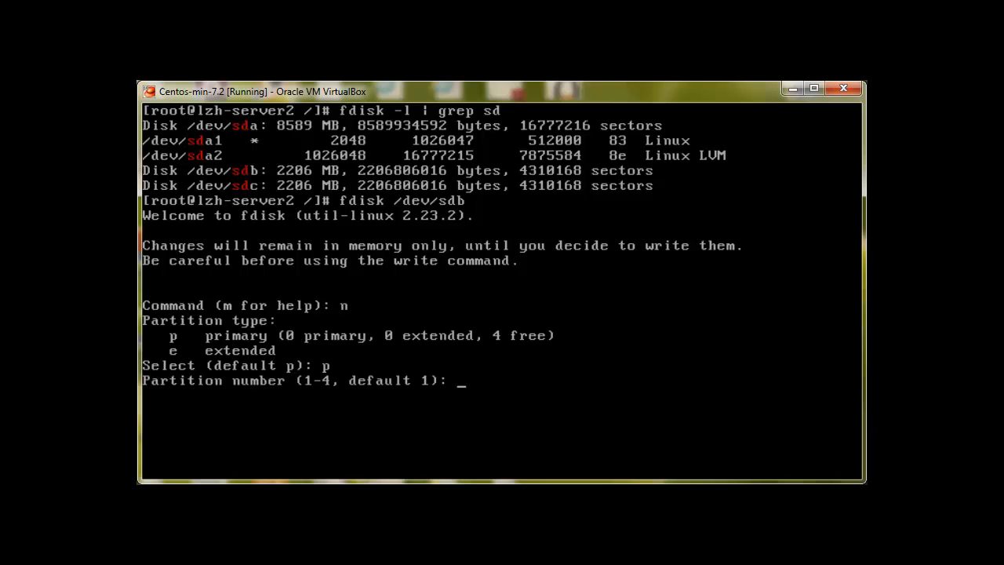
{"action": "type", "text": "1"}
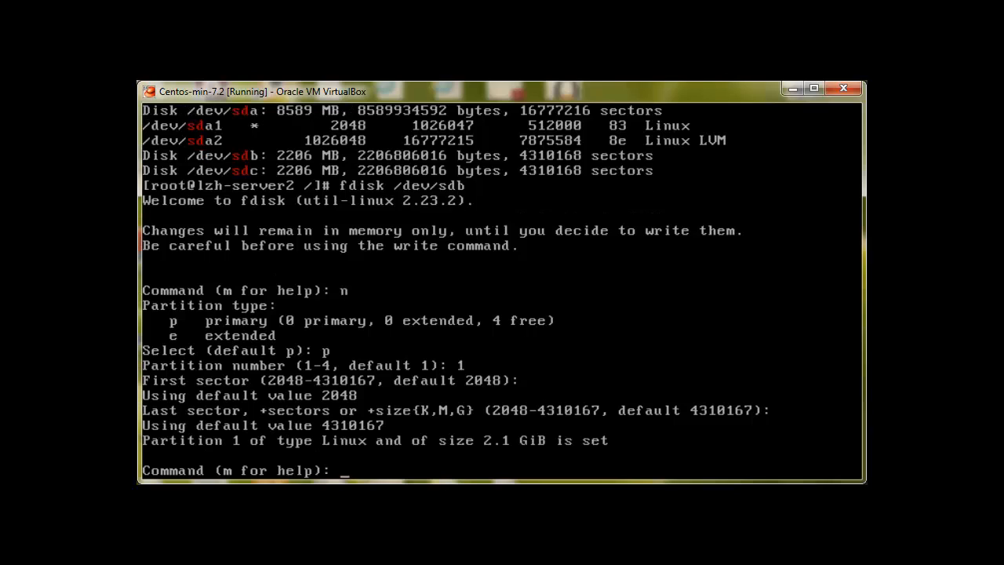
{"action": "type", "text": "w"}
{"action": "type", "text": "fdisk -l | grep sd"}
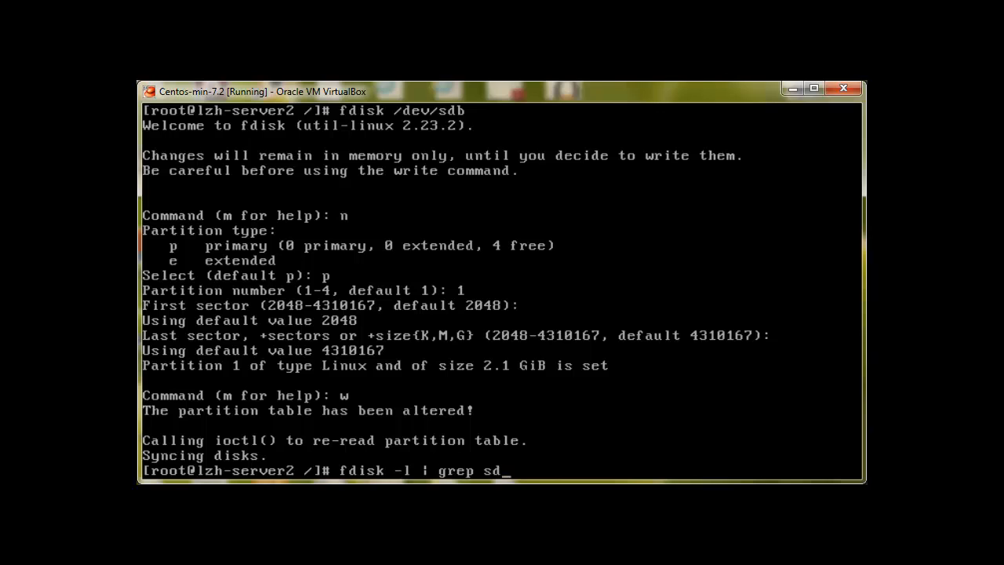
Step: Page through the fdisk listing confirming /dev/sdb1 exists, quit, and clear the screen
{"action": "type", "text": "less"}
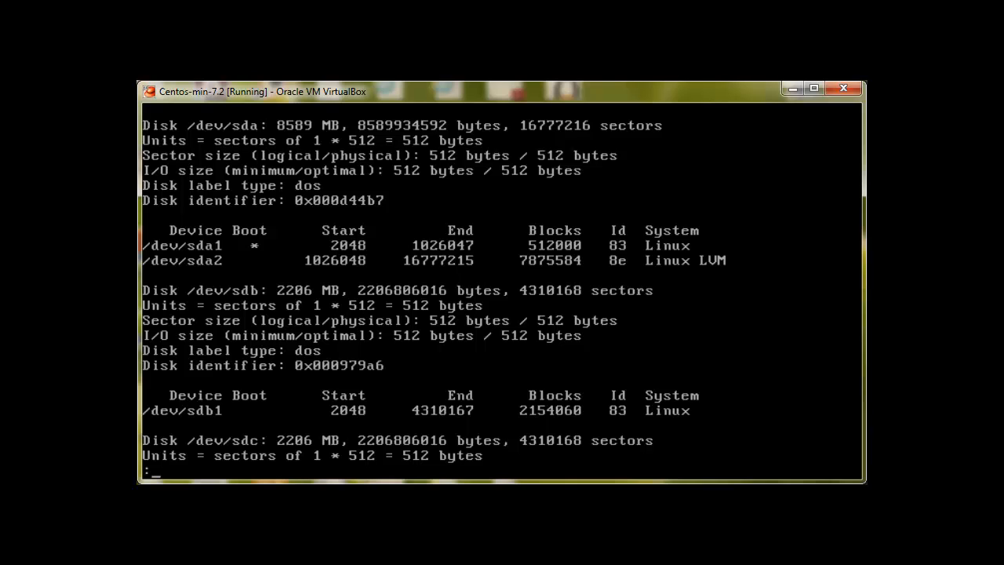
{"action": "scroll", "scroll_direction": "down", "scroll_amount": 3}
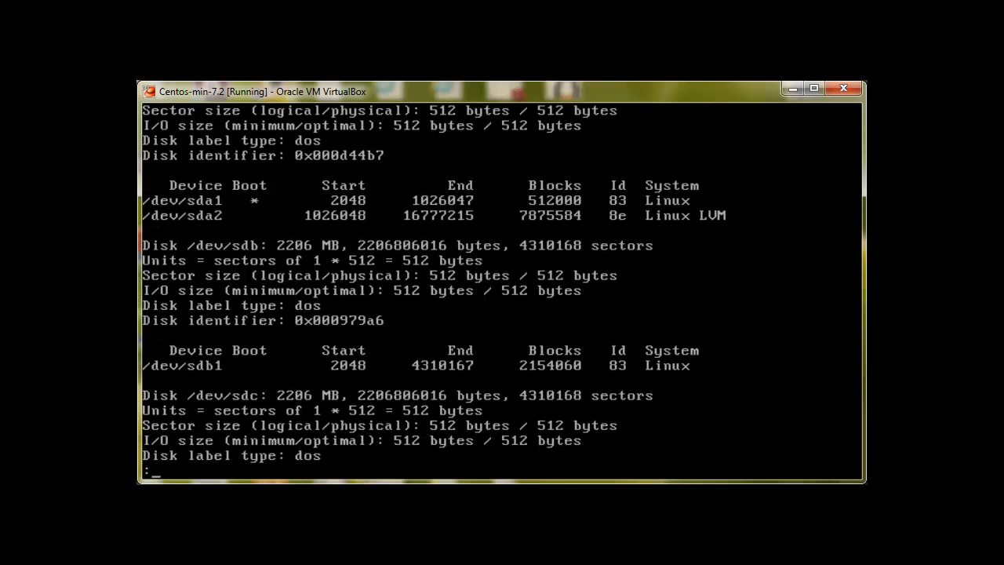
{"action": "key", "text": "Return"}
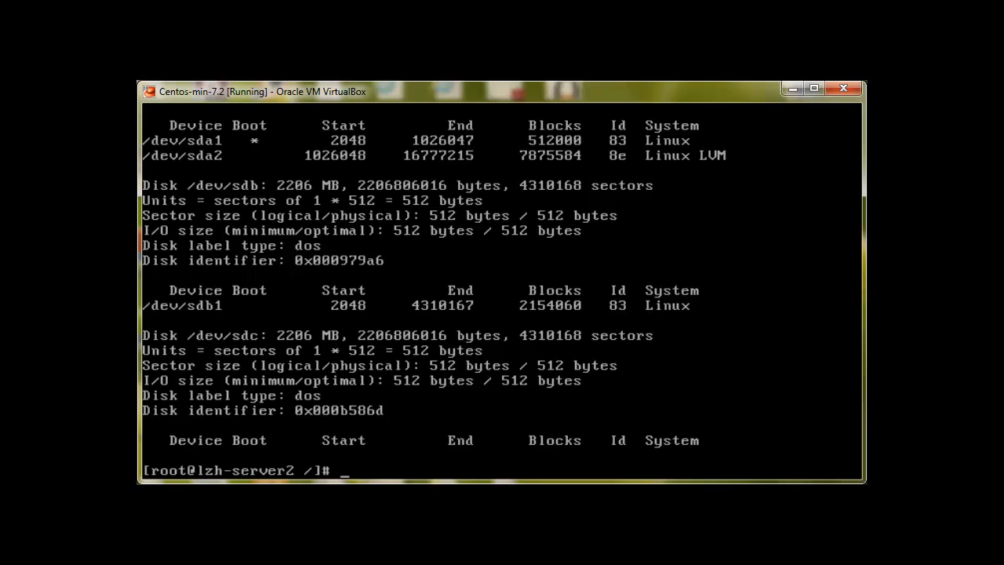
{"action": "type", "text": "clear"}
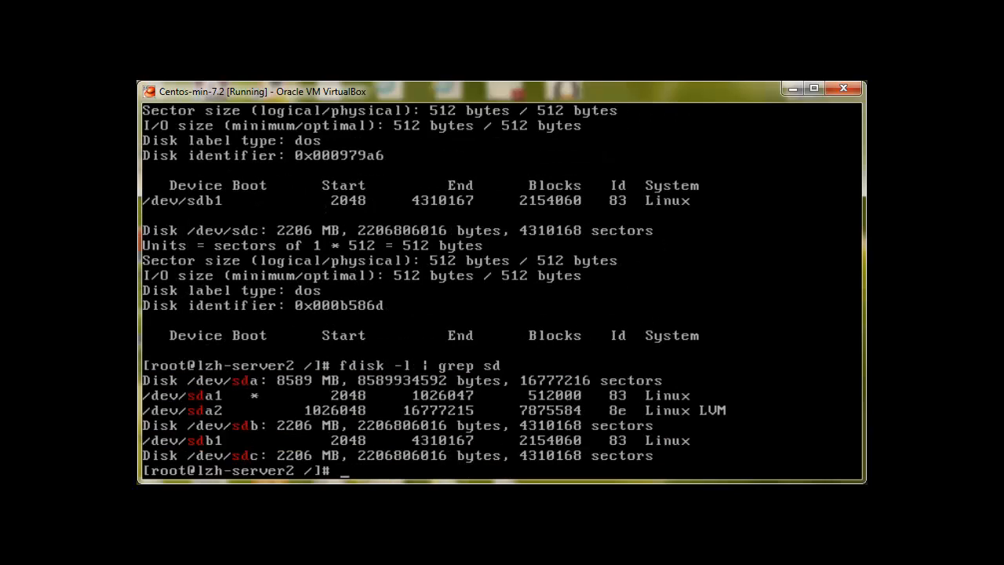
Step: Create primary partition 1 on /dev/sdc with fdisk using default sectors and write the table
{"action": "type", "text": "fdisk -l | less"}
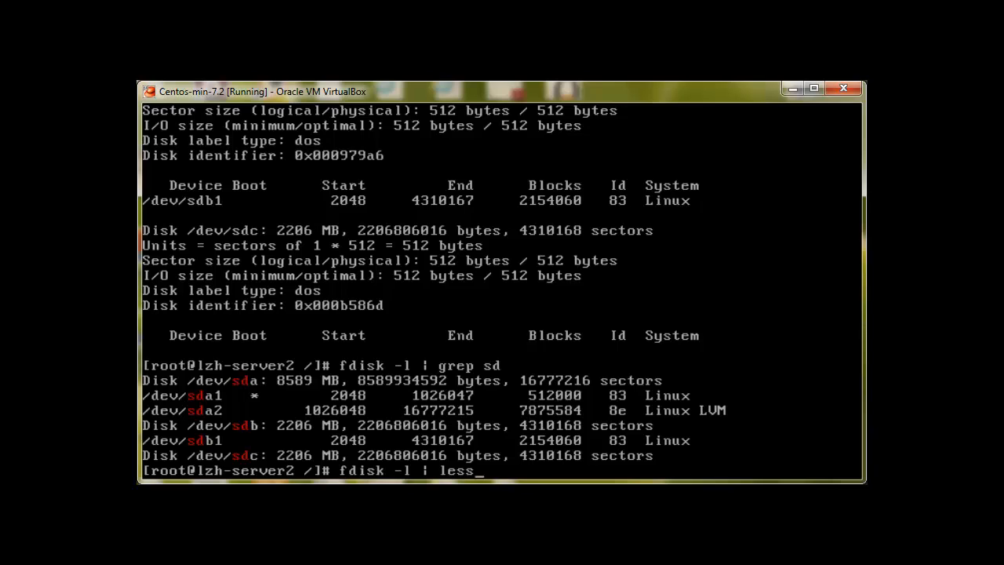
{"action": "type", "text": "fdisk /dev/sdc"}
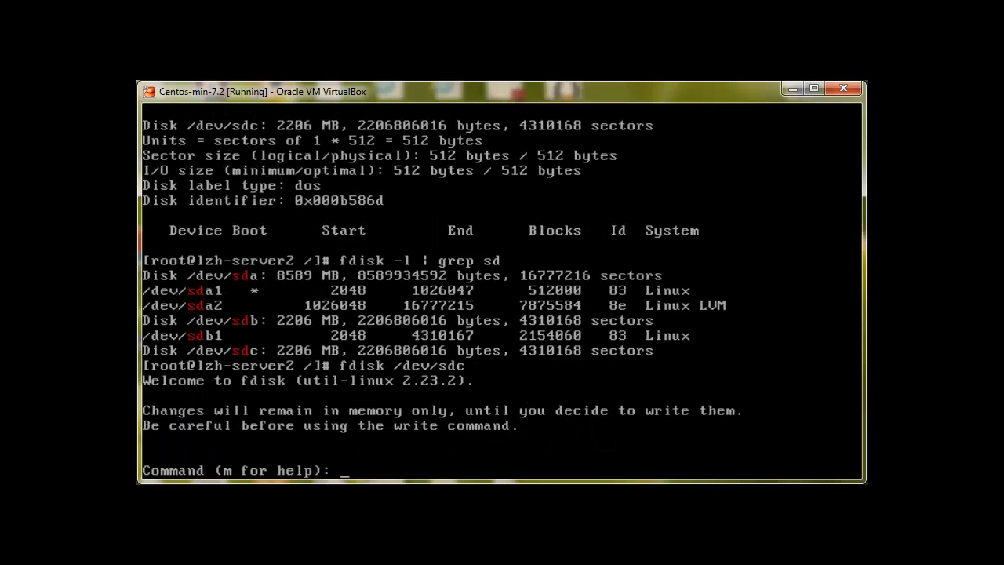
{"action": "type", "text": "n"}
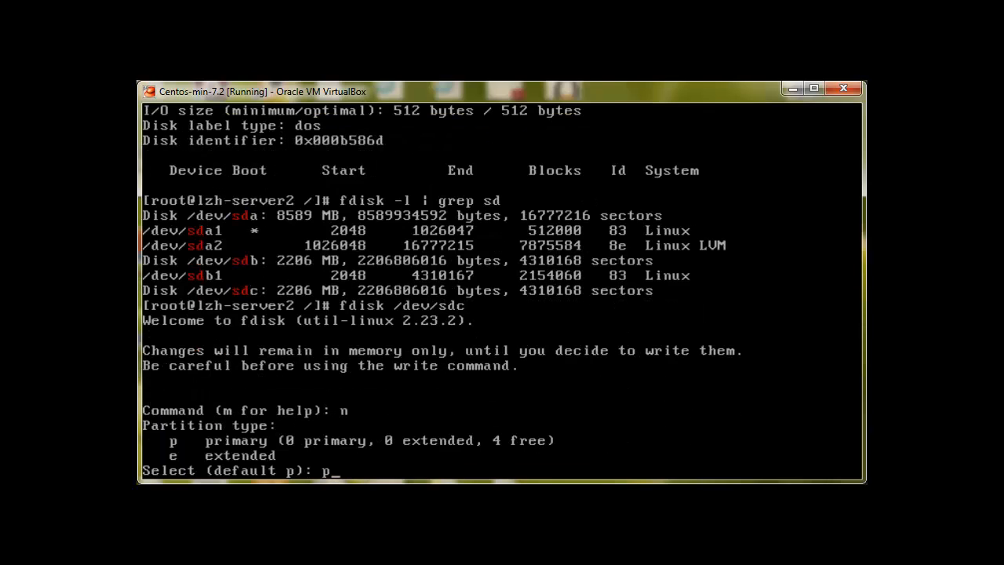
{"action": "type", "text": "p"}
{"action": "type", "text": "1"}
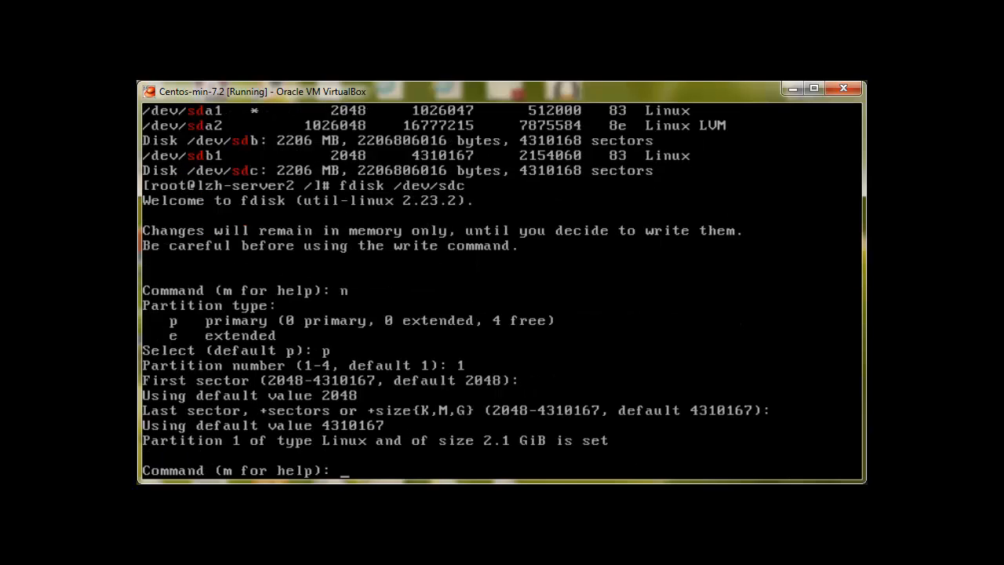
{"action": "type", "text": "w"}
{"action": "type", "text": "df -h"}
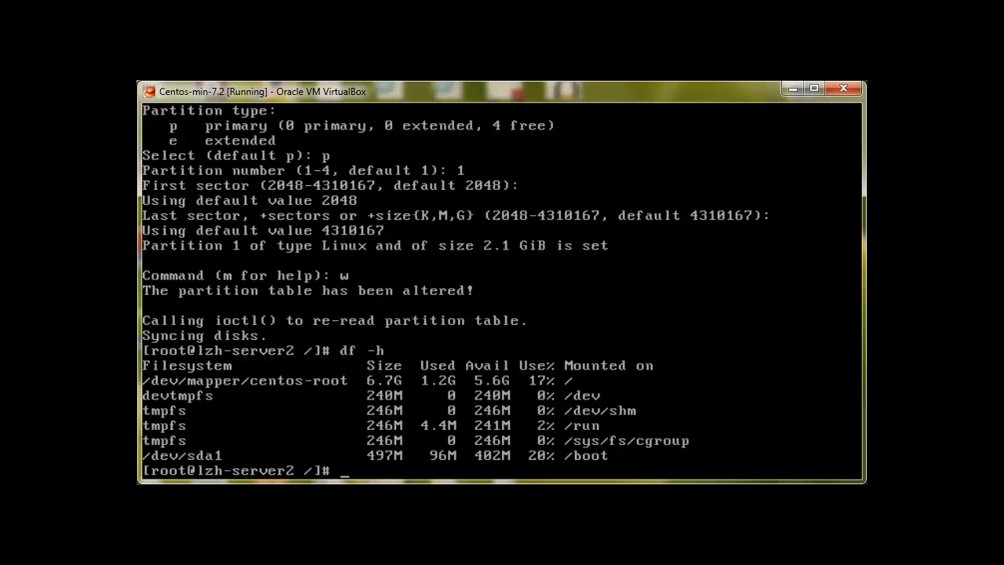
Step: List disks with fdisk -l, scrolling to confirm /dev/sdb1 and /dev/sdc1 exist
{"action": "type", "text": "fdisk -l"}
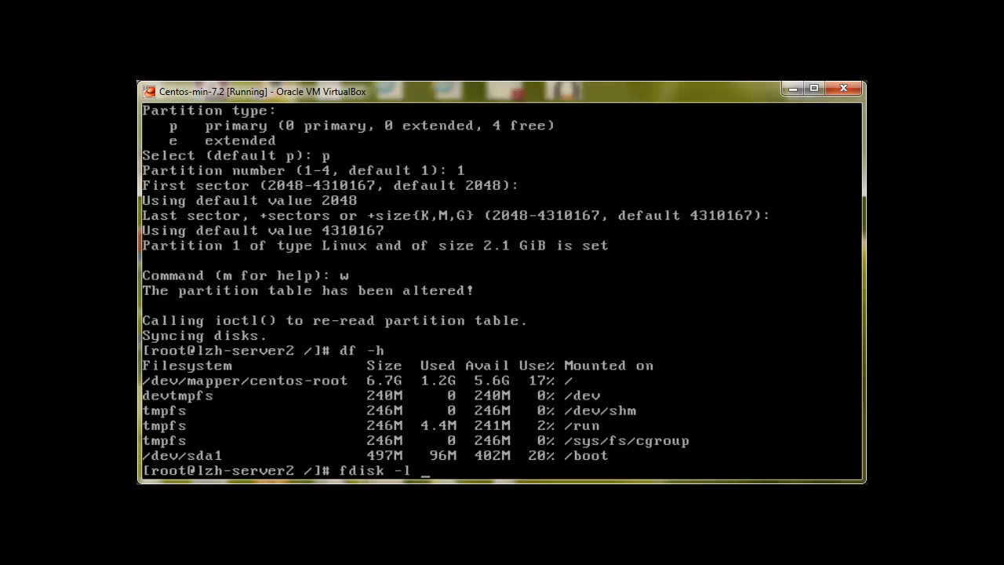
{"action": "key", "text": "Return"}
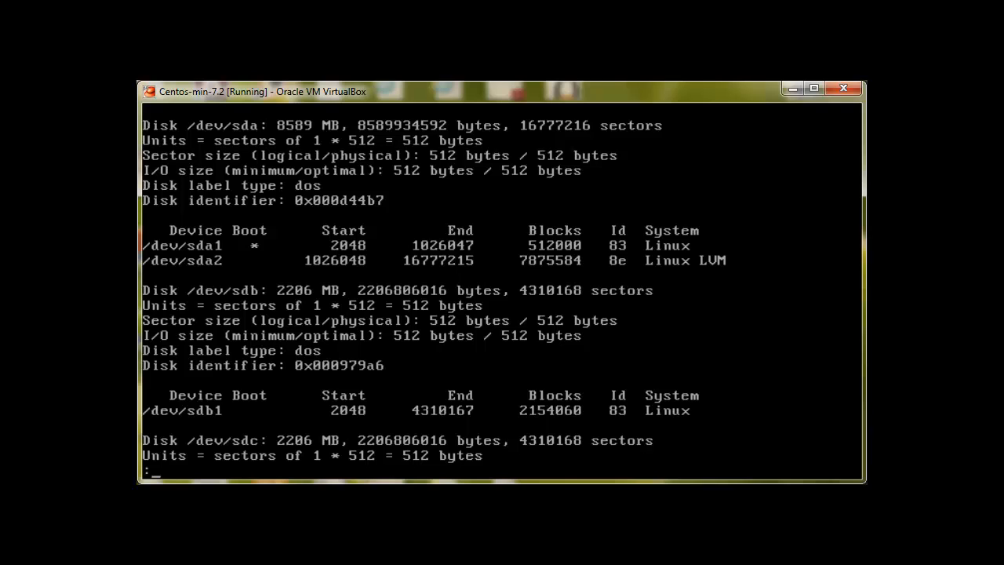
{"action": "scroll", "scroll_direction": "down", "scroll_amount": 3}
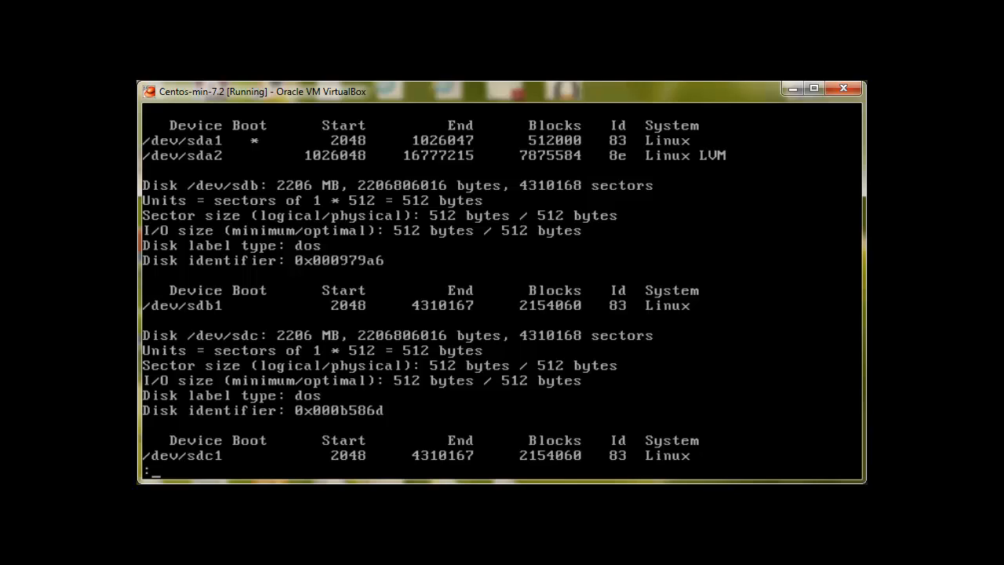
{"action": "scroll", "scroll_direction": "down", "scroll_amount": 3}
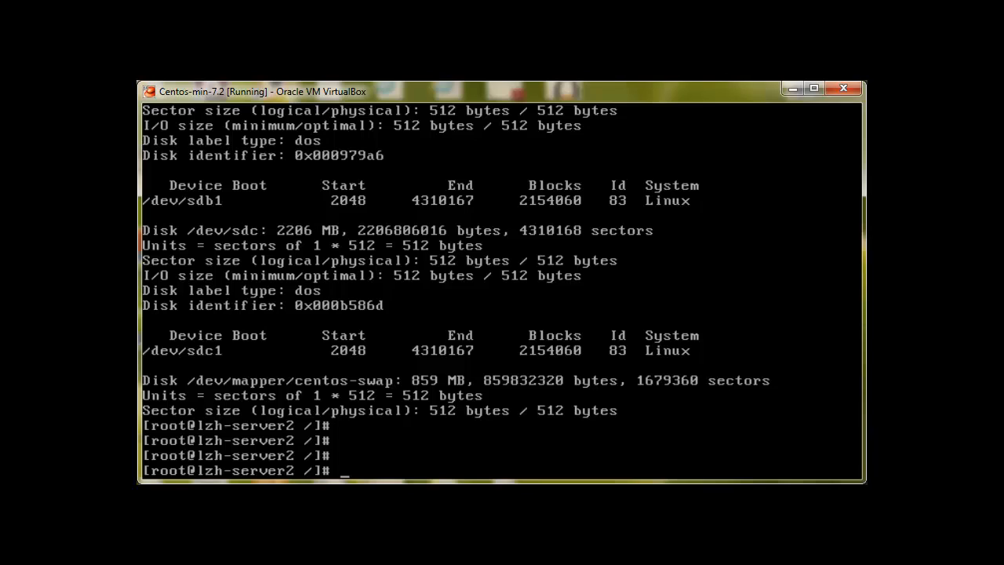
Step: Run pvcreate /dev/sdb1 and answer y to wipe its ext4 signature
{"action": "type", "text": "pv"}
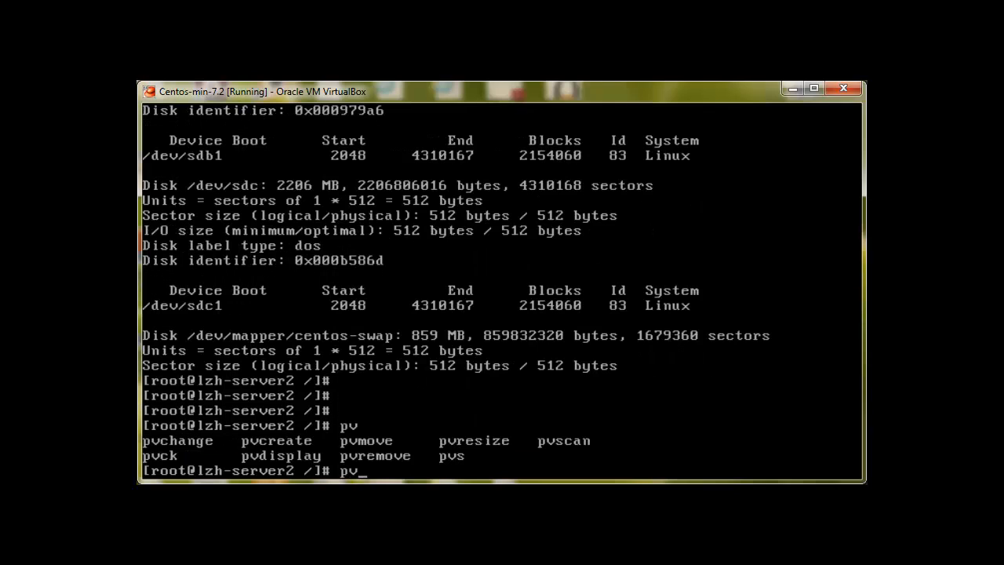
{"action": "type", "text": "pvcreate"}
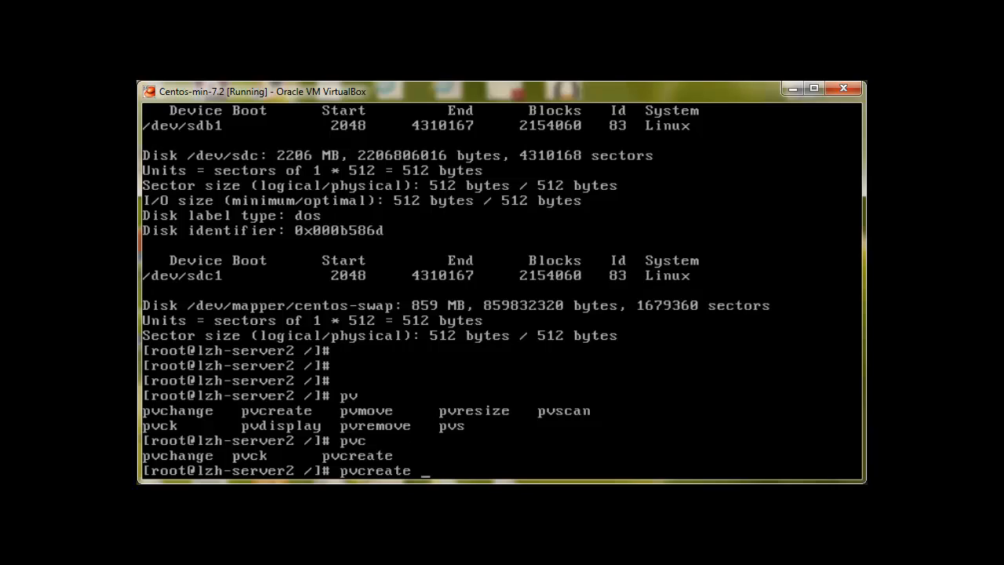
{"action": "type", "text": "/"}
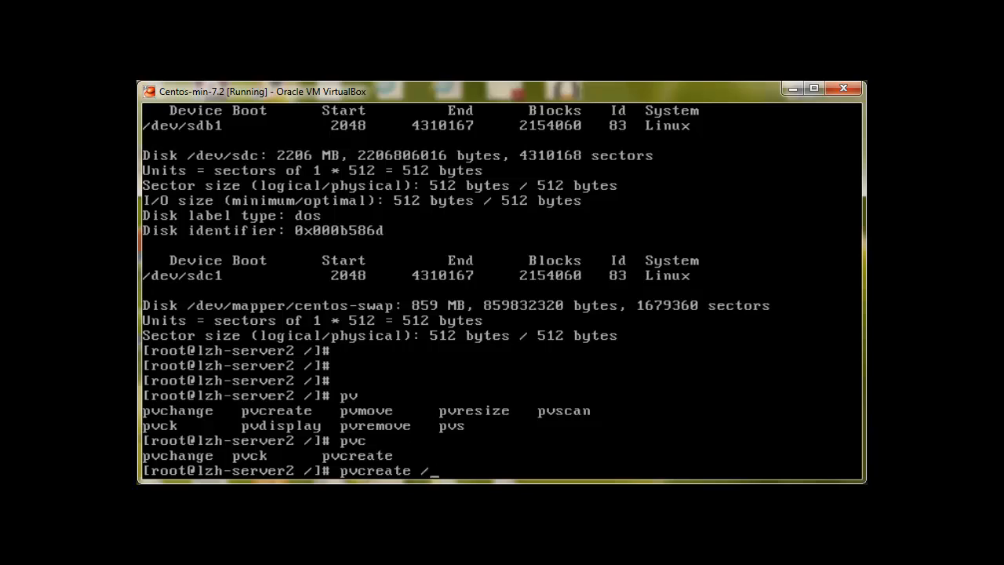
{"action": "type", "text": "dev/s"}
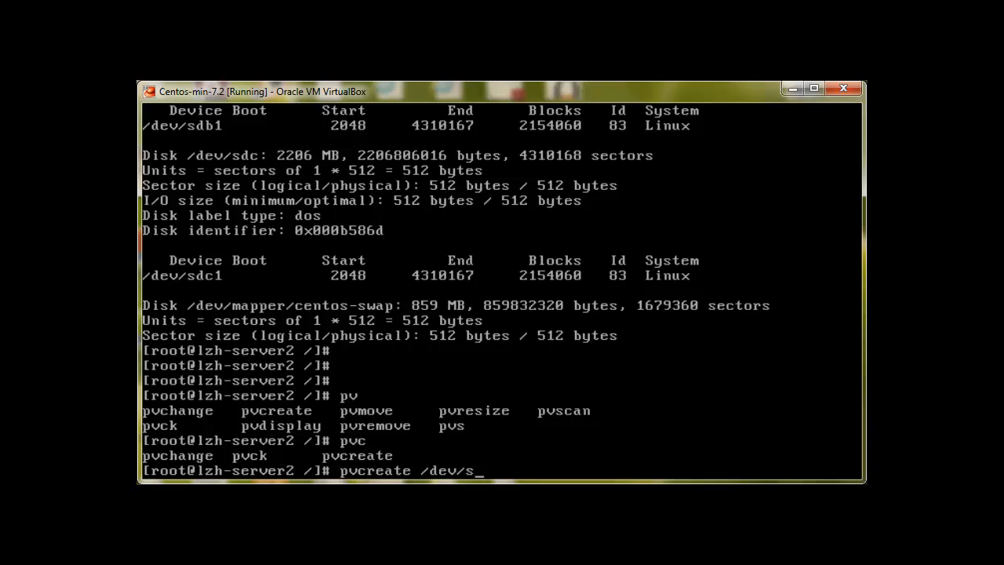
{"action": "type", "text": "db"}
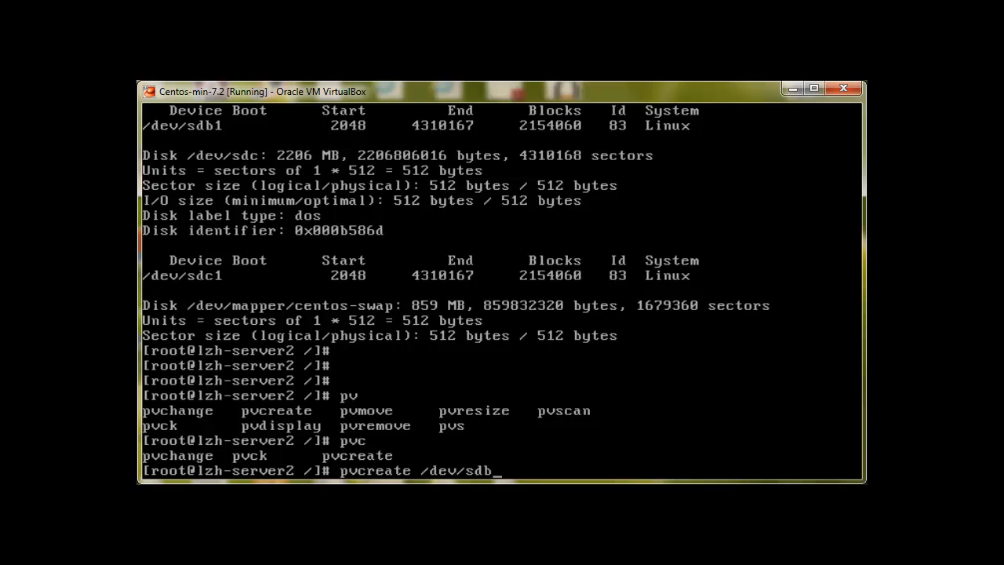
{"action": "type", "text": "1"}
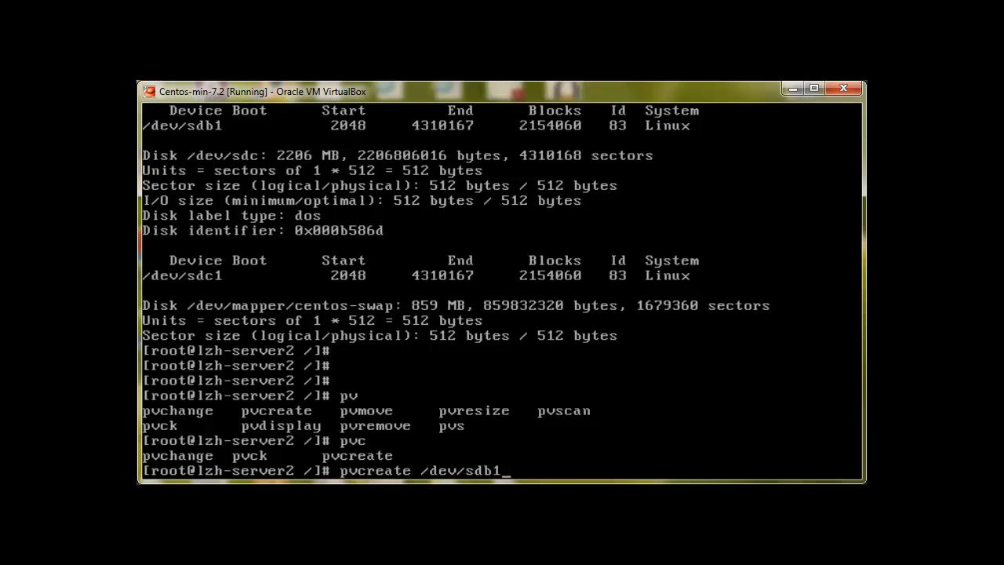
{"action": "key", "text": "Return"}
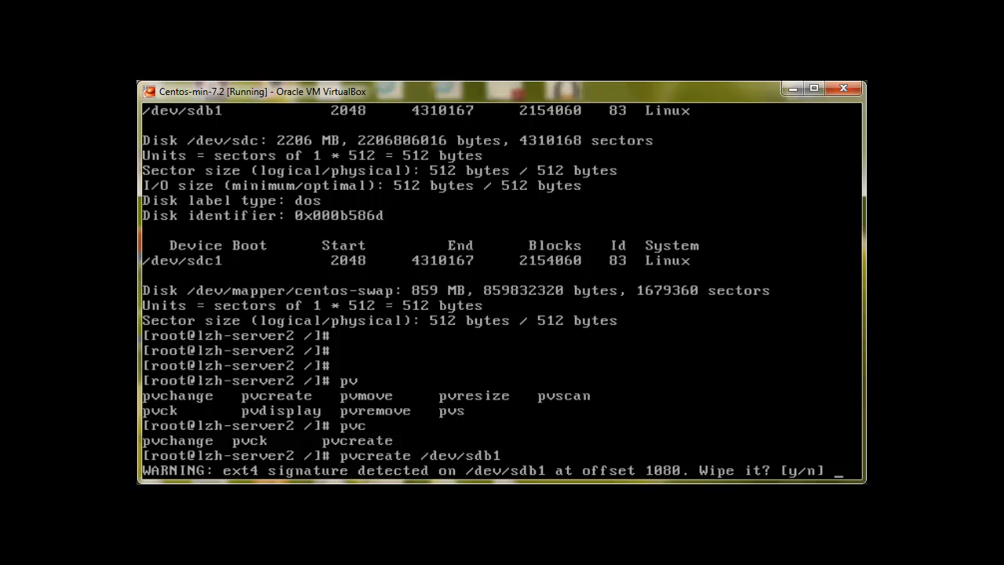
{"action": "type", "text": "y"}
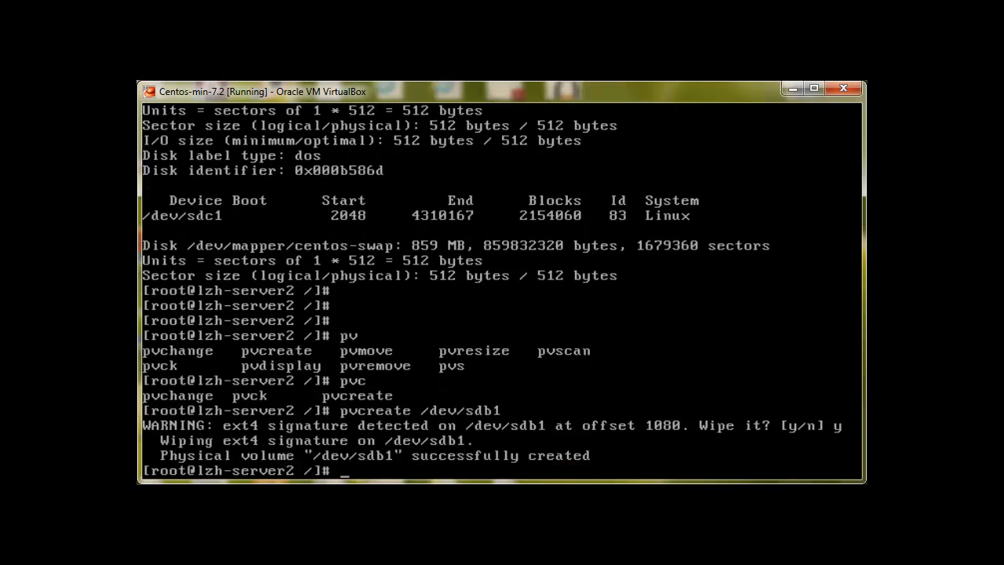
Step: Run pvcreate on /dev/sdc1 to make it the second physical volume
{"action": "type", "text": "pvcreate /dev/sdb1"}
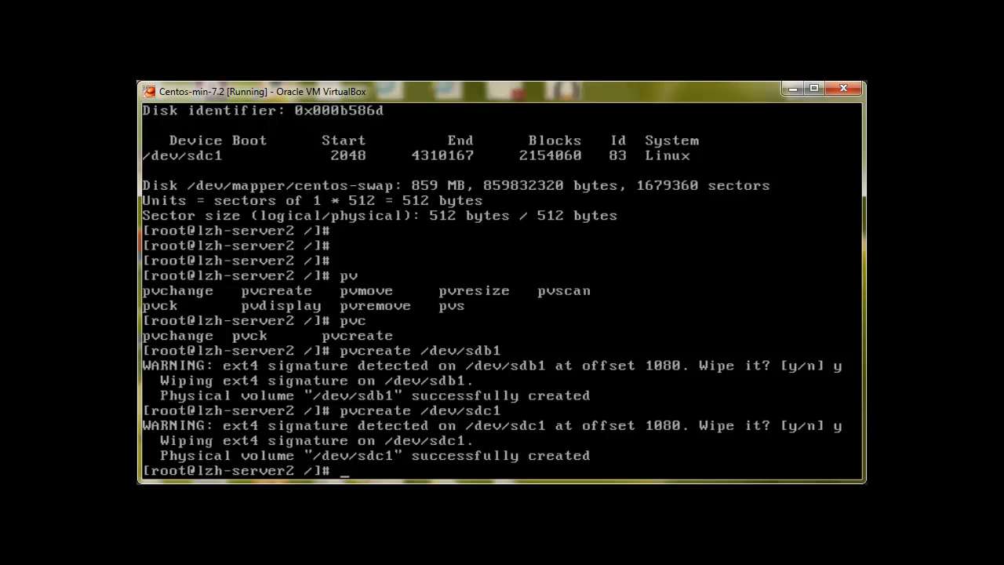
Step: Run pvdisplay and review sda2, sdb1 and sdc1, the latter two being new 2.05 GiB volumes
{"action": "type", "text": "pv"}
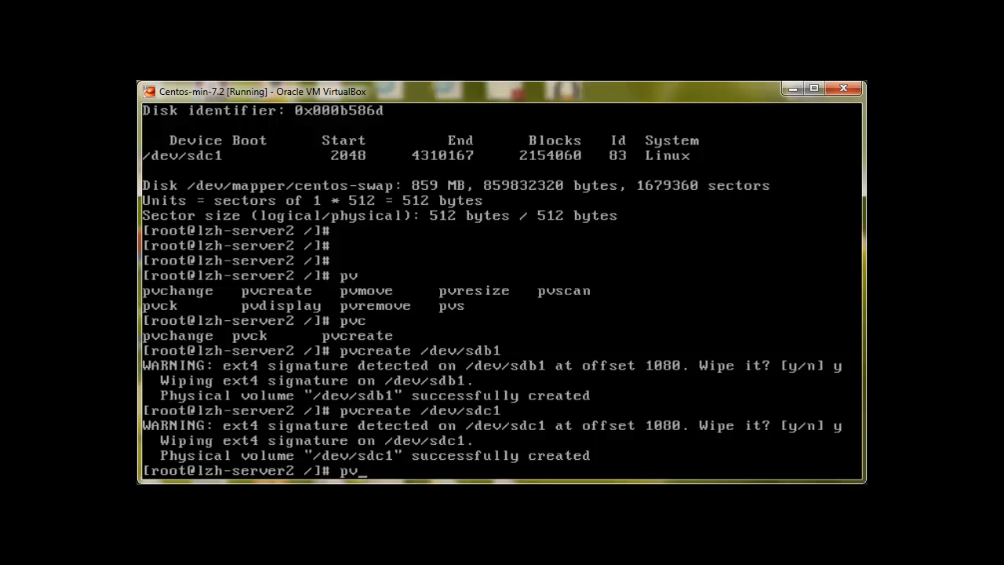
{"action": "type", "text": "pvdisplay"}
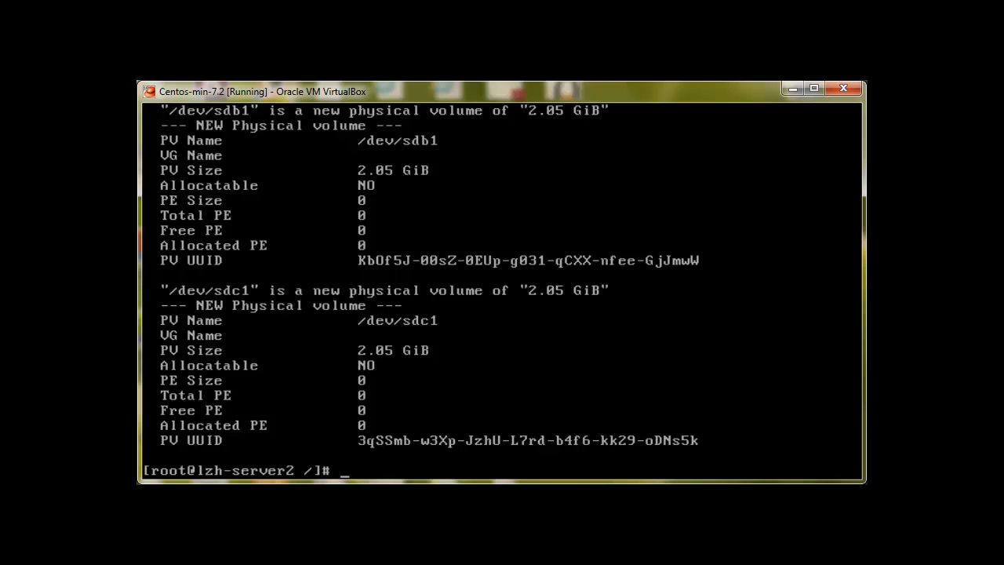
{"action": "type", "text": "pvdisplay"}
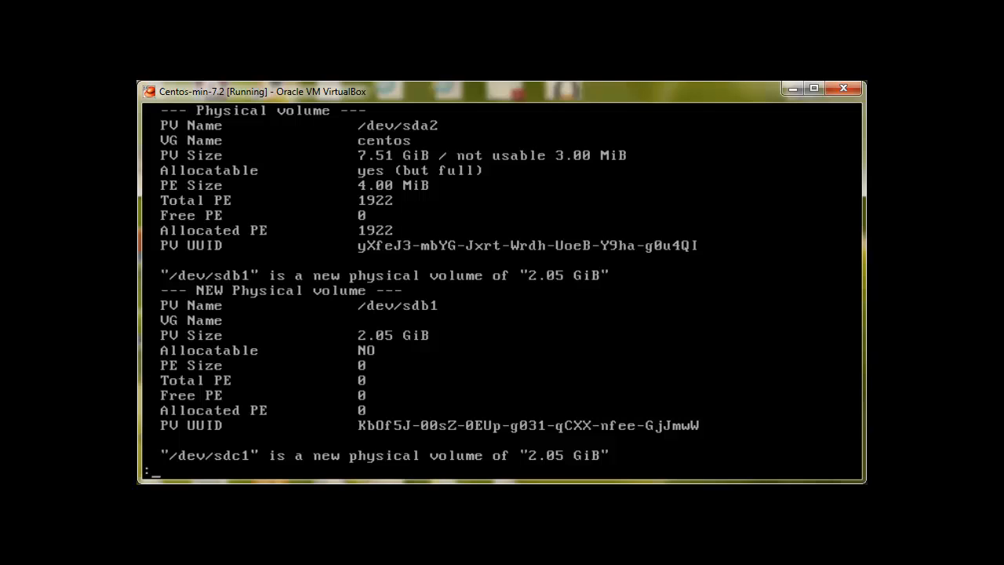
{"action": "scroll", "scroll_direction": "down", "scroll_amount": 3}
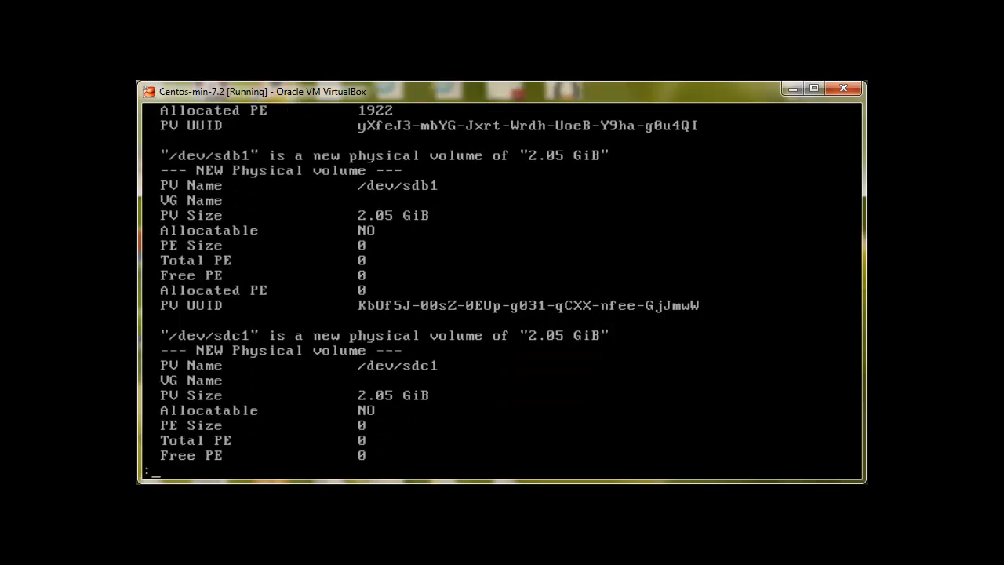
{"action": "scroll", "scroll_direction": "down", "scroll_amount": 3}
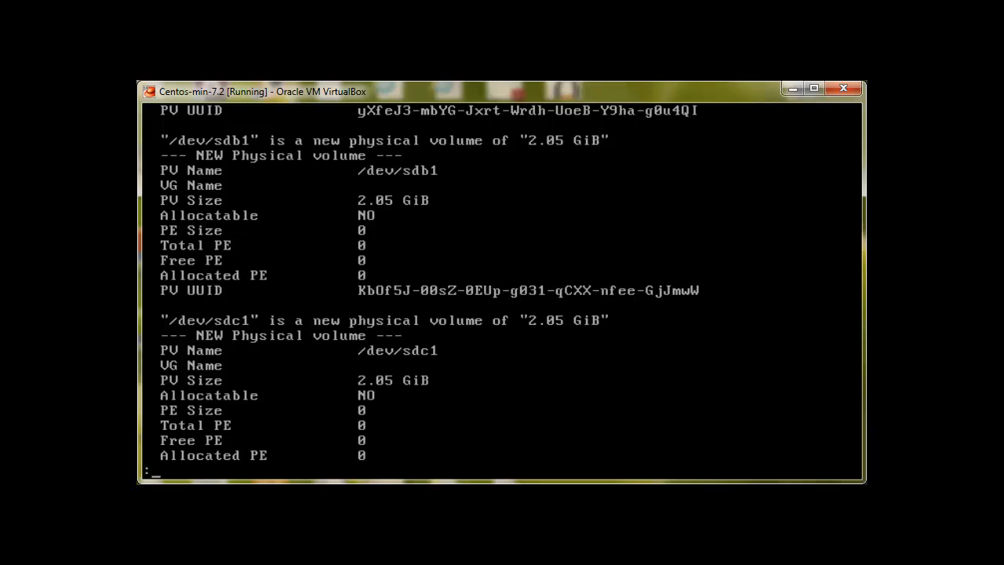
Step: Start a pvremove /dev/sdb1 command, then abandon it for a paged pvs -v summary
{"action": "type", "text": "pv"}
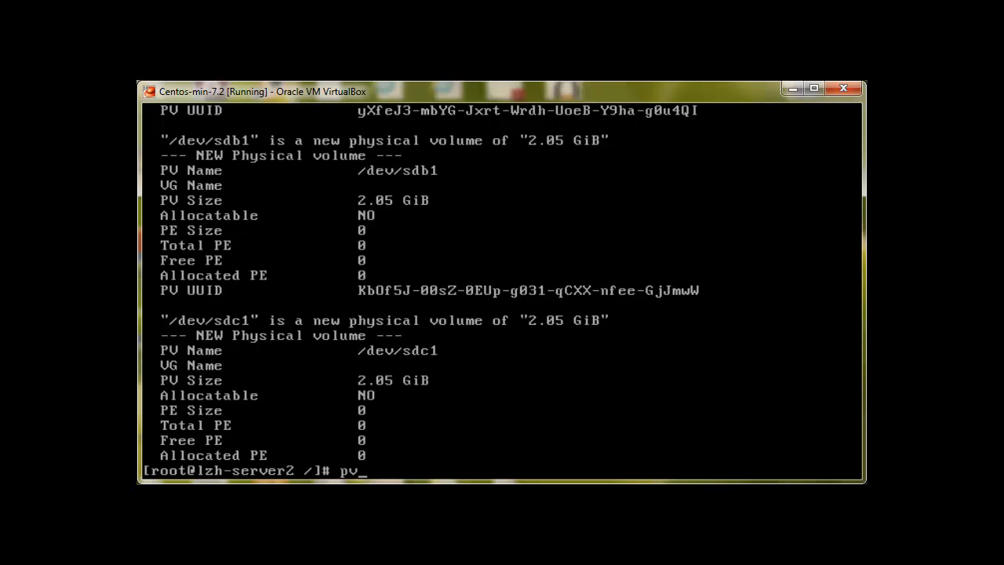
{"action": "type", "text": "remove"}
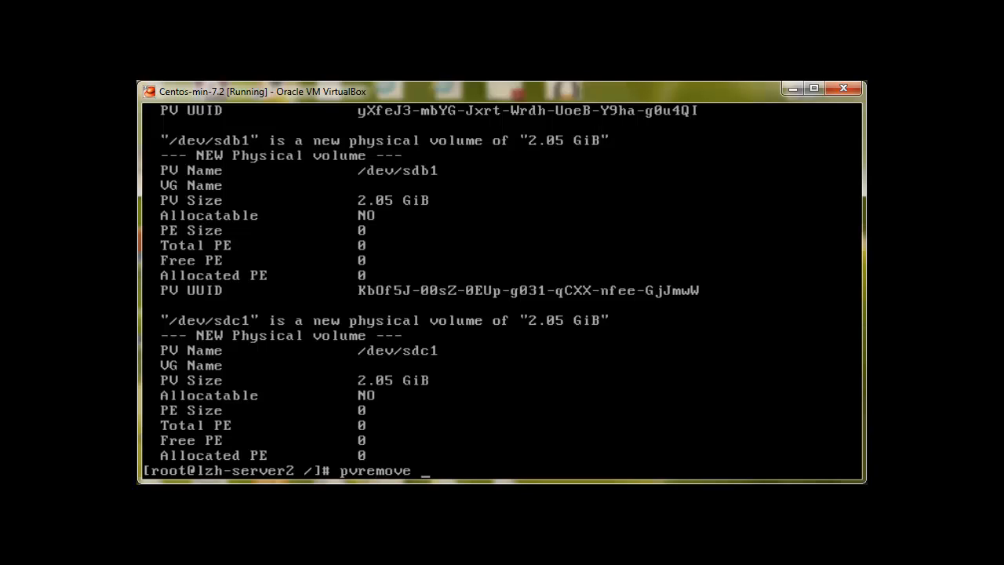
{"action": "type", "text": "/"}
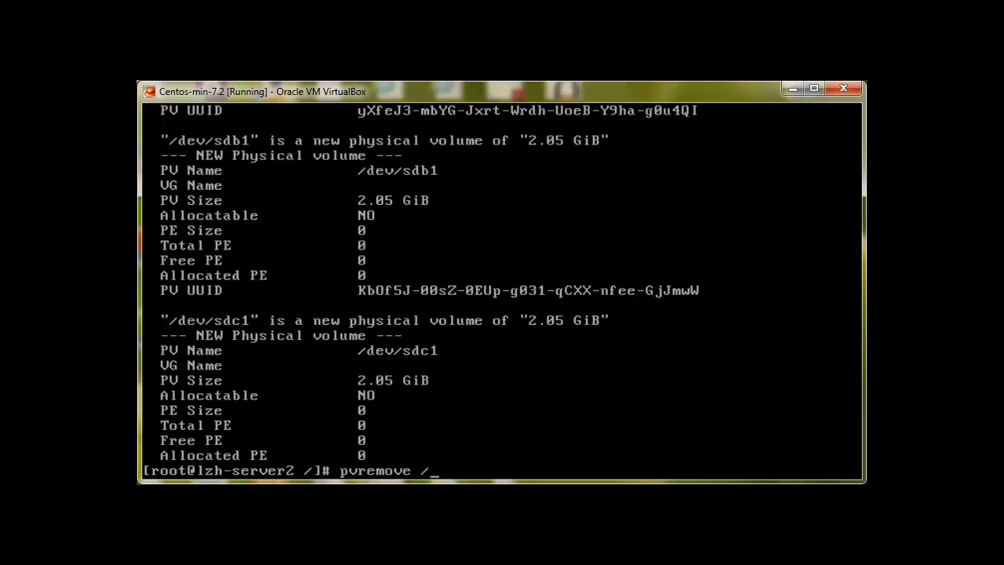
{"action": "type", "text": "/dev/sdb"}
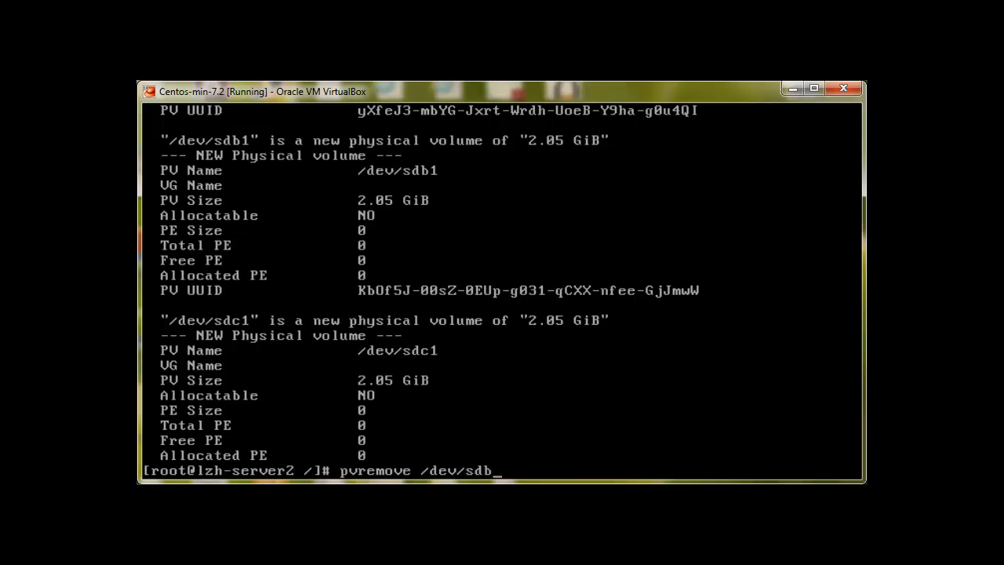
{"action": "type", "text": "1"}
{"action": "type", "text": "pvs -v | less"}
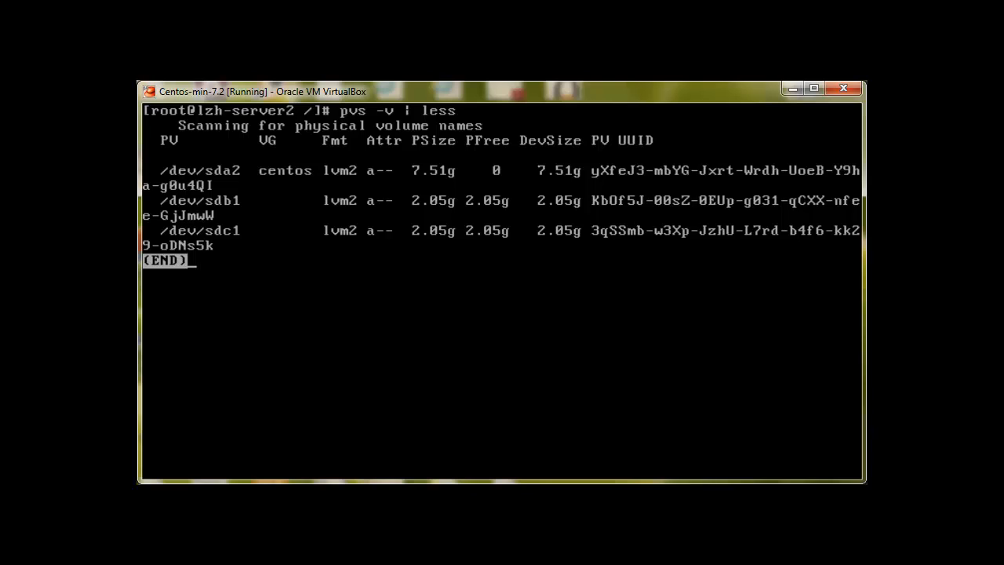
Step: Quit the paged listing and begin vgcreate for a group named vgtest
{"action": "key", "text": "q"}
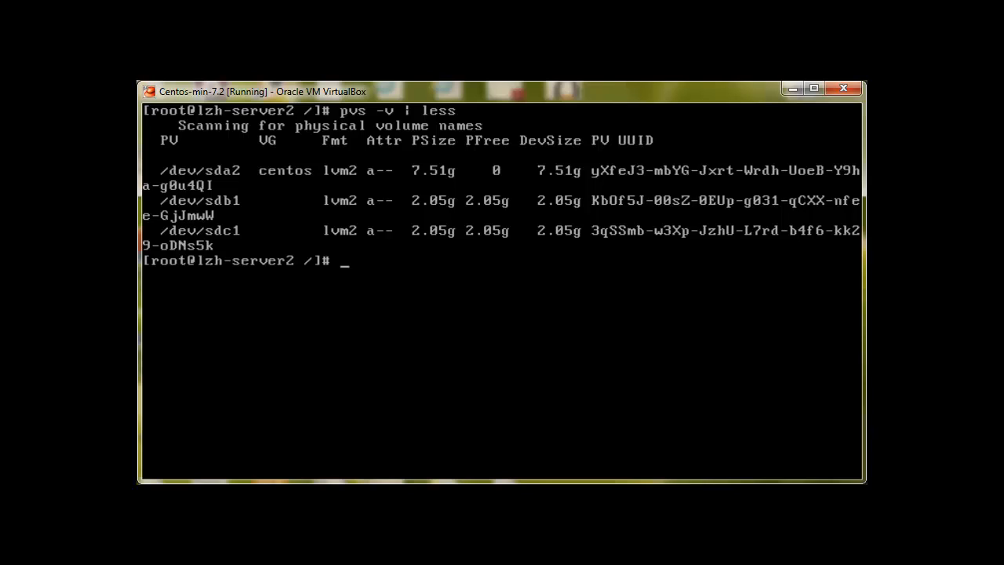
{"action": "mouse_move", "coordinate": [766, 474]}
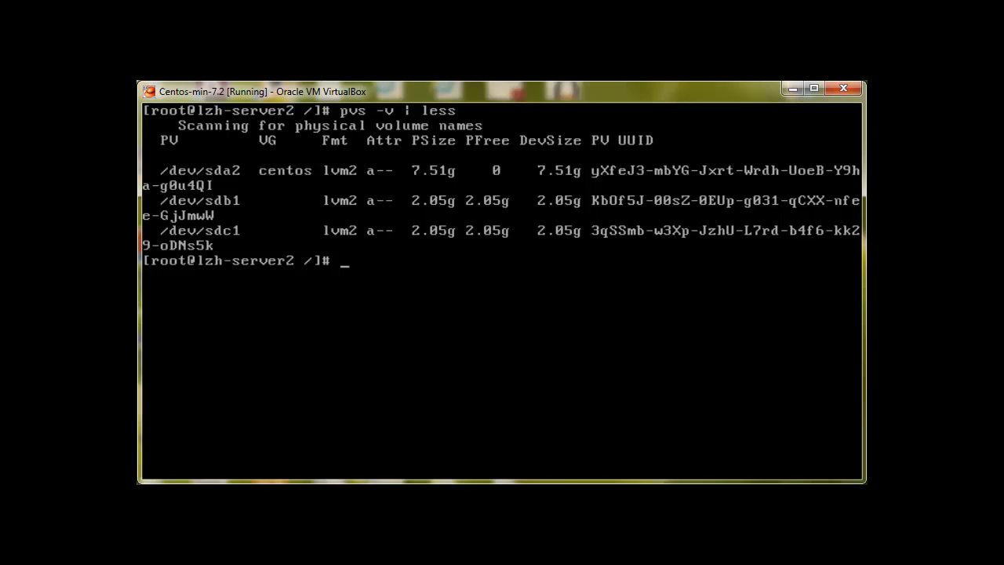
{"action": "type", "text": "vg"}
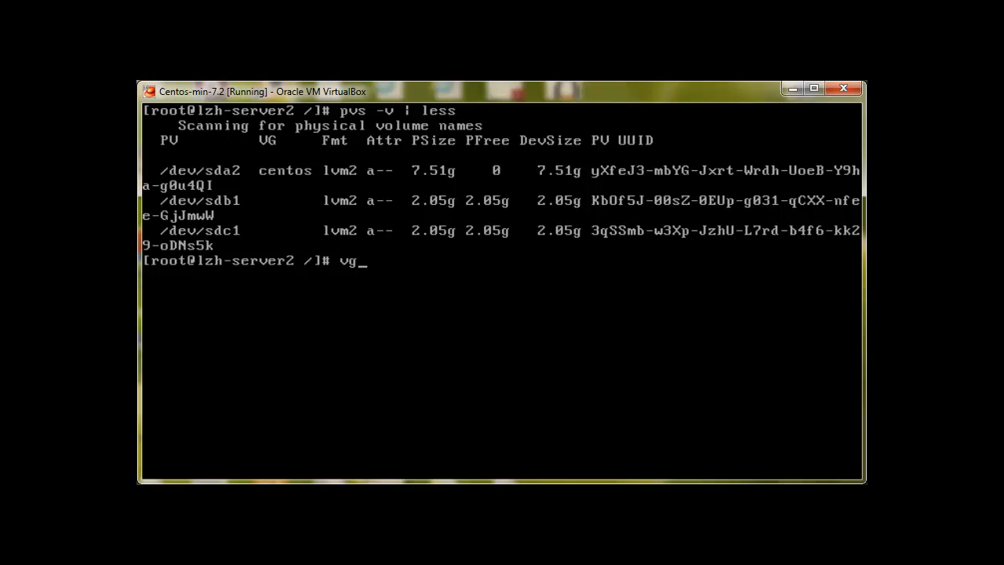
{"action": "type", "text": "create"}
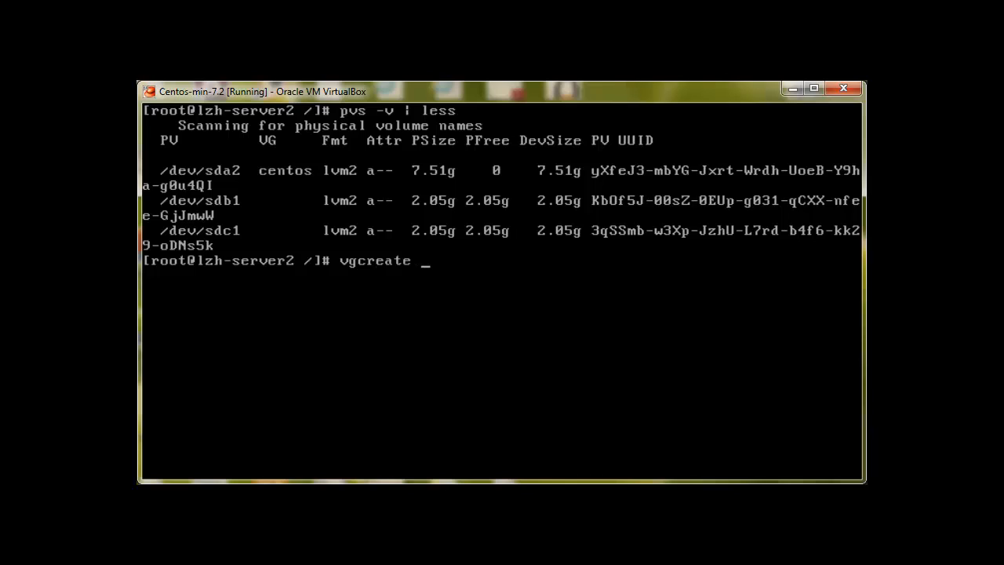
{"action": "type", "text": "vg"}
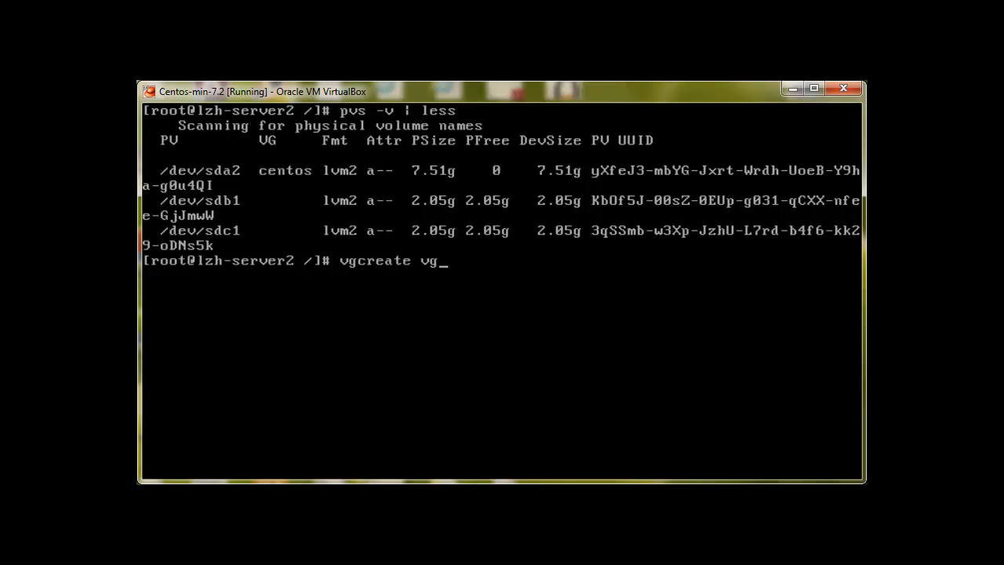
{"action": "type", "text": "test"}
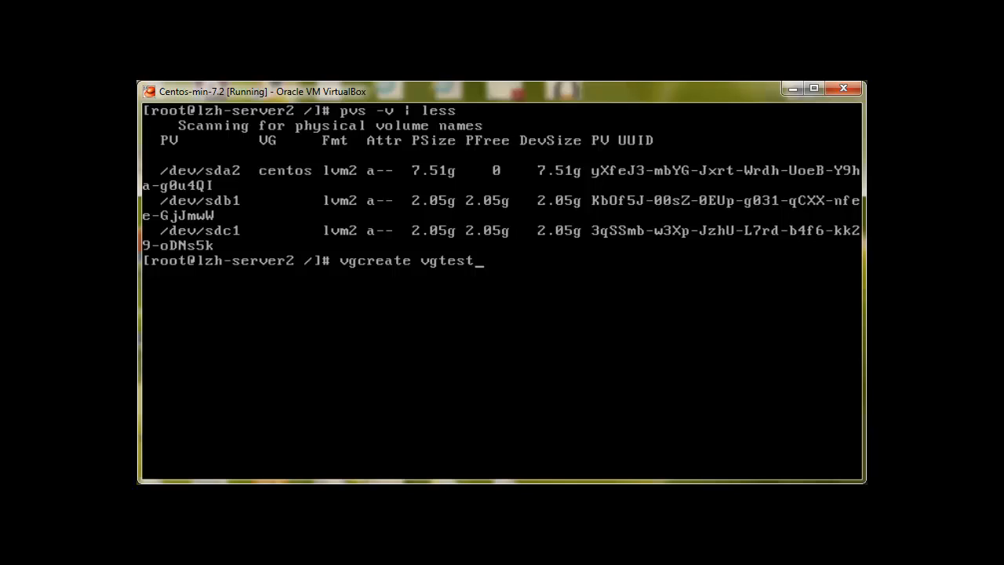
Step: Create volume group vgtest on /dev/sdb1
{"action": "type", "text": "/dev/"}
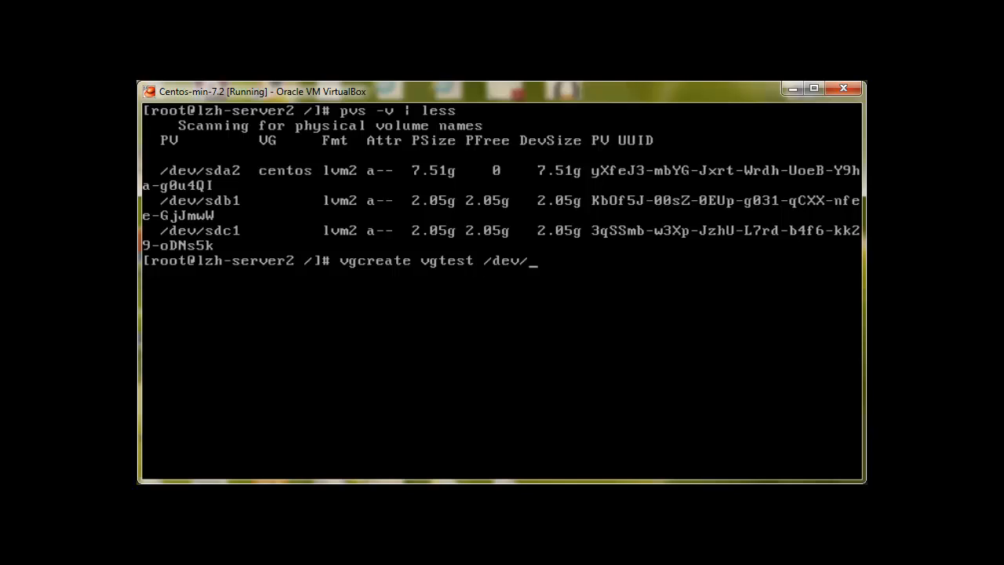
{"action": "type", "text": "sdb"}
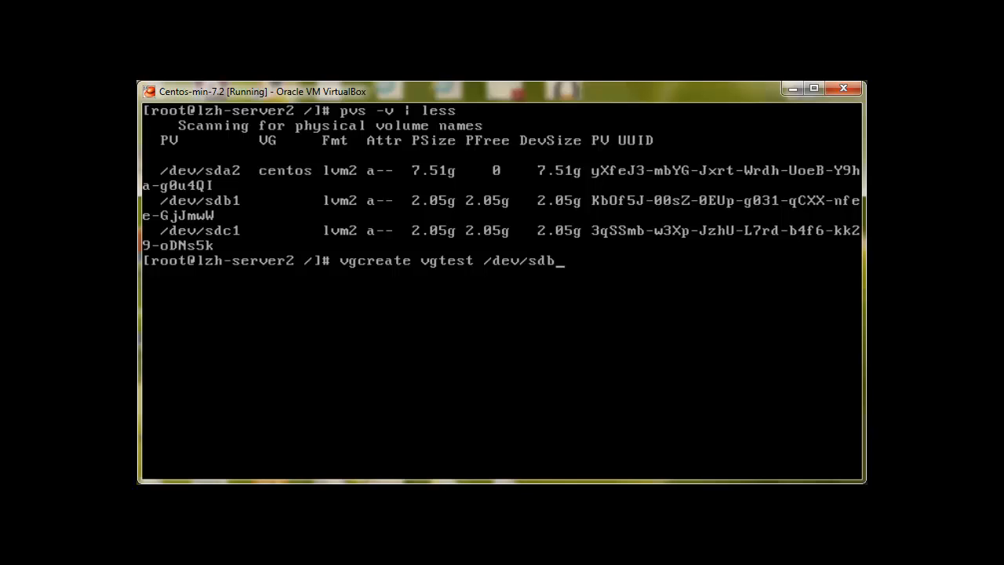
{"action": "type", "text": "1"}
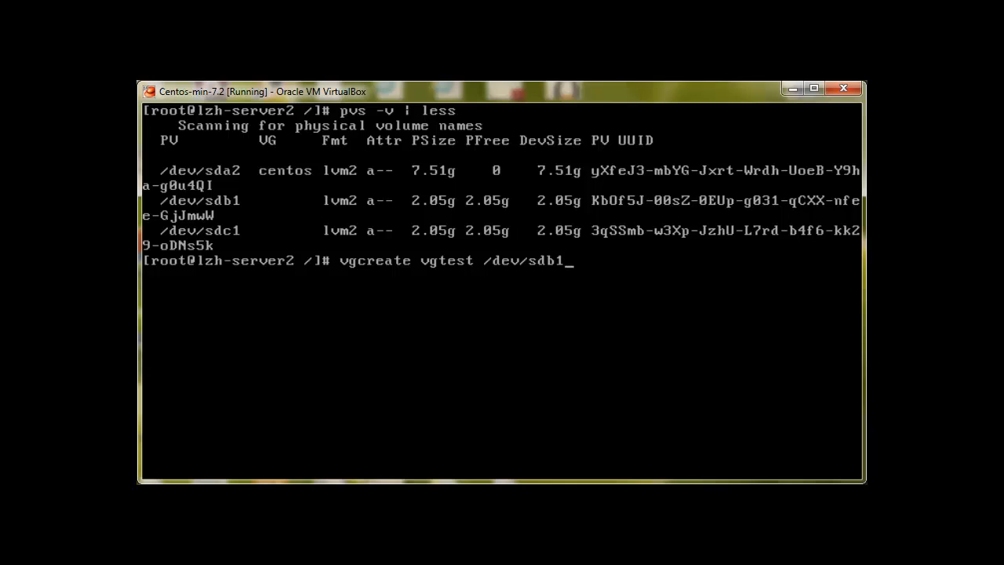
{"action": "key", "text": "Return"}
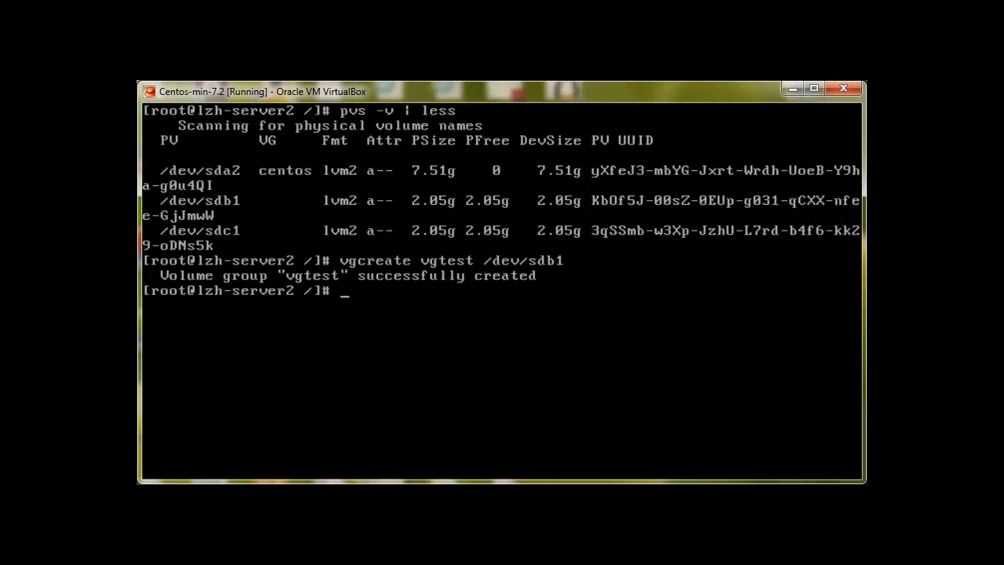
{"action": "mouse_move", "coordinate": [709, 381]}
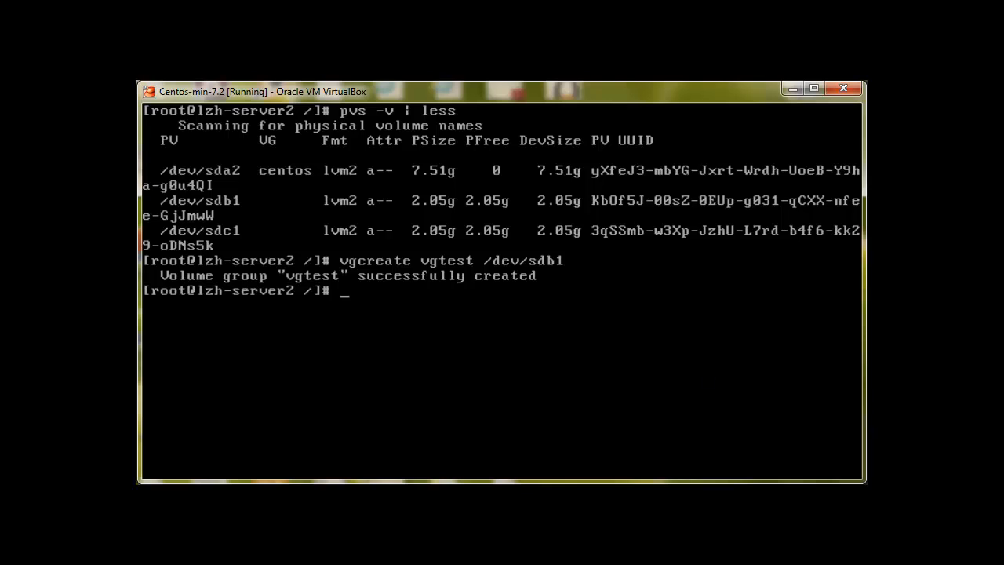
Step: Run vgs, then a paged vgdisplay showing vgtest with one PV, 2.05 GiB, 525 free extents
{"action": "type", "text": "vgs"}
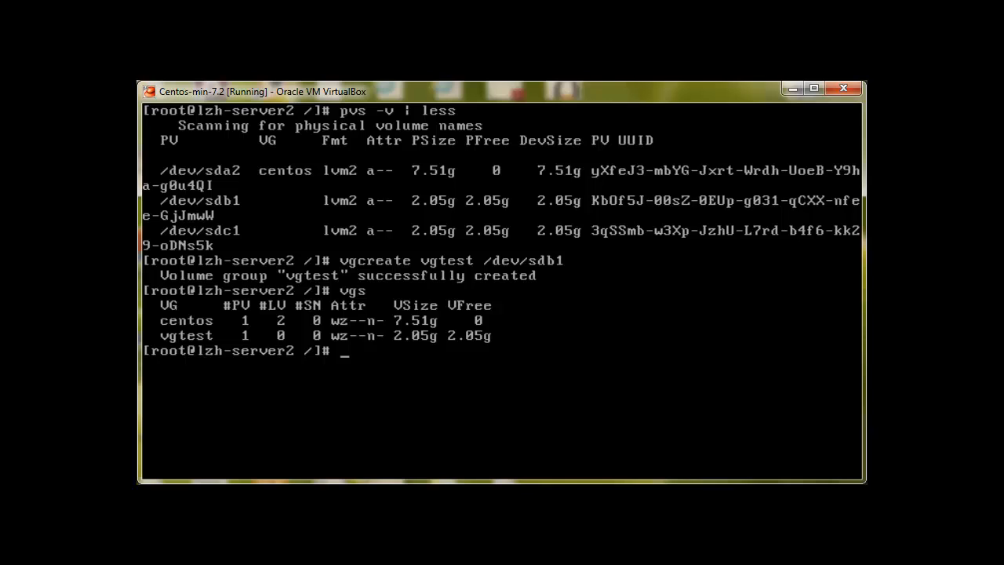
{"action": "type", "text": "vgdisplay"}
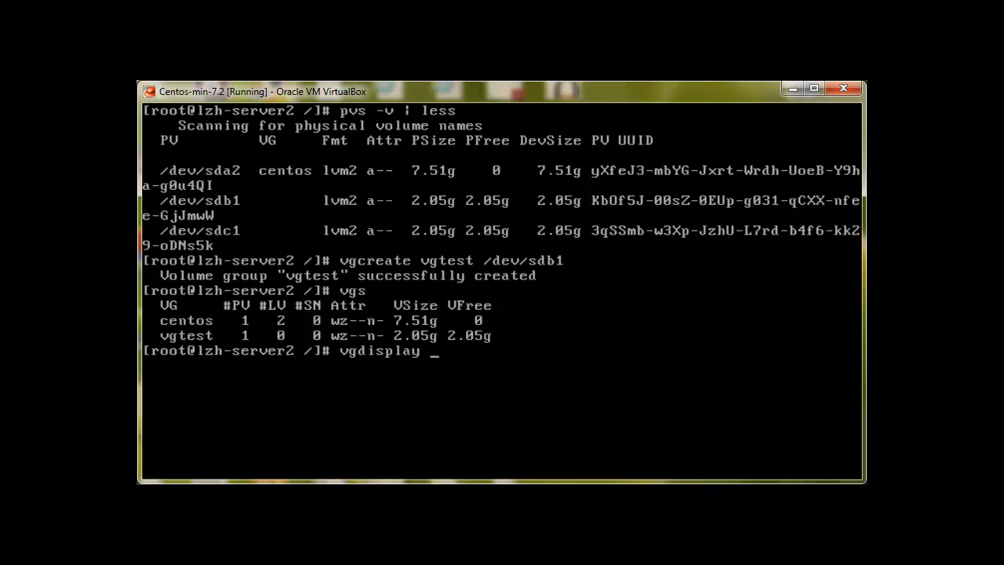
{"action": "type", "text": "| kess"}
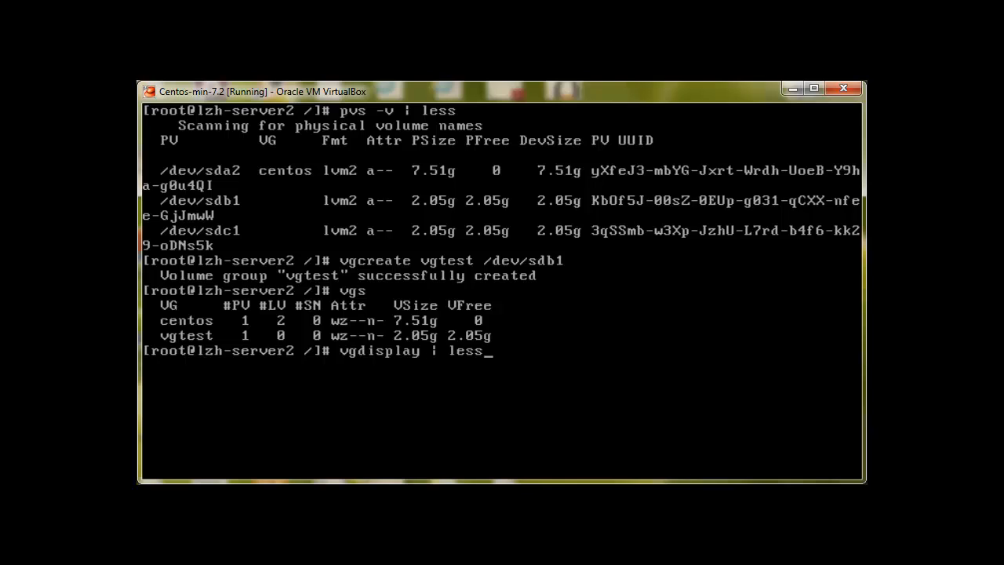
{"action": "key", "text": "Return"}
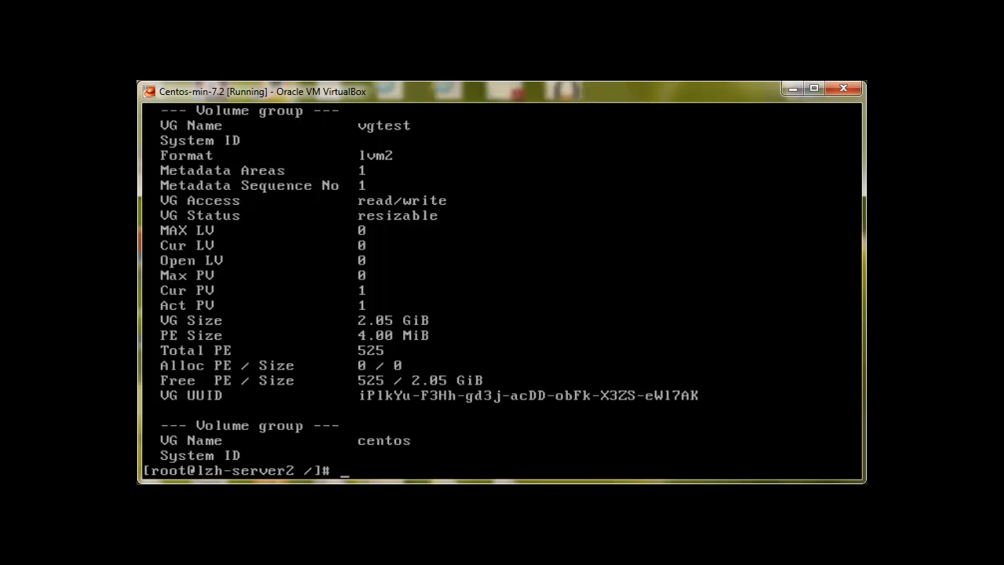
Step: Extend vgtest with /dev/sdc1 and check with vgs that it reaches 4.10 GiB
{"action": "type", "text": "vgextend"}
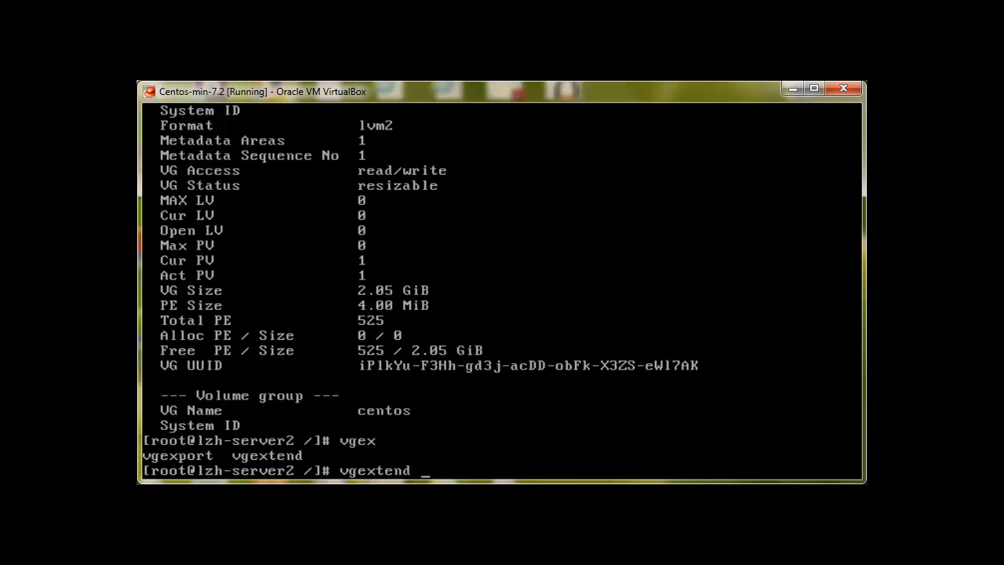
{"action": "type", "text": "vgtest /dev/"}
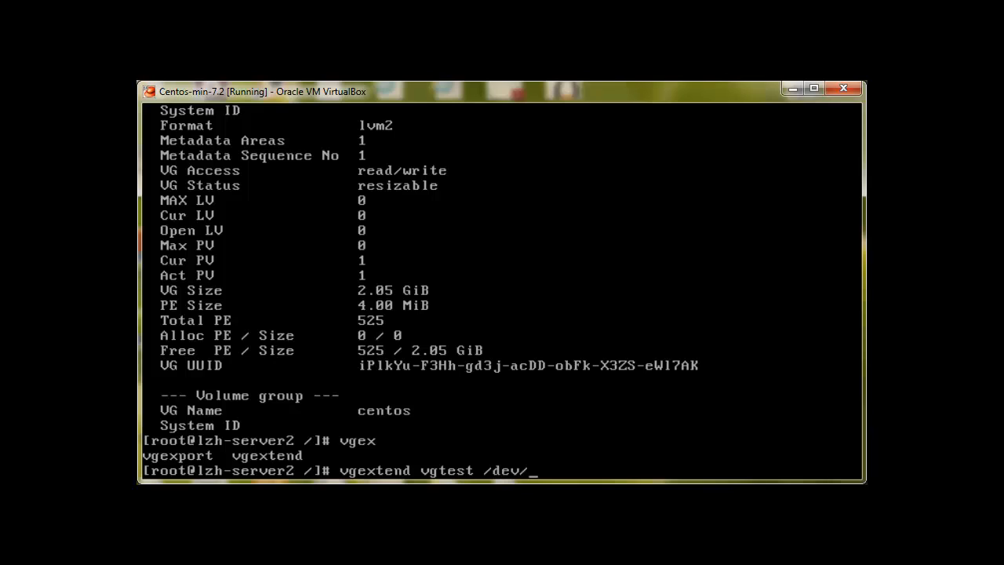
{"action": "type", "text": "sdc1"}
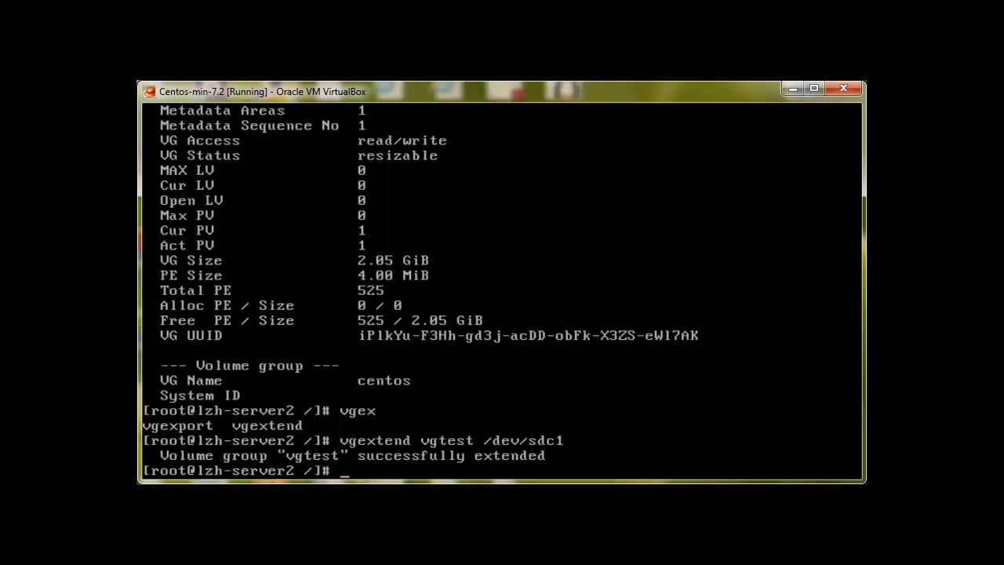
{"action": "type", "text": "vg"}
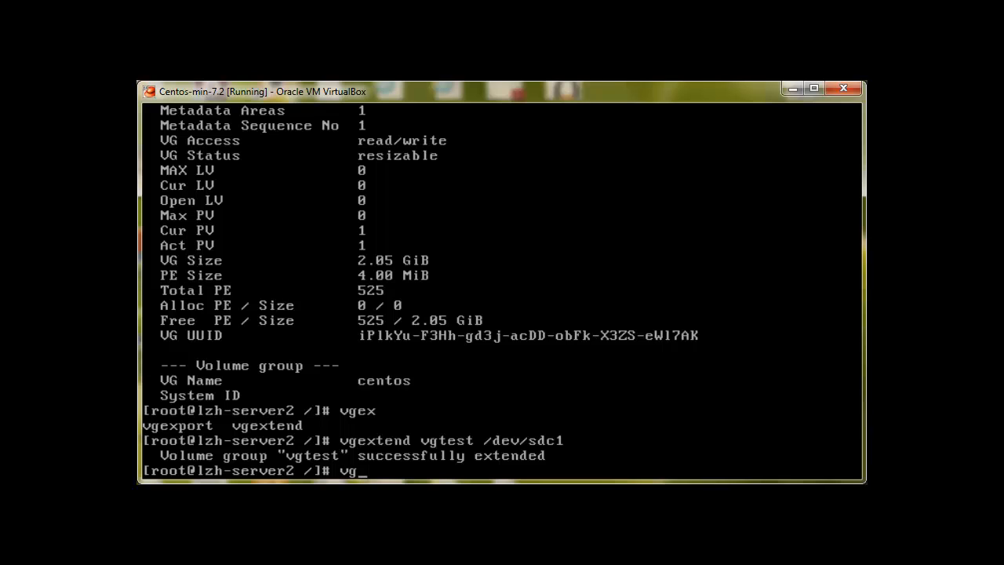
{"action": "key", "text": "Return"}
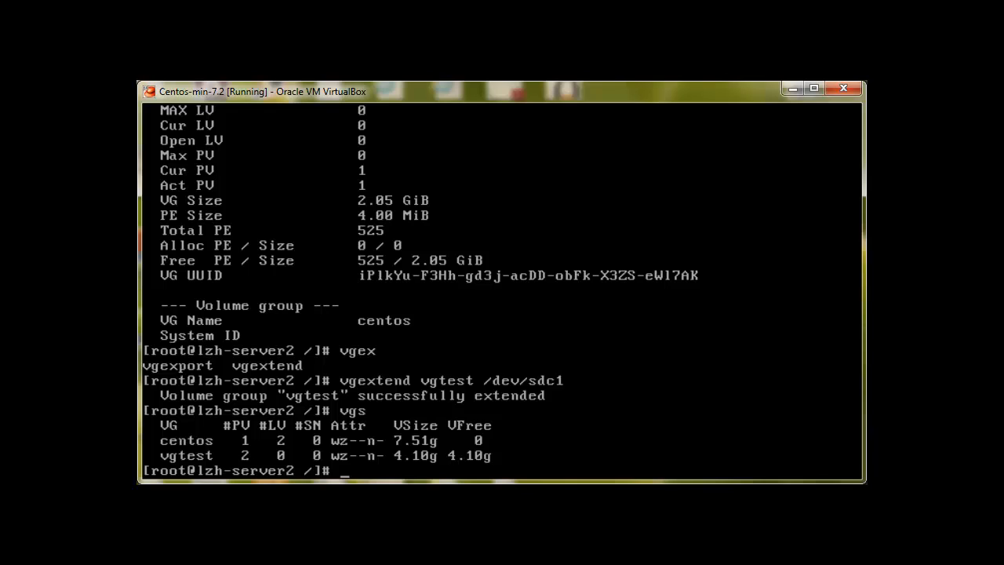
Step: Run vgdisplay to confirm vgtest has two PVs and 1050 free extents
{"action": "type", "text": "v"}
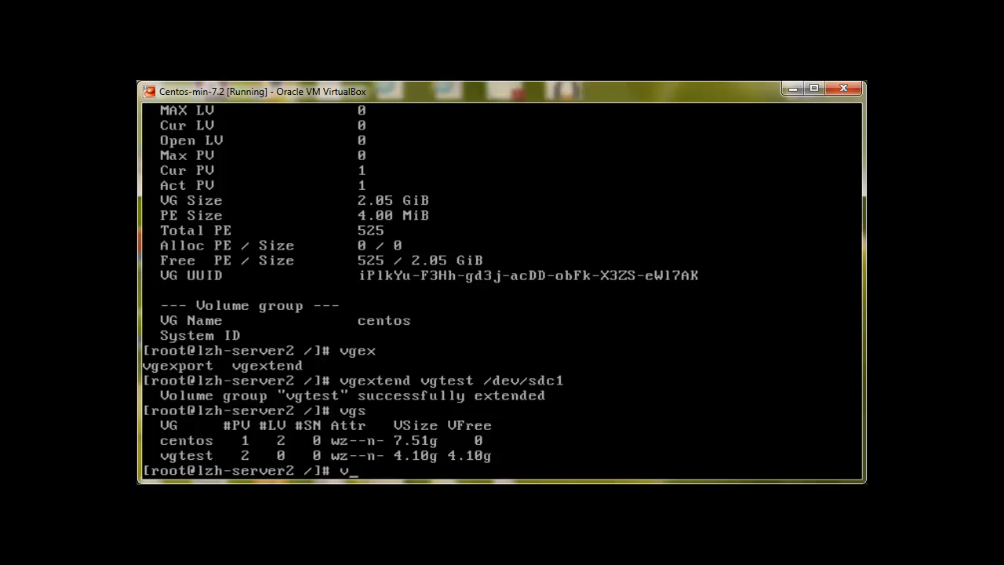
{"action": "type", "text": "gdisk"}
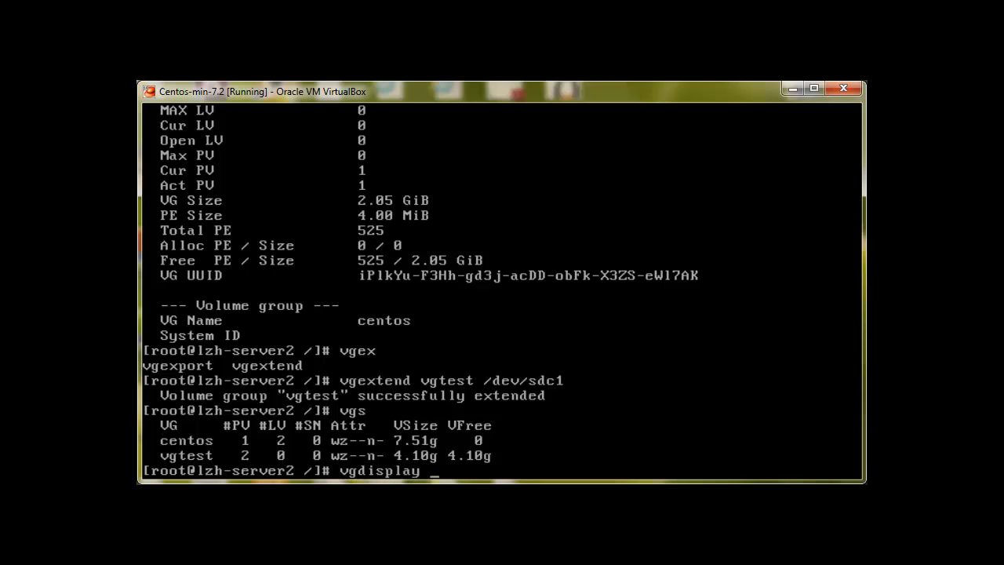
{"action": "key", "text": "Return"}
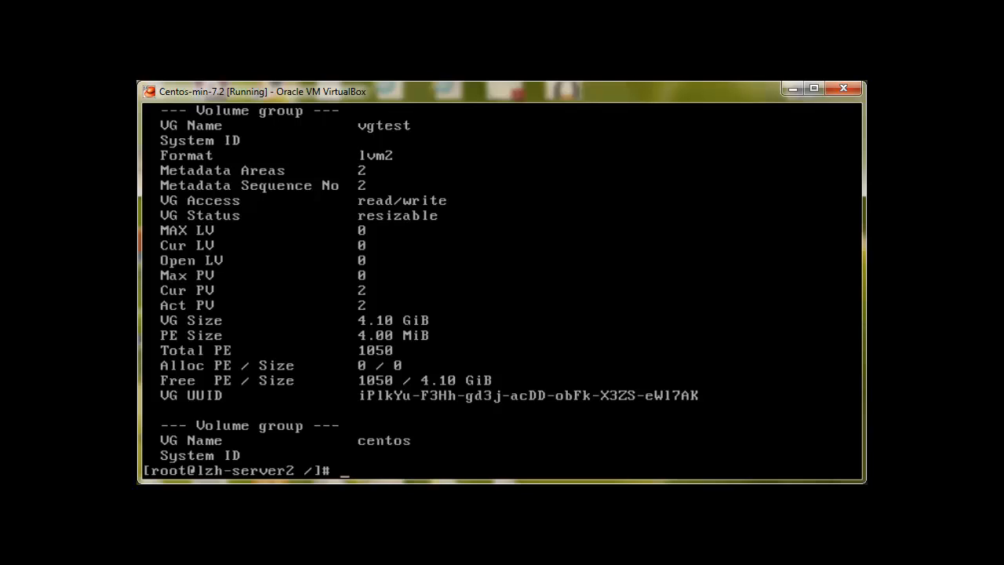
Step: Create a 1 GB logical volume lv1 in vgtest with lvcreate -L 1G -n lv1
{"action": "type", "text": "lvcreate"}
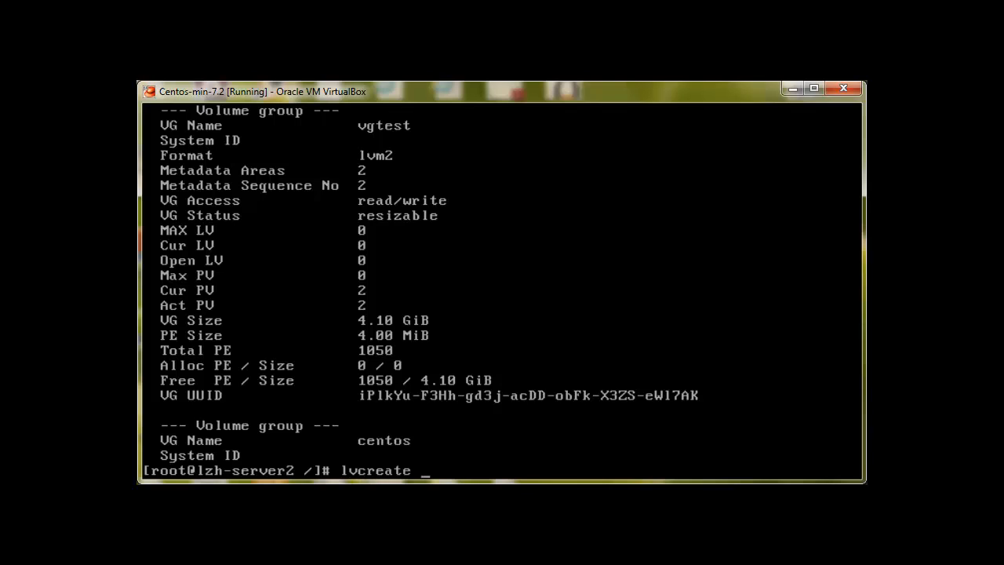
{"action": "type", "text": "-"}
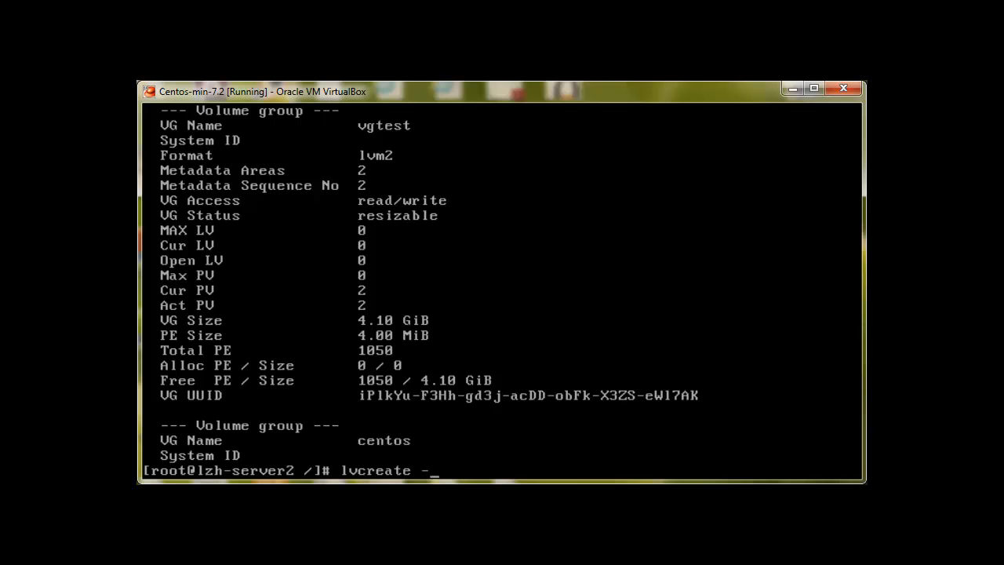
{"action": "type", "text": "-L"}
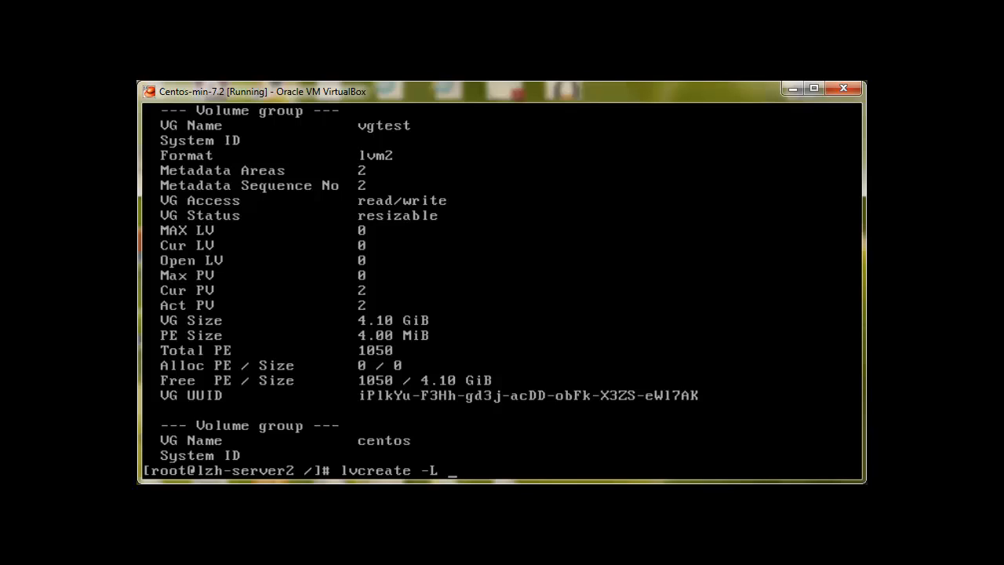
{"action": "type", "text": "1"}
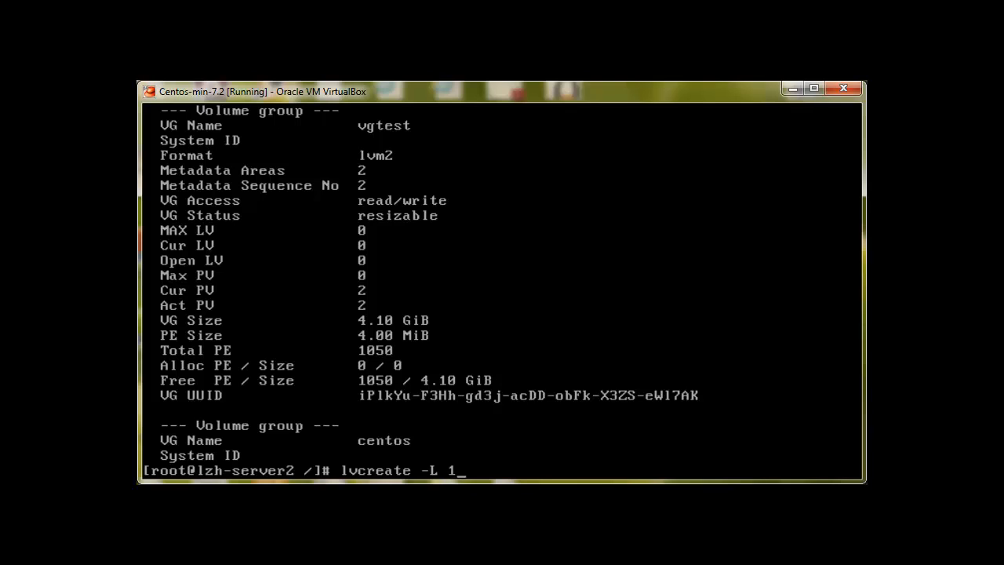
{"action": "type", "text": "G -n"}
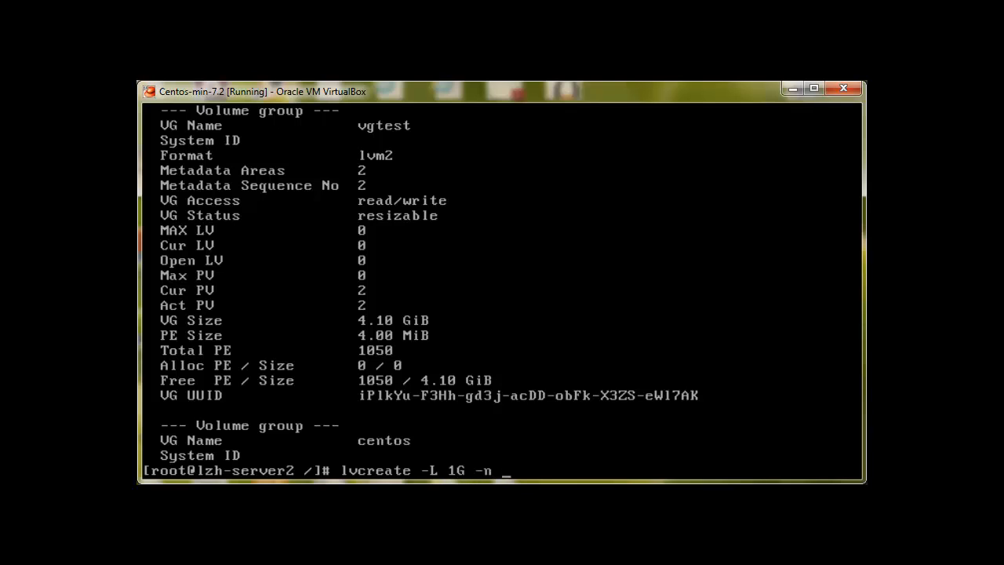
{"action": "type", "text": "lv"}
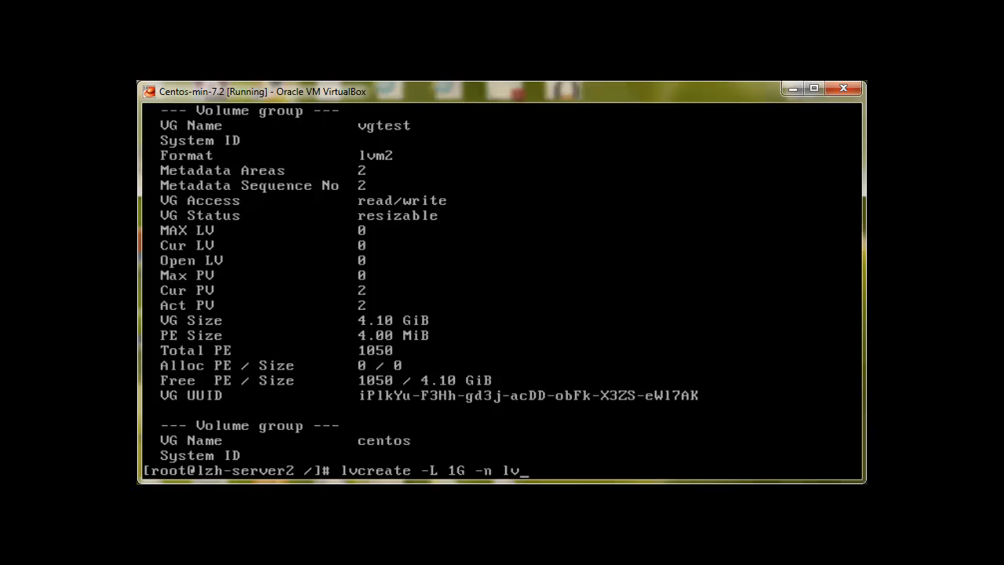
{"action": "type", "text": "1"}
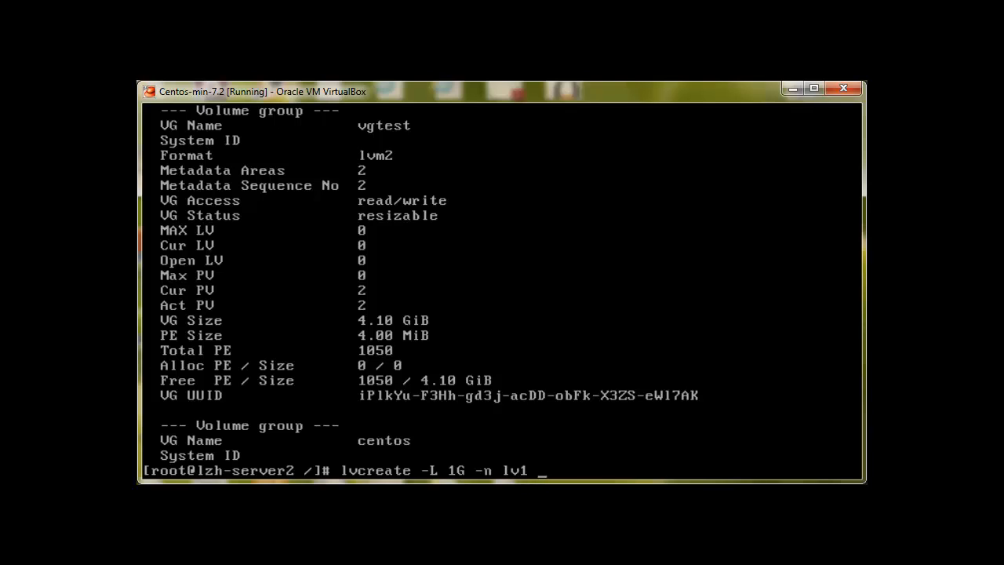
{"action": "type", "text": "v"}
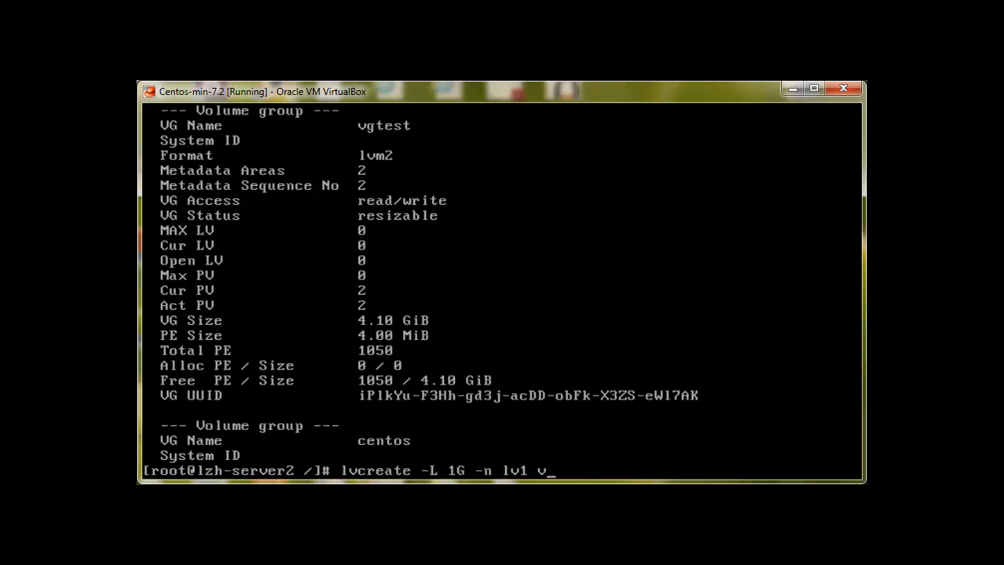
{"action": "type", "text": "gtest"}
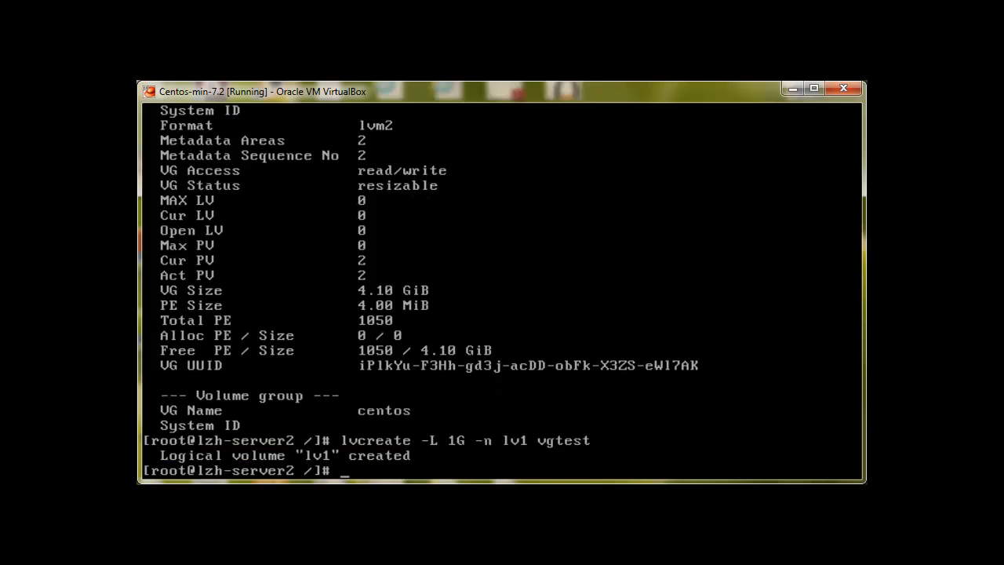
Step: Run lvs to confirm lv1 is listed beside root and swap
{"action": "type", "text": "lvs"}
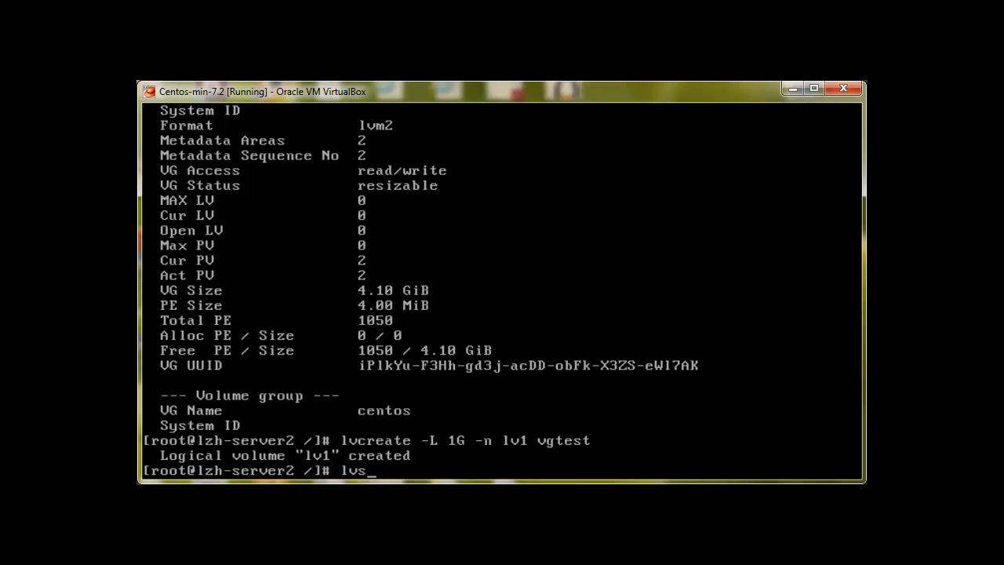
{"action": "key", "text": "Return"}
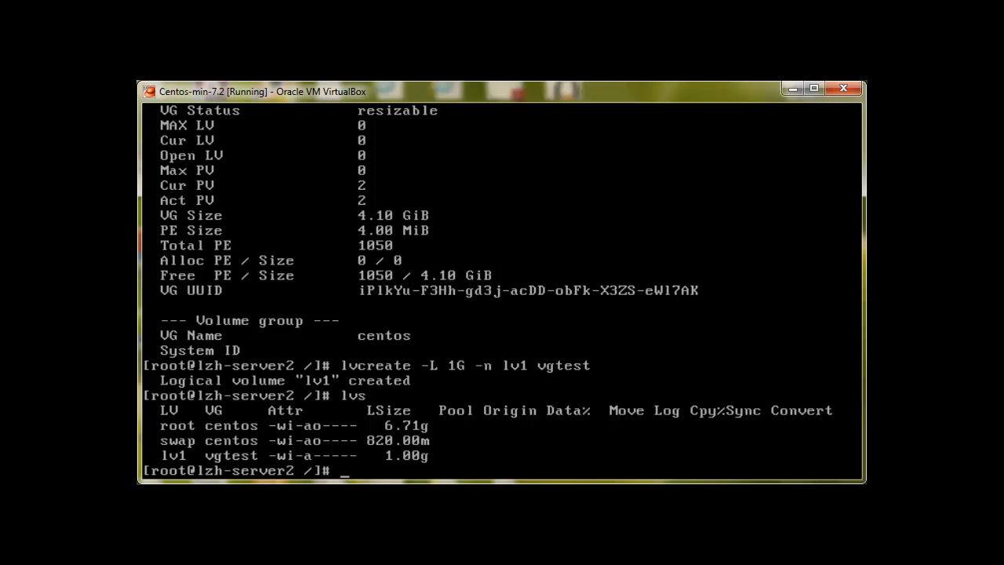
Step: Format /dev/vgtest/lv1 as ext4 with mkfs, using Tab completion, then start lvs again
{"action": "type", "text": "mkfs -t ext"}
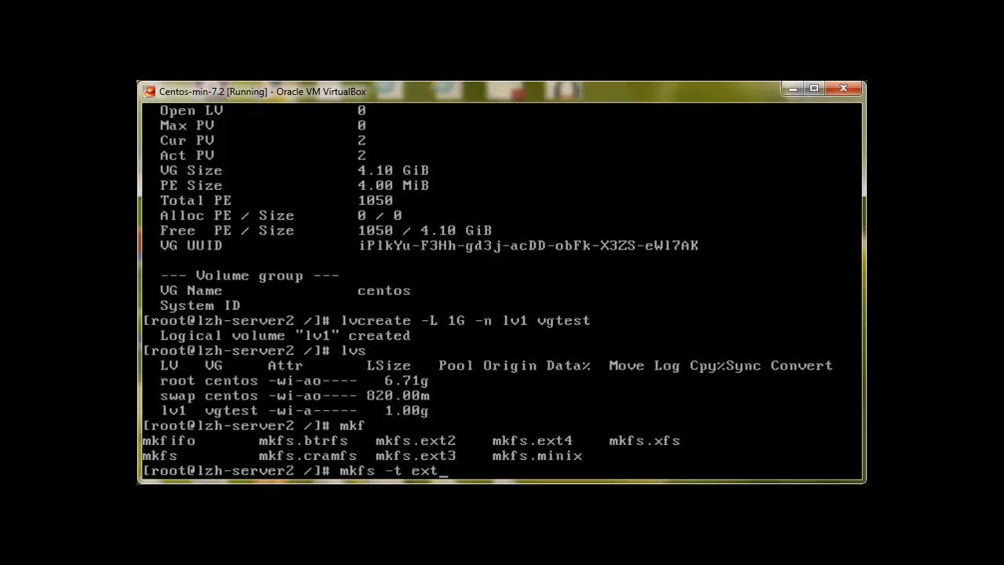
{"action": "type", "text": "4"}
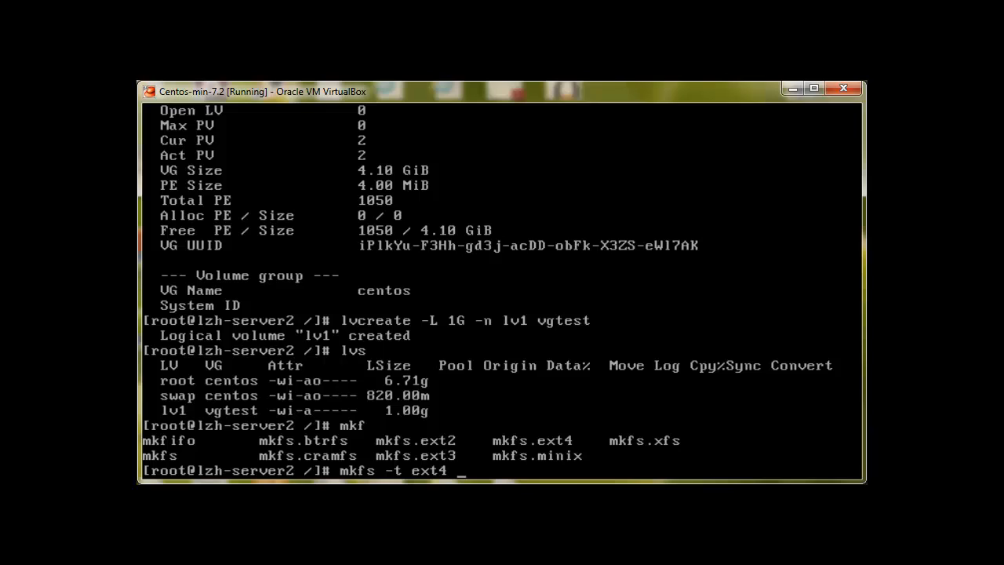
{"action": "type", "text": "/dev/"}
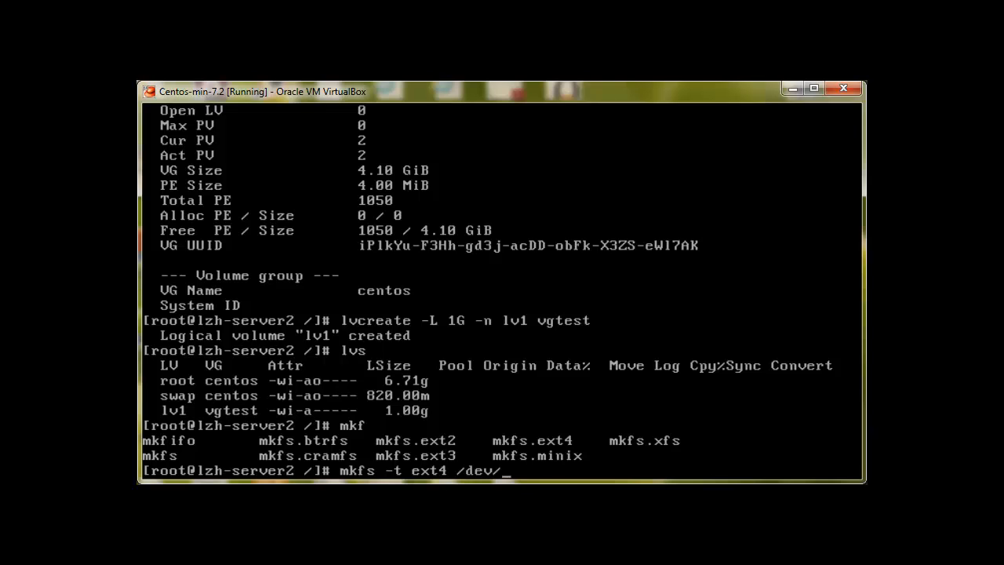
{"action": "key", "text": "Tab"}
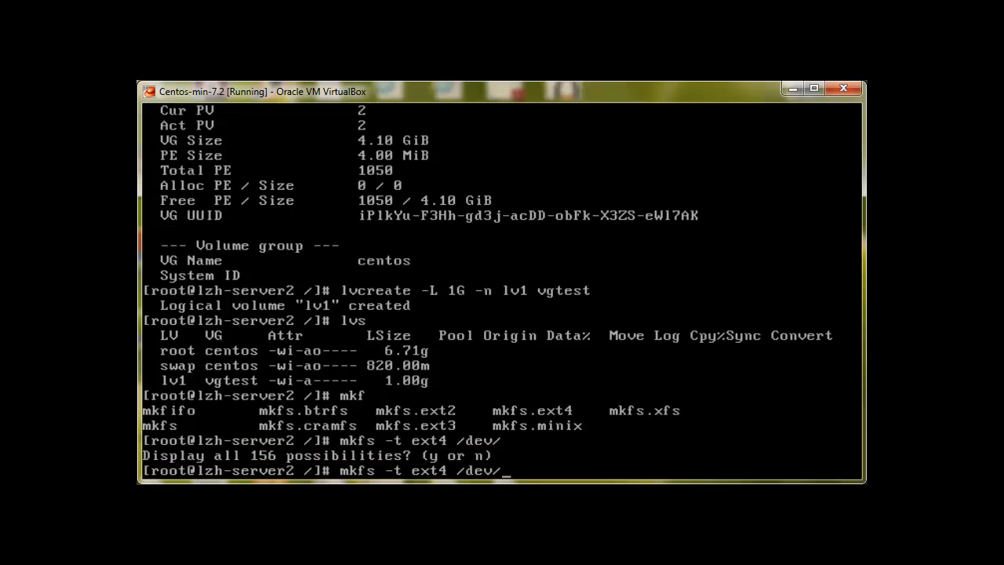
{"action": "type", "text": "v"}
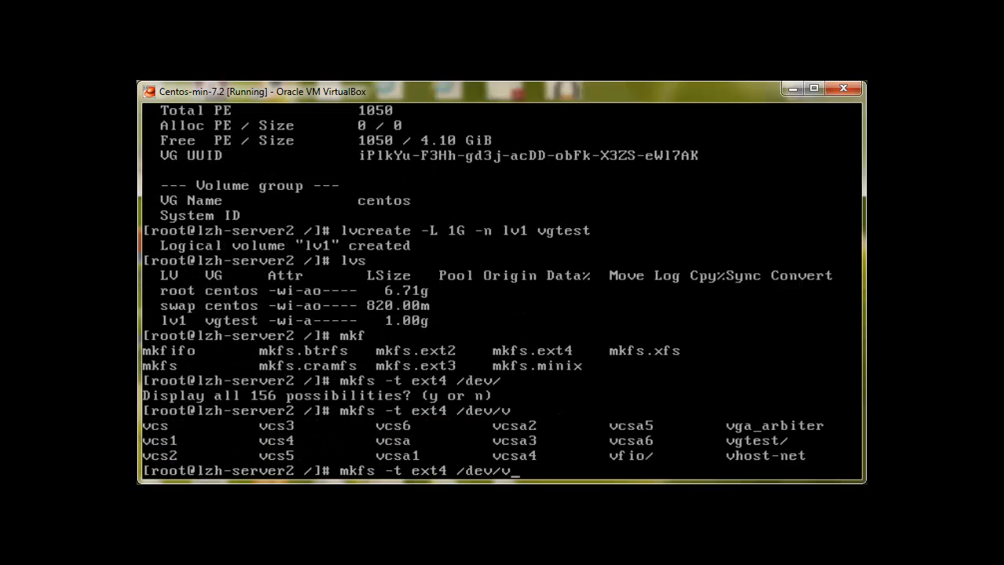
{"action": "type", "text": "g"}
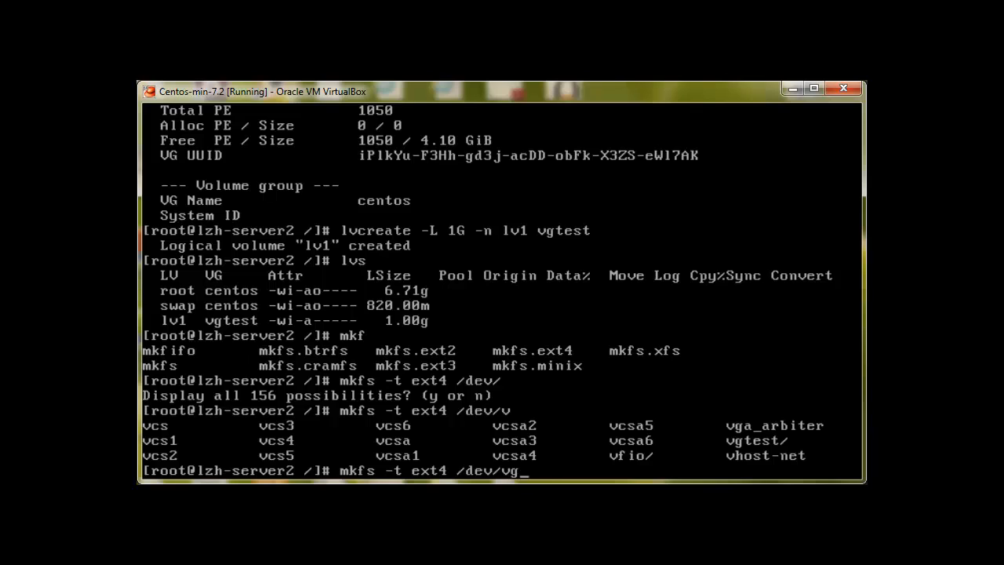
{"action": "key", "text": "Tab"}
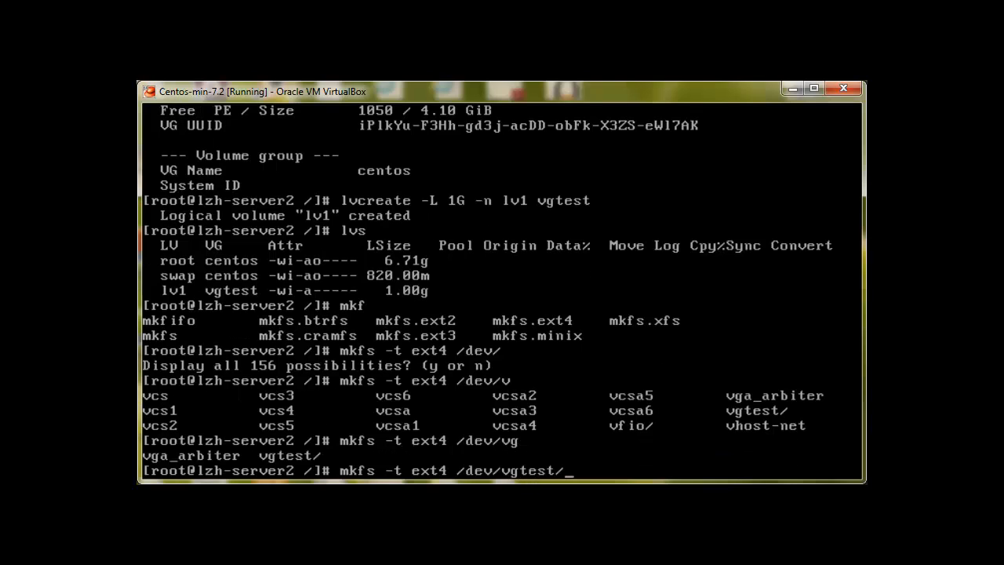
{"action": "type", "text": "lv1"}
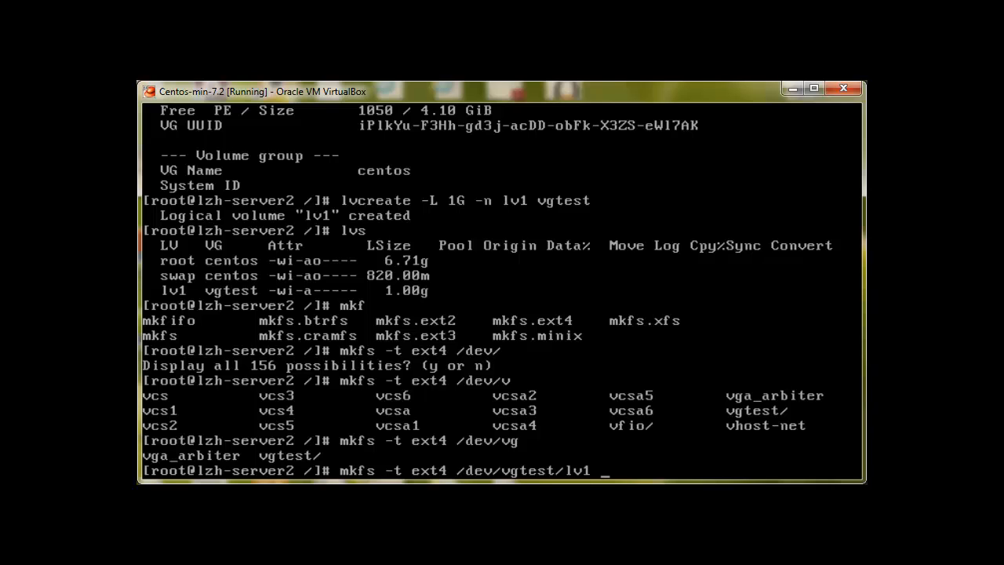
{"action": "key", "text": "Return"}
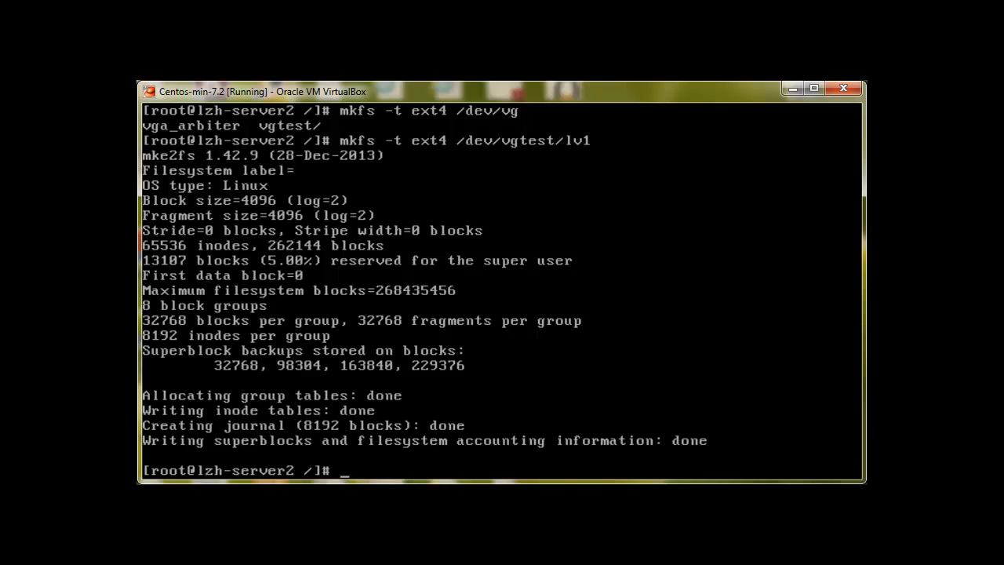
{"action": "type", "text": "lvs"}
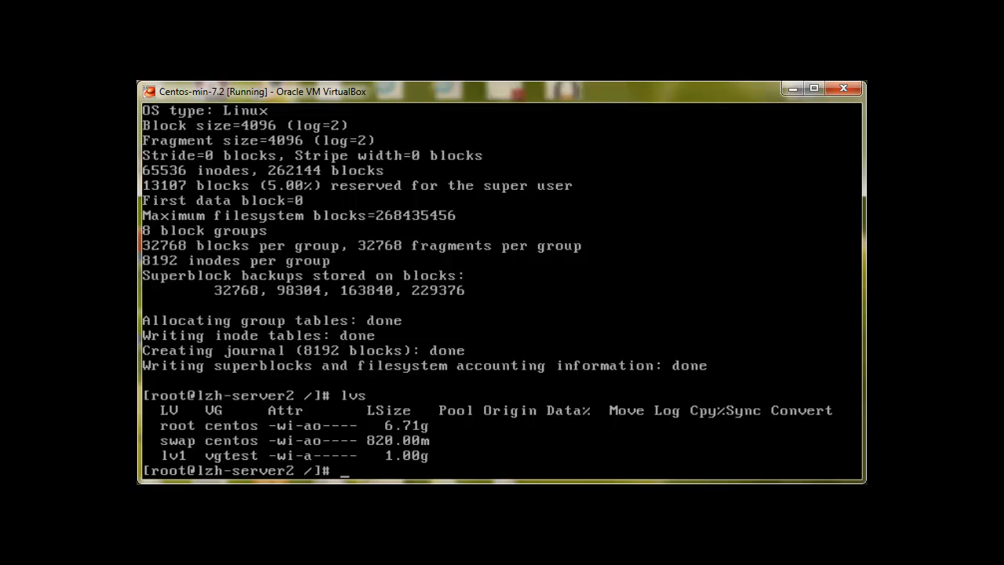
Step: Run fdisk -l and scroll to the 1073 MB /dev/mapper/vgtest-lv1 entry
{"action": "type", "text": "fdisk -"}
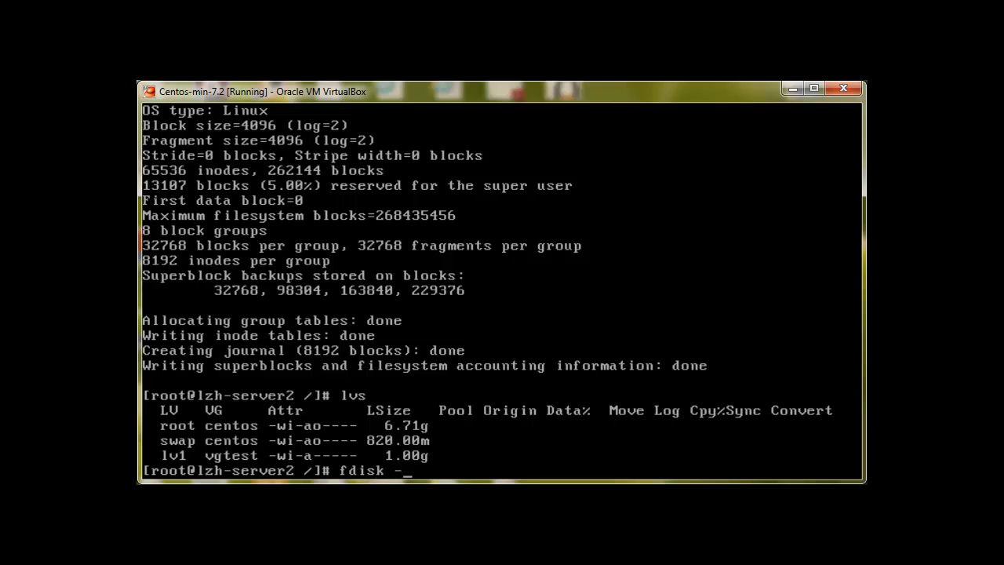
{"action": "type", "text": "-l |"}
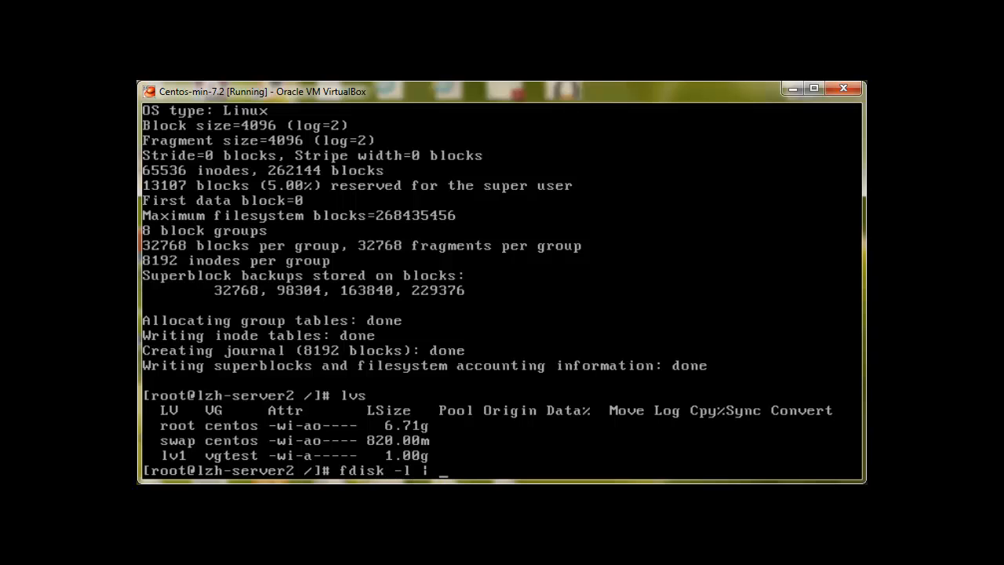
{"action": "key", "text": "Return"}
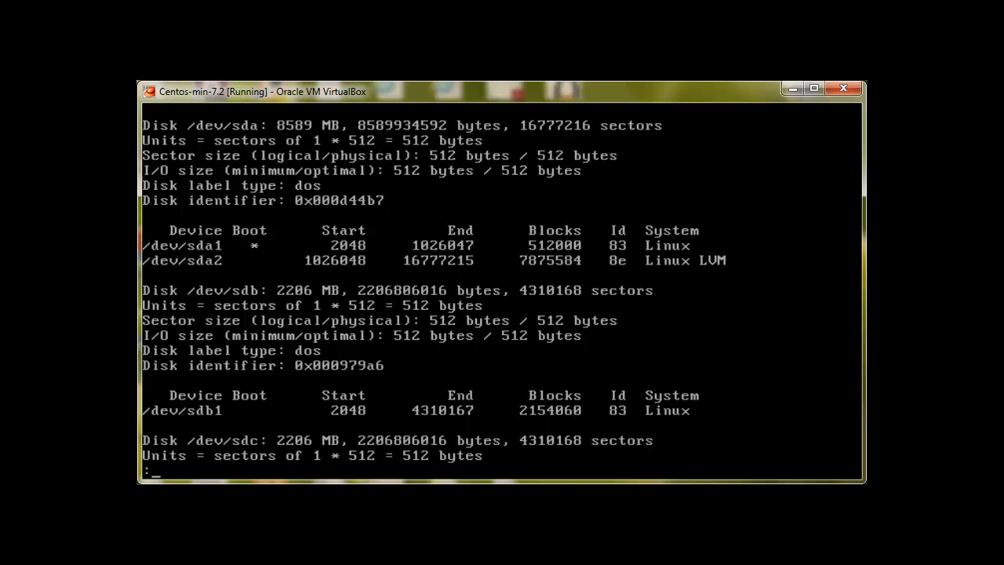
{"action": "scroll", "scroll_direction": "down", "scroll_amount": 3}
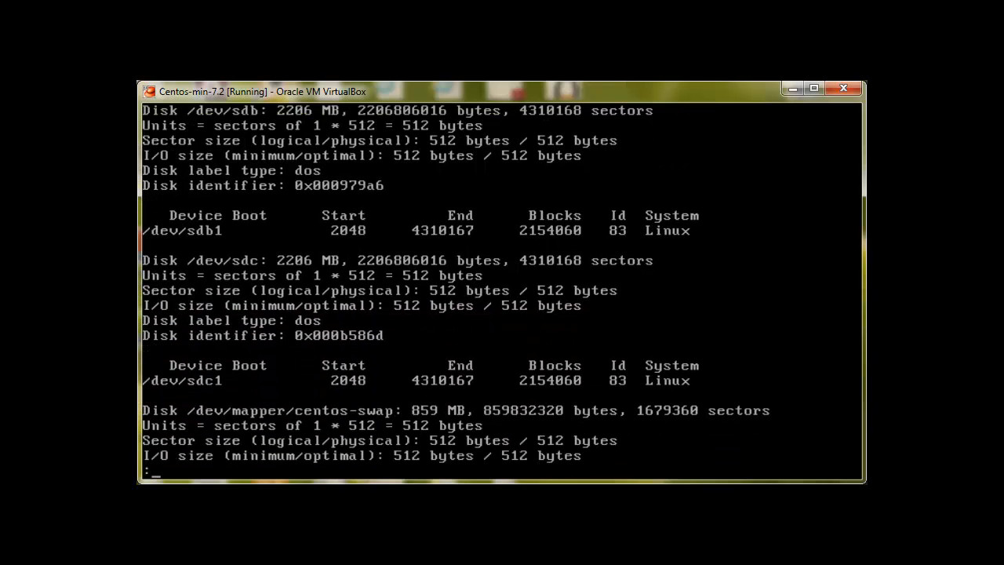
{"action": "scroll", "scroll_direction": "down", "scroll_amount": 3}
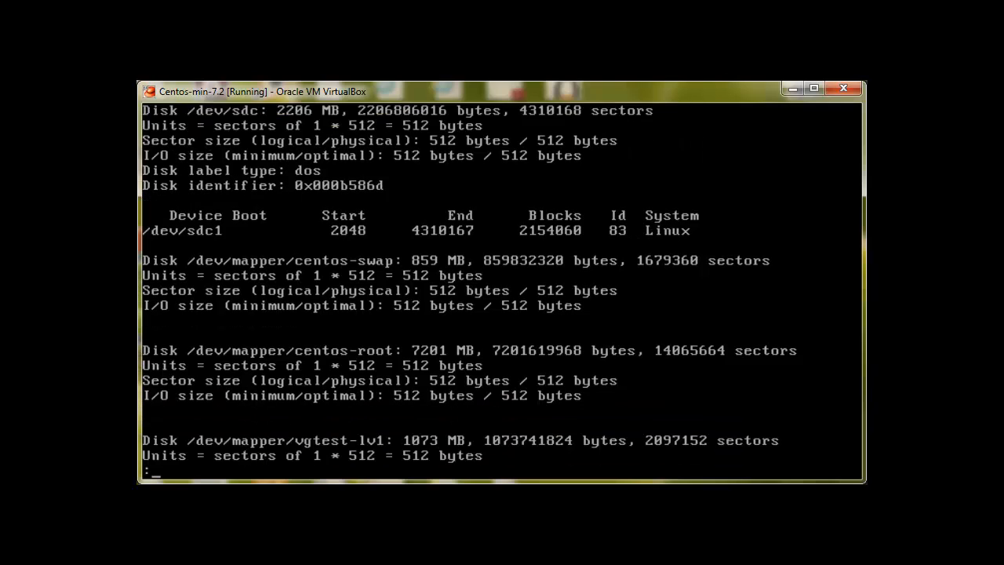
{"action": "scroll", "scroll_direction": "down", "scroll_amount": 3}
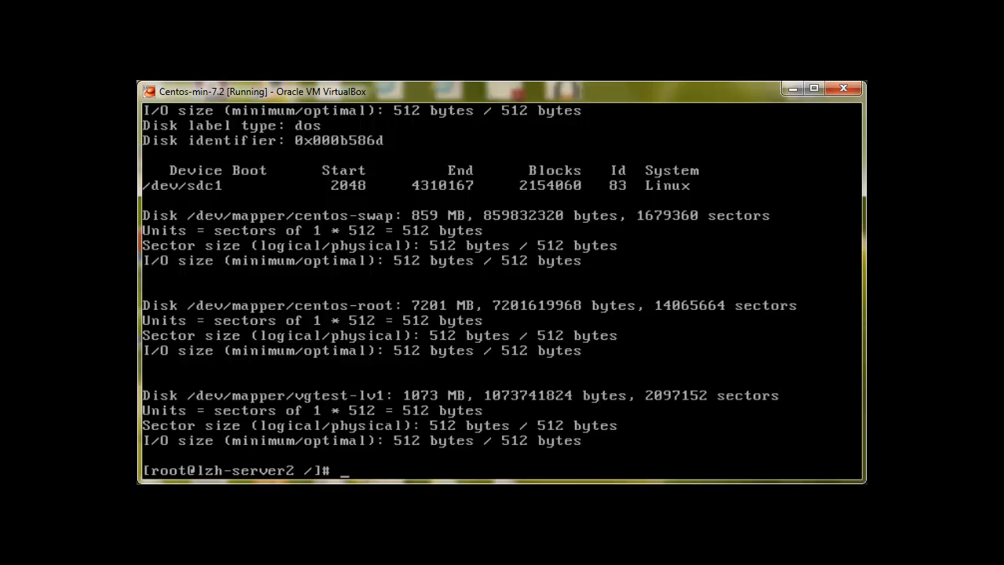
Step: Create the directory vl1-test with mkdir
{"action": "type", "text": "mkdir"}
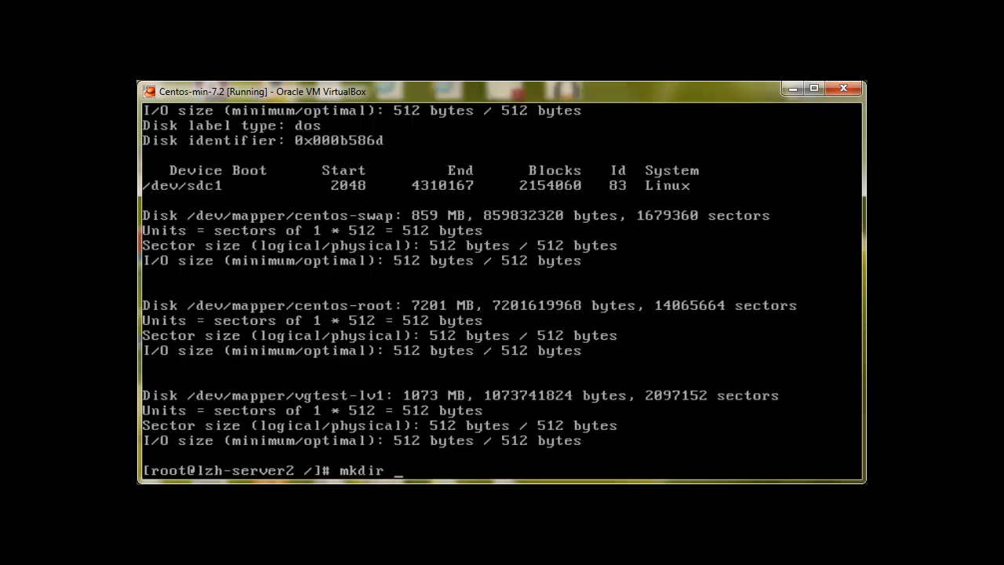
{"action": "type", "text": "v"}
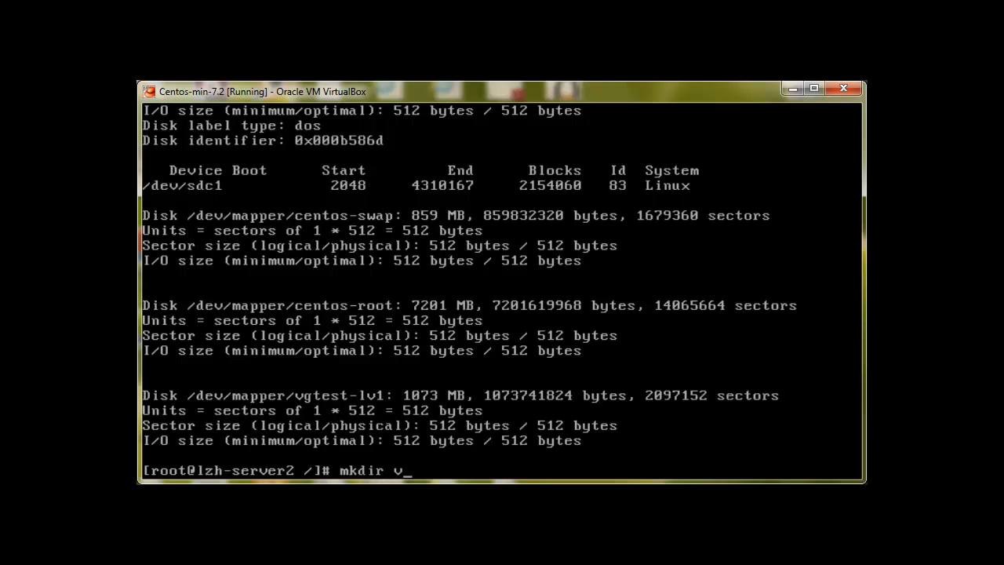
{"action": "type", "text": "l1-t"}
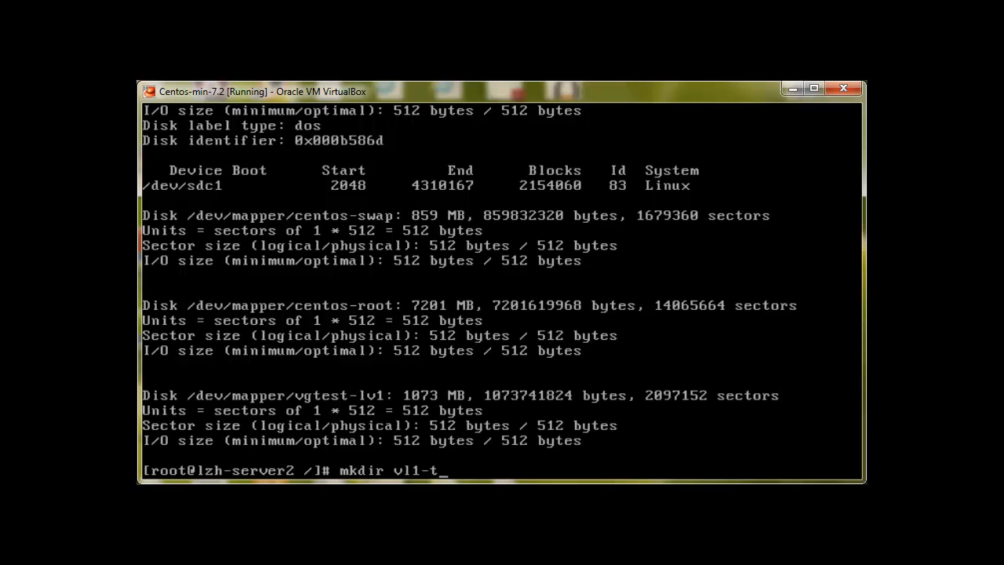
{"action": "type", "text": "est"}
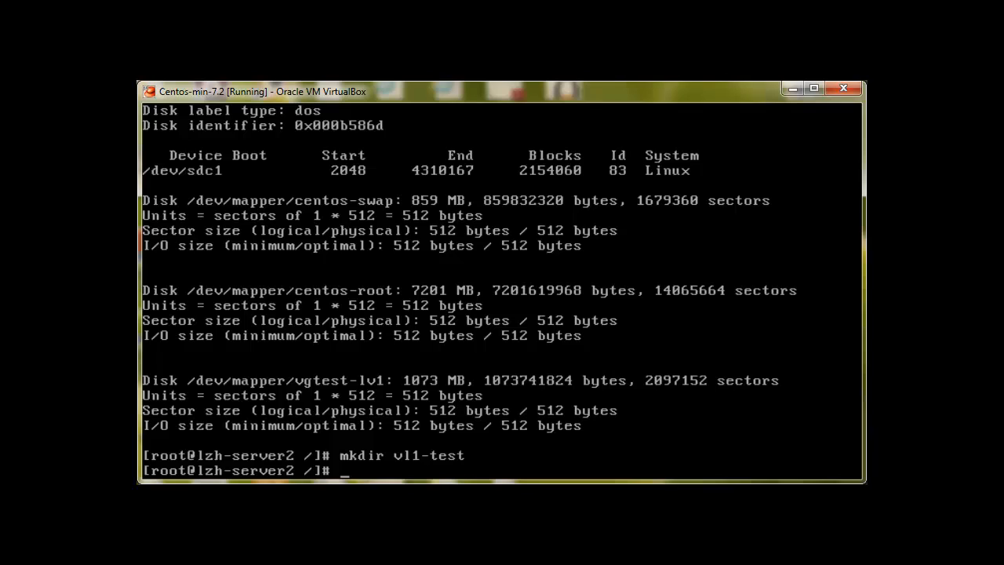
Step: Mount /dev/vgtest/lv1 as ext4 on vl1-test/
{"action": "type", "text": "m"}
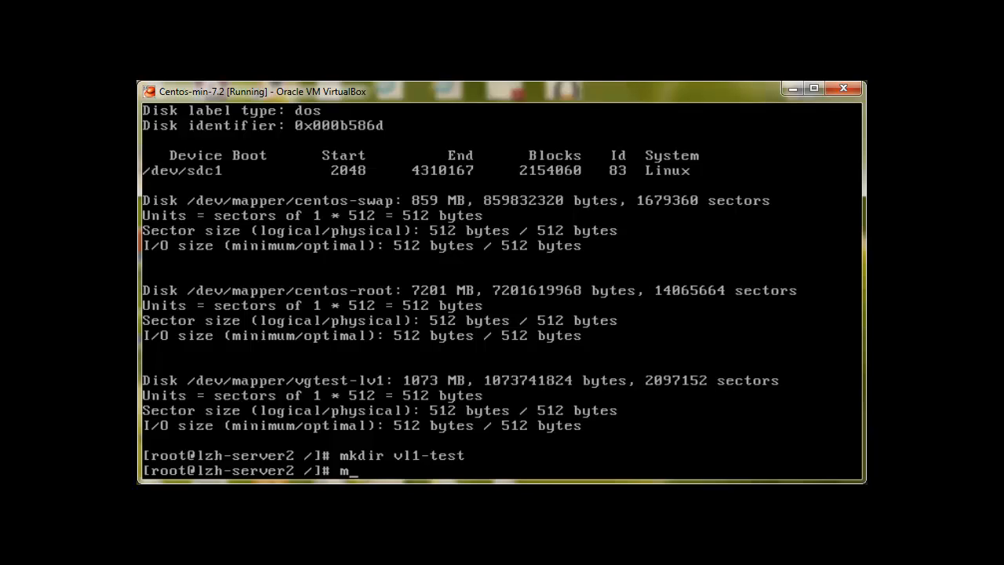
{"action": "type", "text": "ount -t ext"}
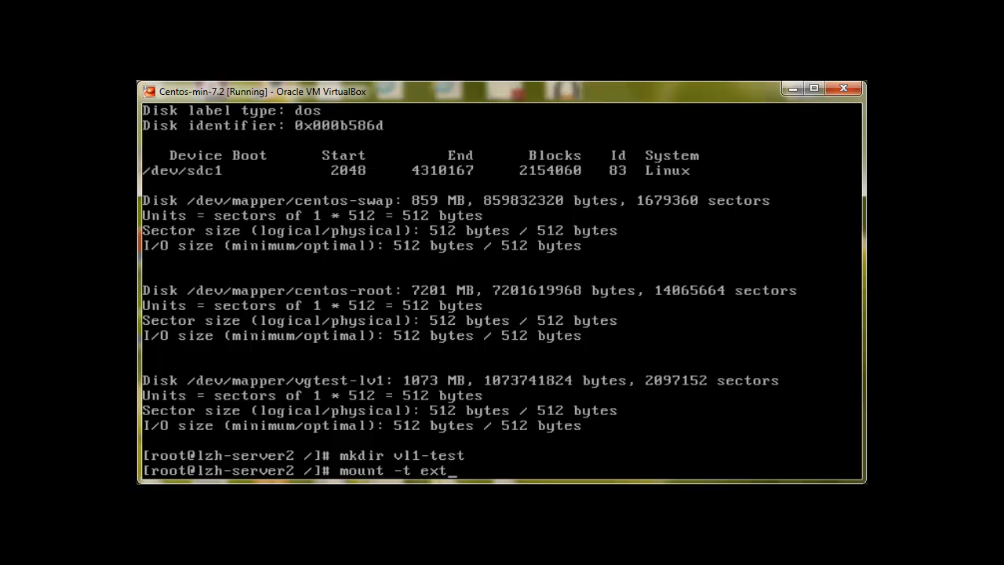
{"action": "type", "text": "4"}
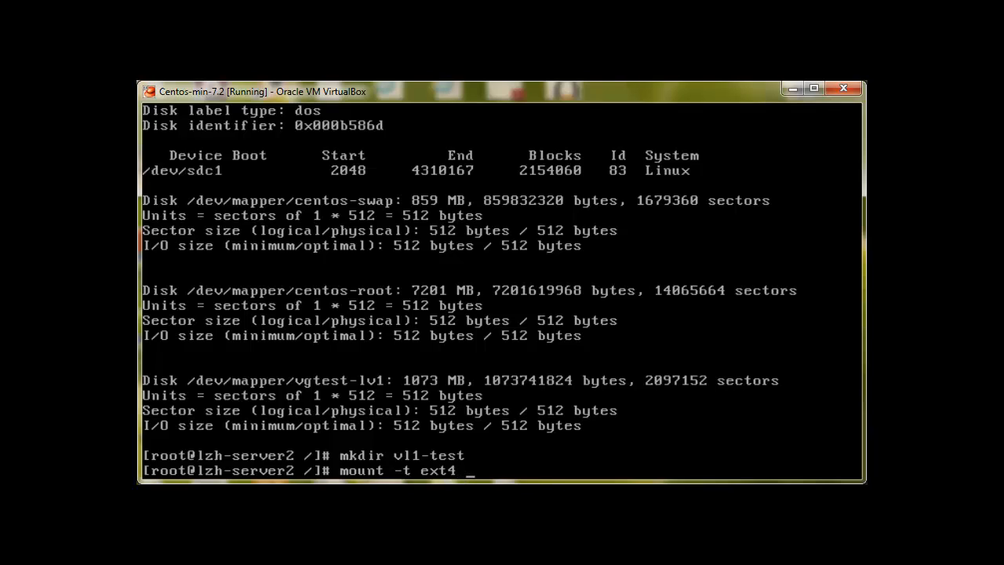
{"action": "type", "text": "/dev/vgtest/"}
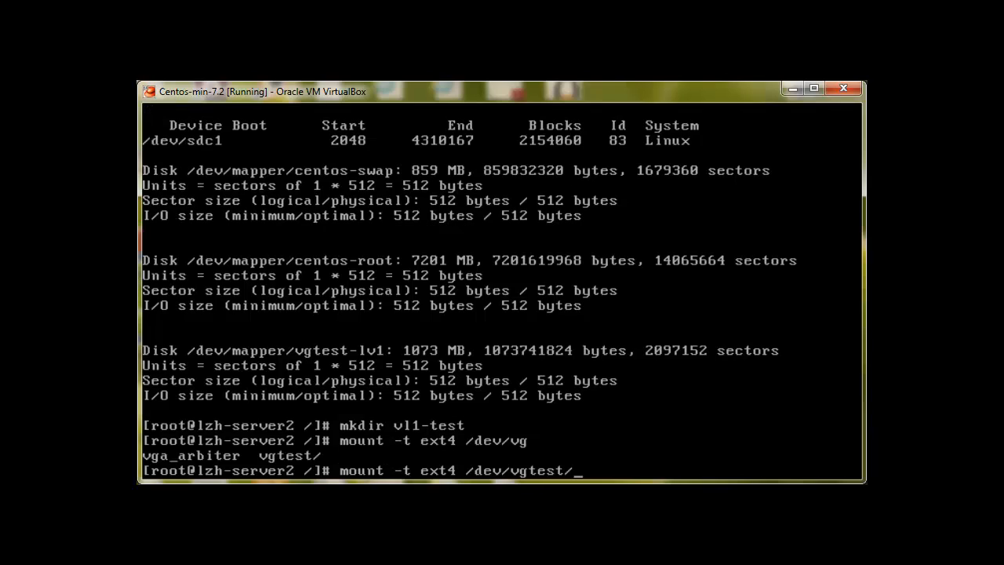
{"action": "type", "text": "lv1"}
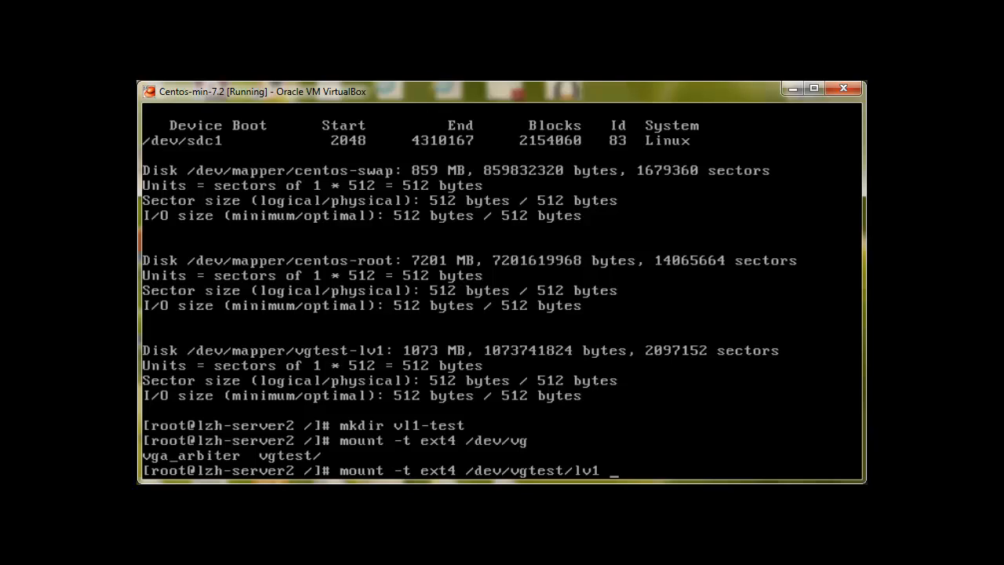
{"action": "type", "text": "vl1-test/"}
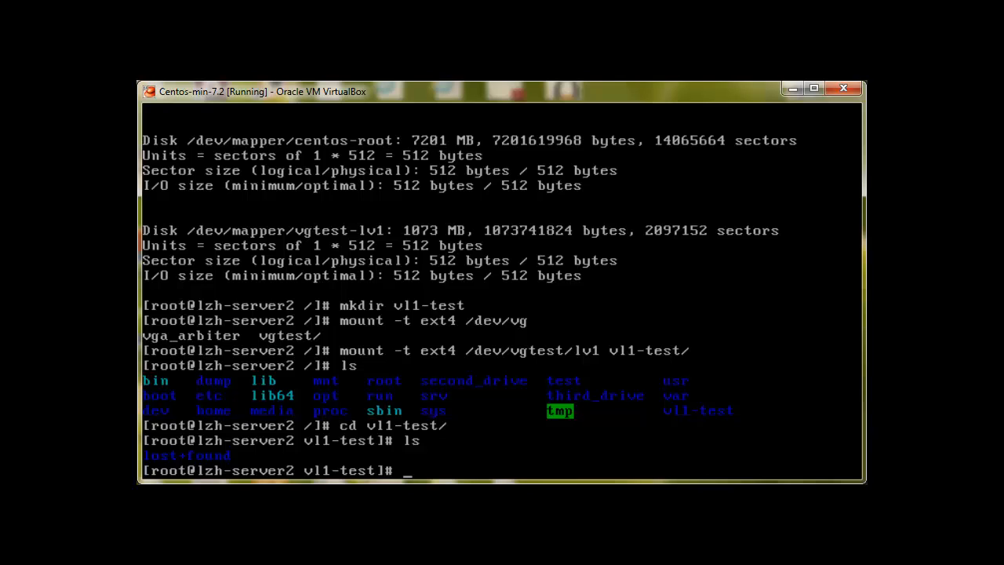
Step: Move into vl1-test, list lost+found, and begin a new mkdir command
{"action": "type", "text": "mkdir"}
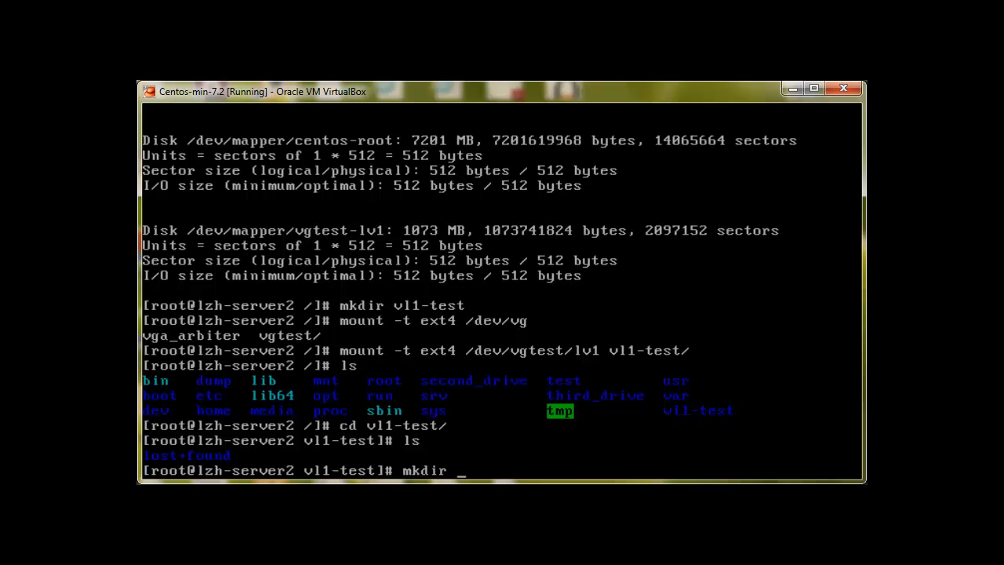
{"action": "type", "text": "o"}
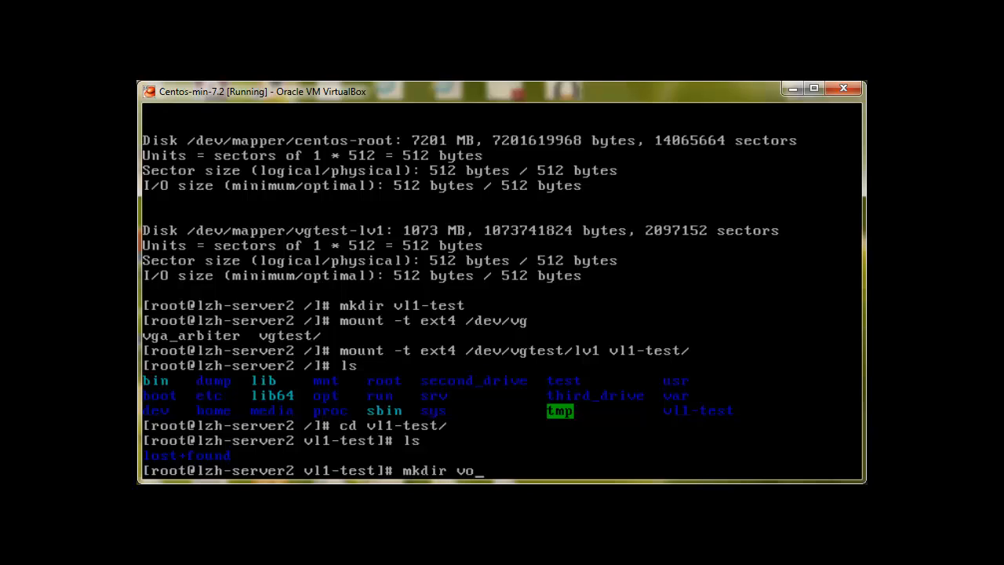
{"action": "type", "text": "s"}
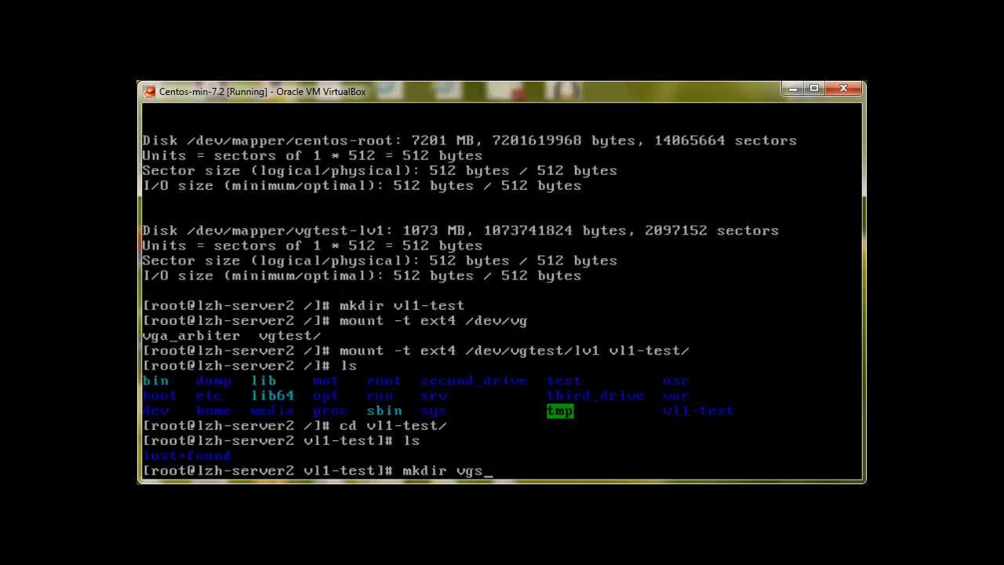